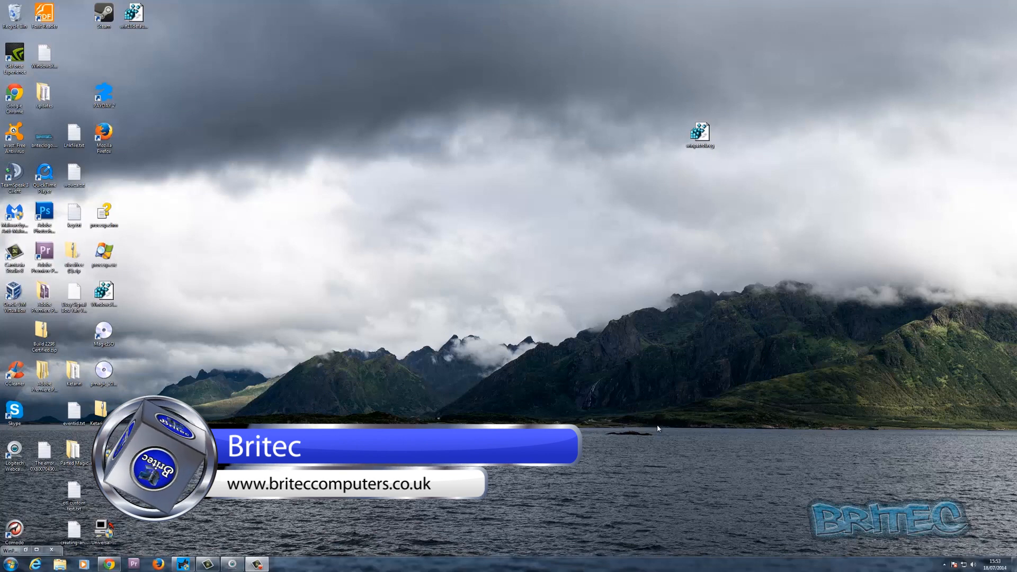
mouse_move(598, 443)
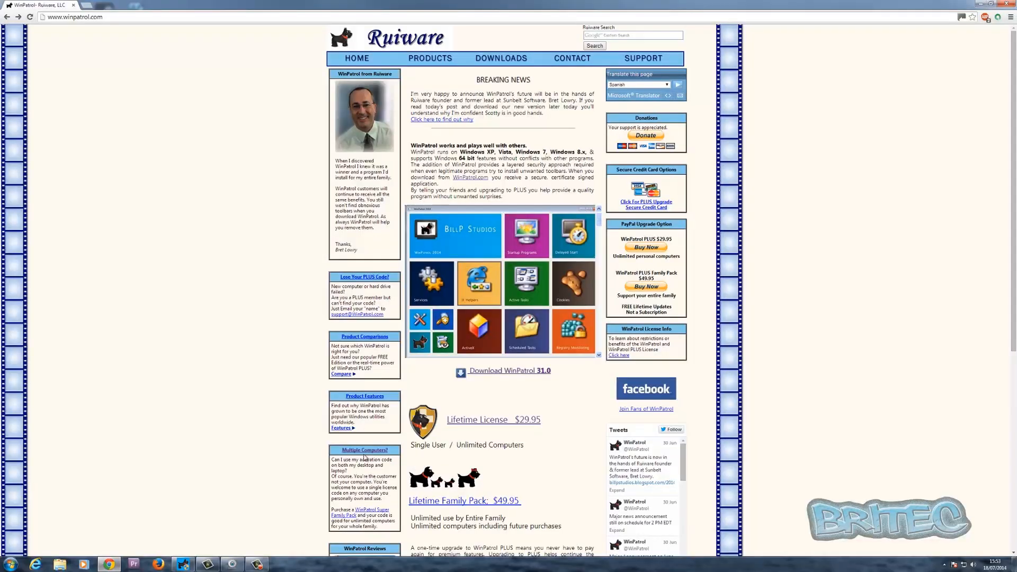
mouse_move(282, 321)
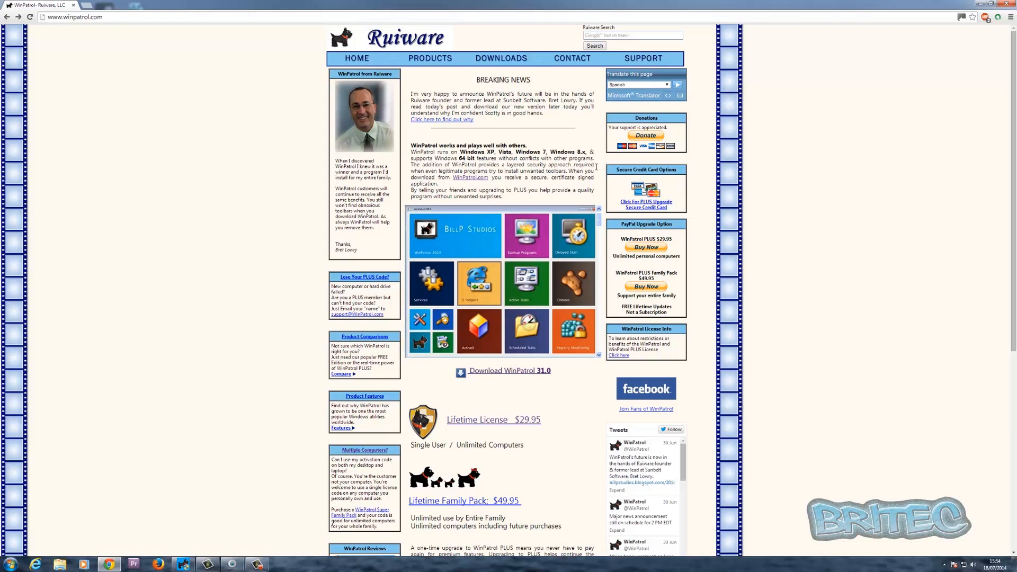
mouse_move(554, 191)
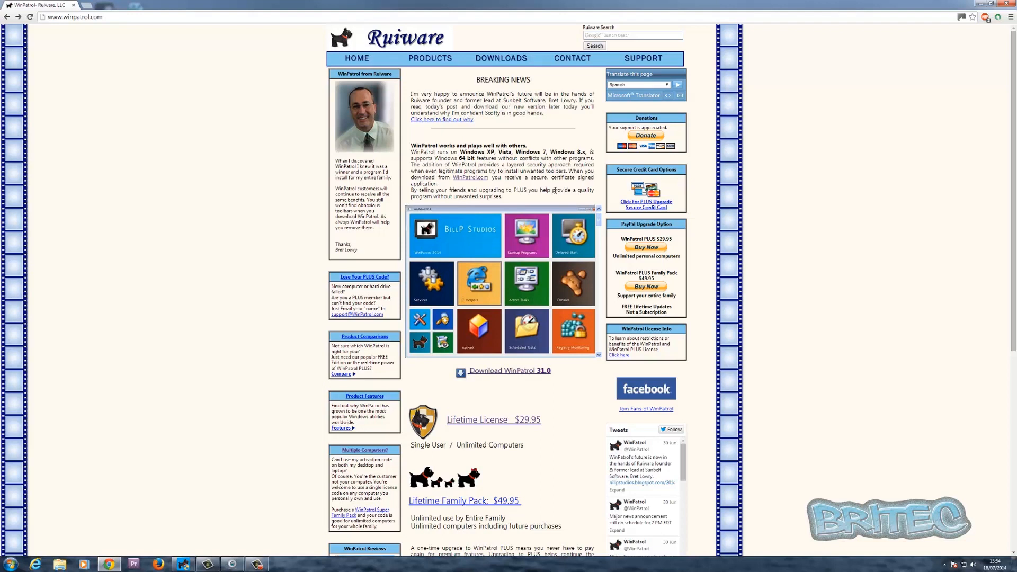
mouse_move(539, 327)
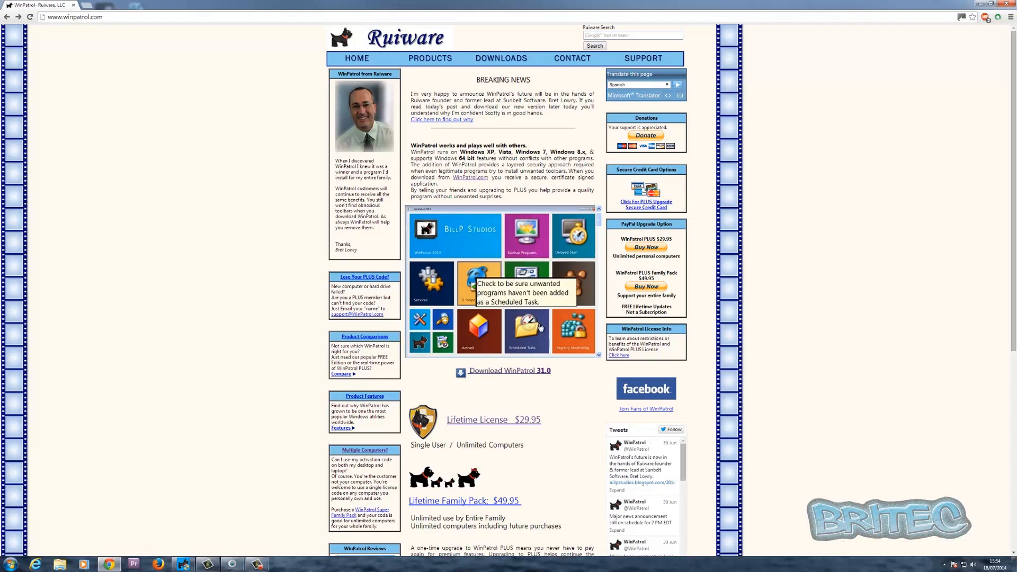
mouse_move(528, 405)
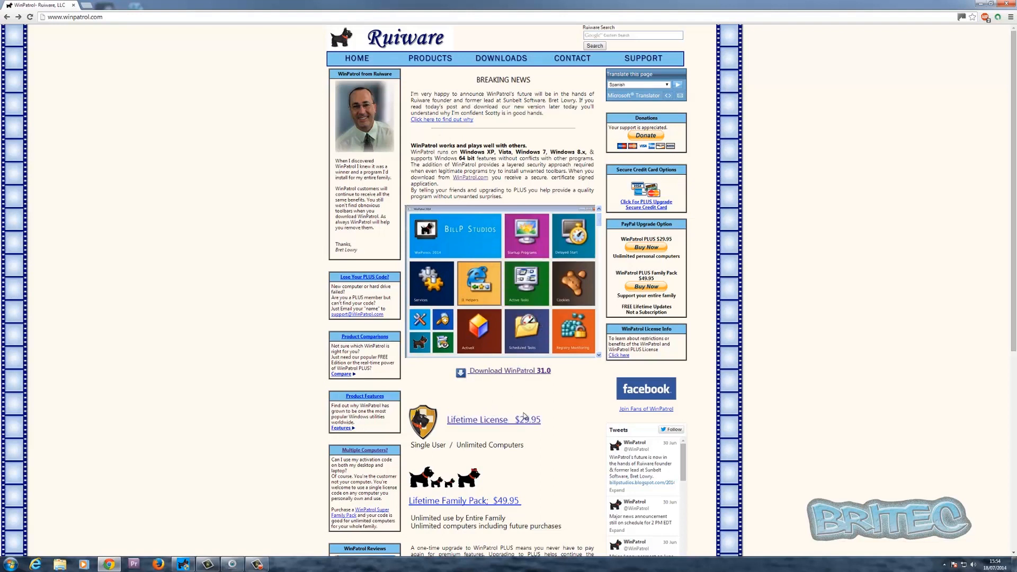
mouse_move(578, 411)
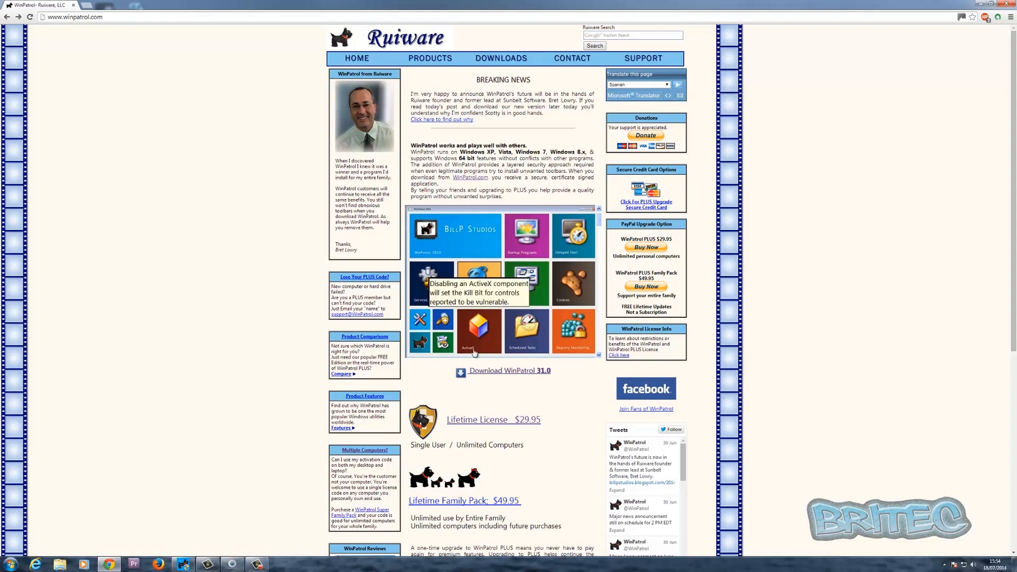
mouse_move(530, 392)
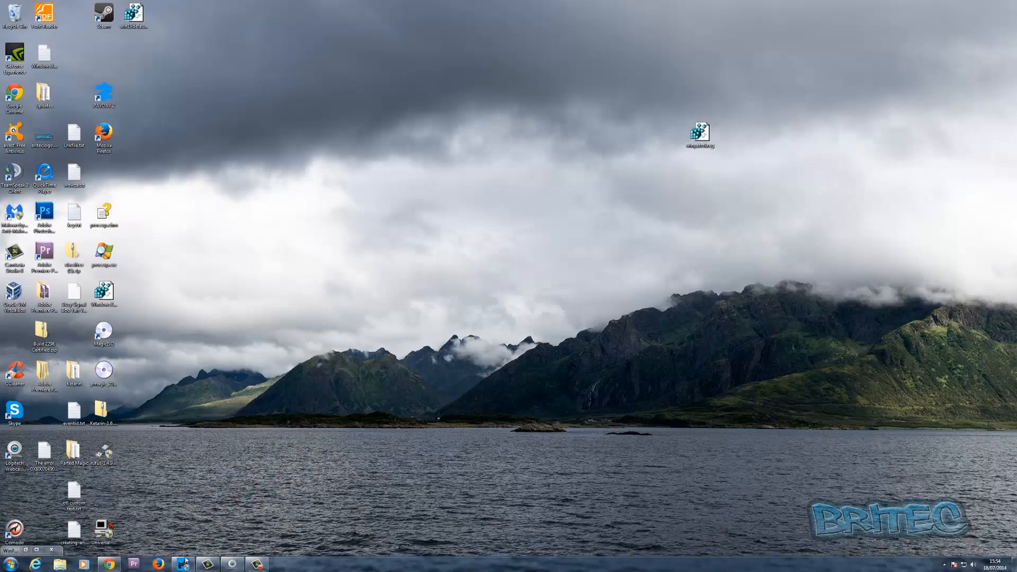
- Launch WinPatrol PLUS and toggle 'Display Secret Startup Locations' on then off in Startup Programs
left_click(183, 563)
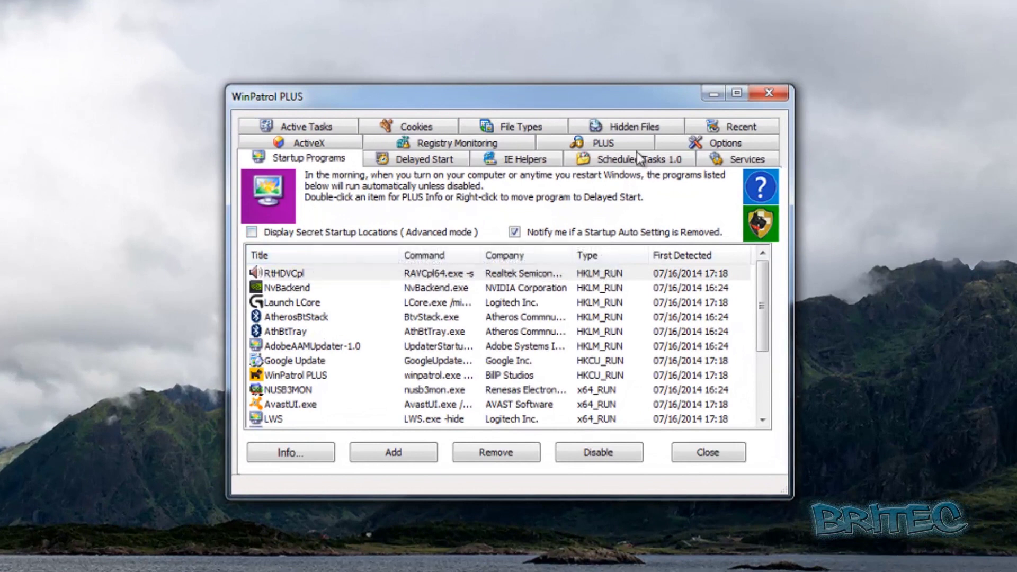
mouse_move(437, 186)
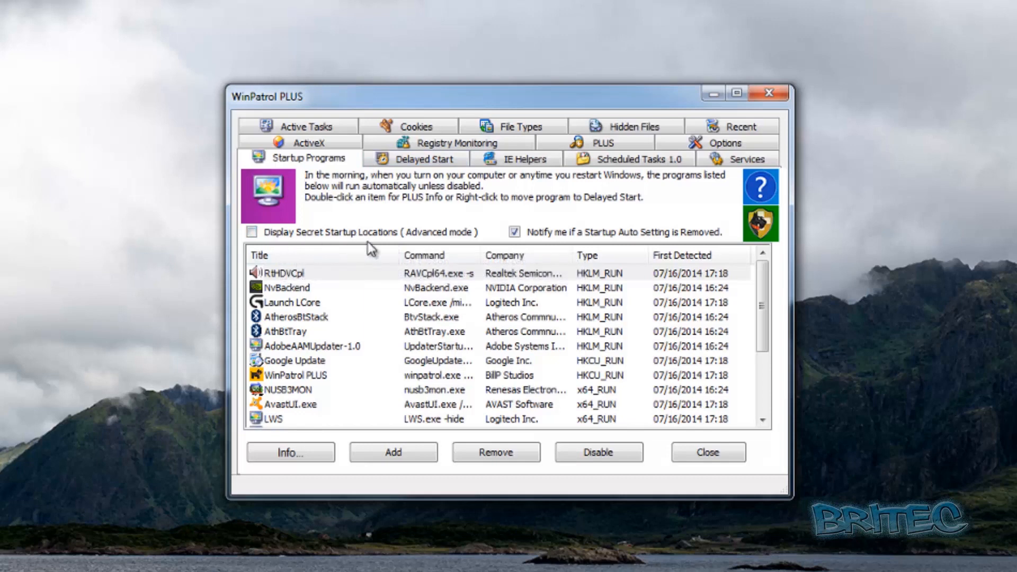
mouse_move(280, 238)
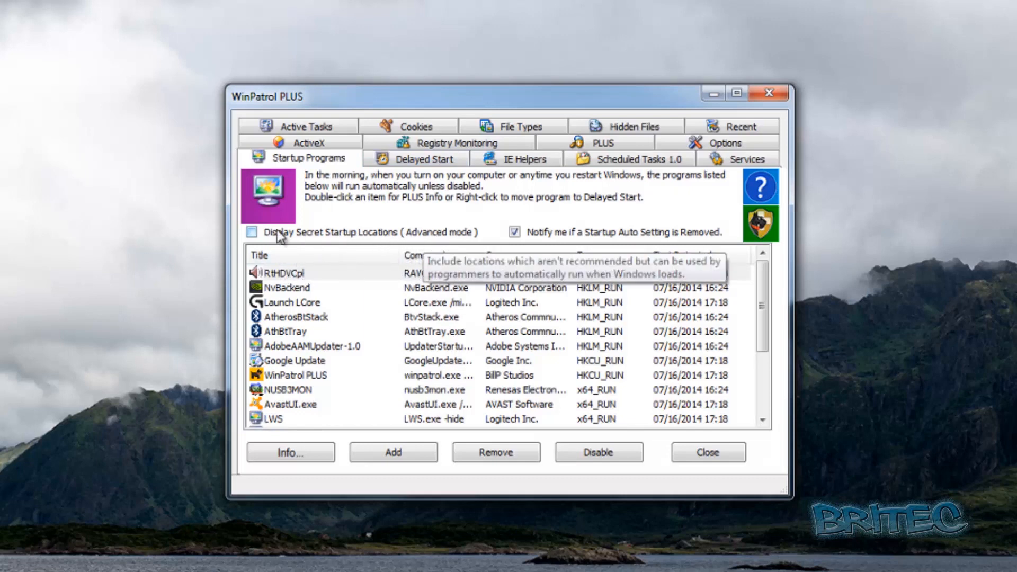
left_click(252, 233)
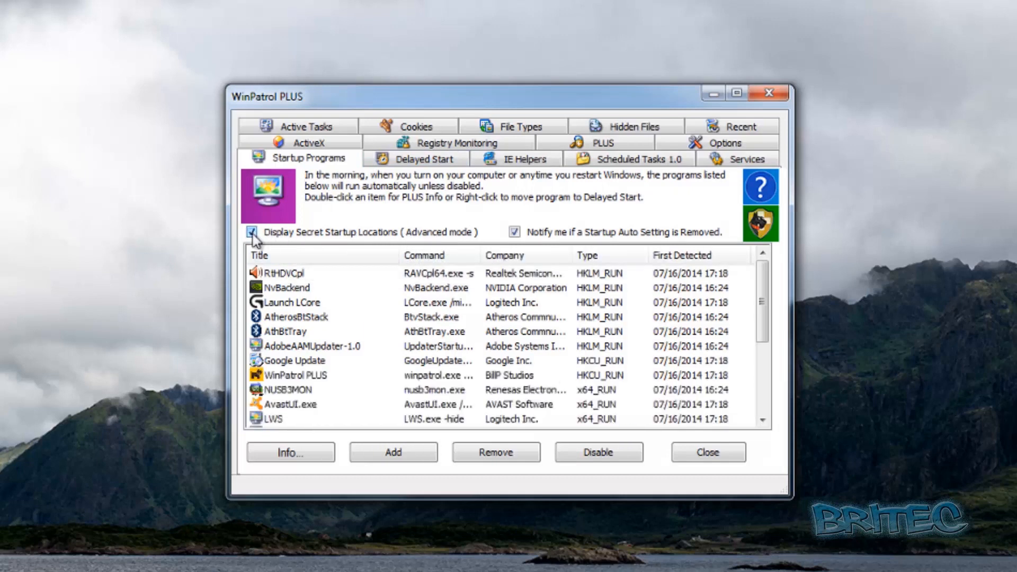
left_click(250, 232)
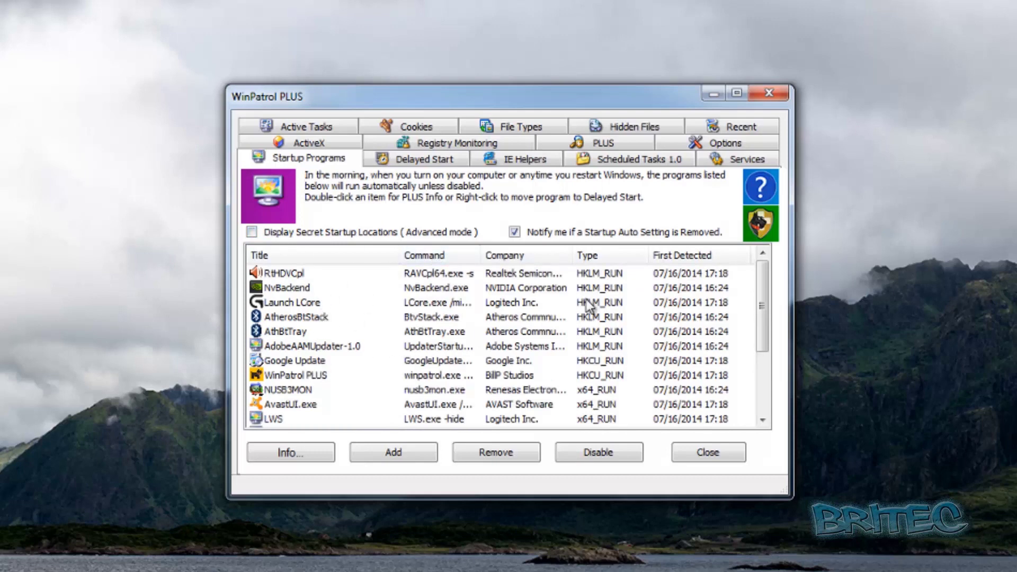
mouse_move(492, 181)
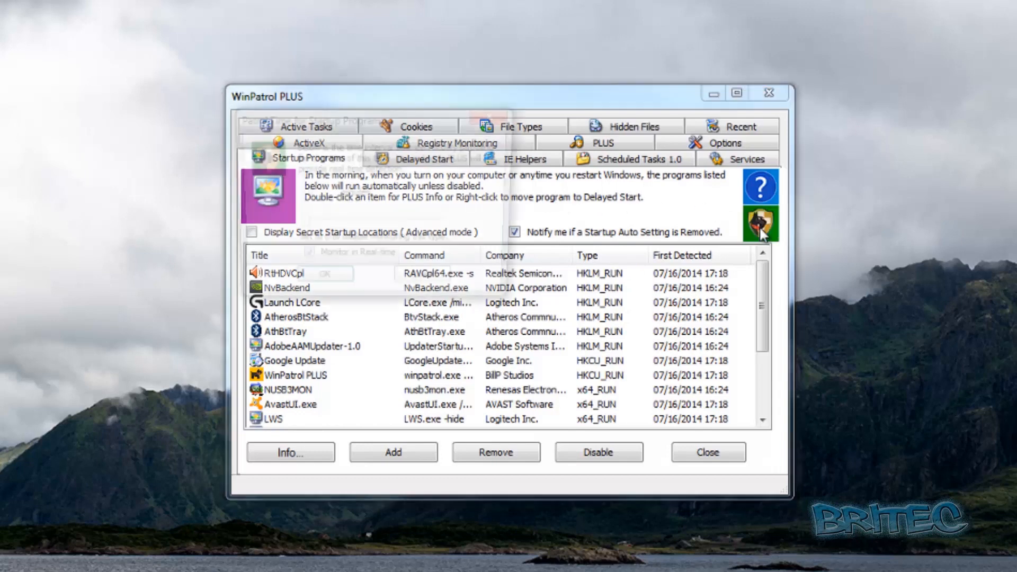
- Bring up the Patrol Time dialog for Startup Programs with real-time monitoring ticked
left_click(761, 224)
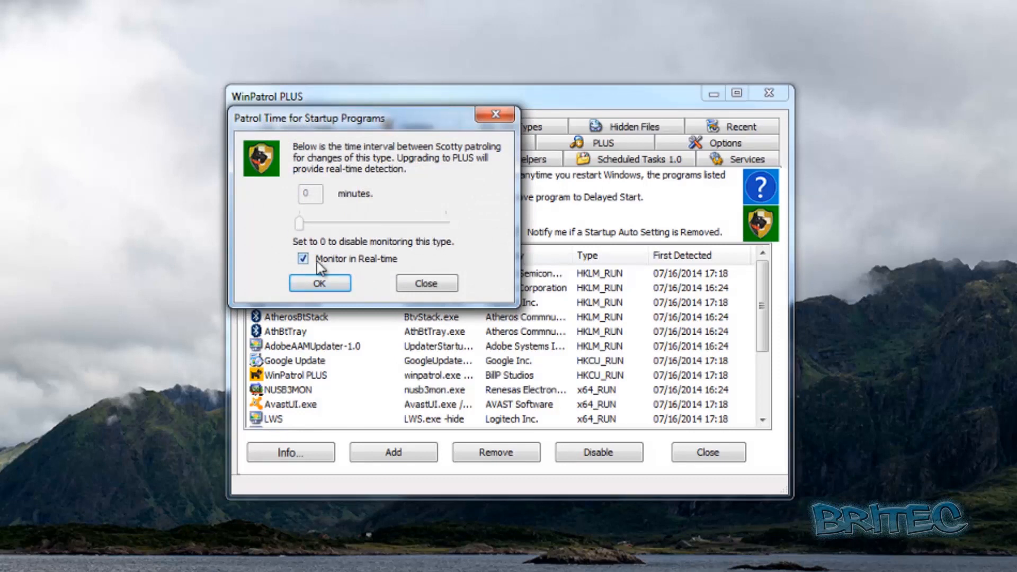
mouse_move(348, 214)
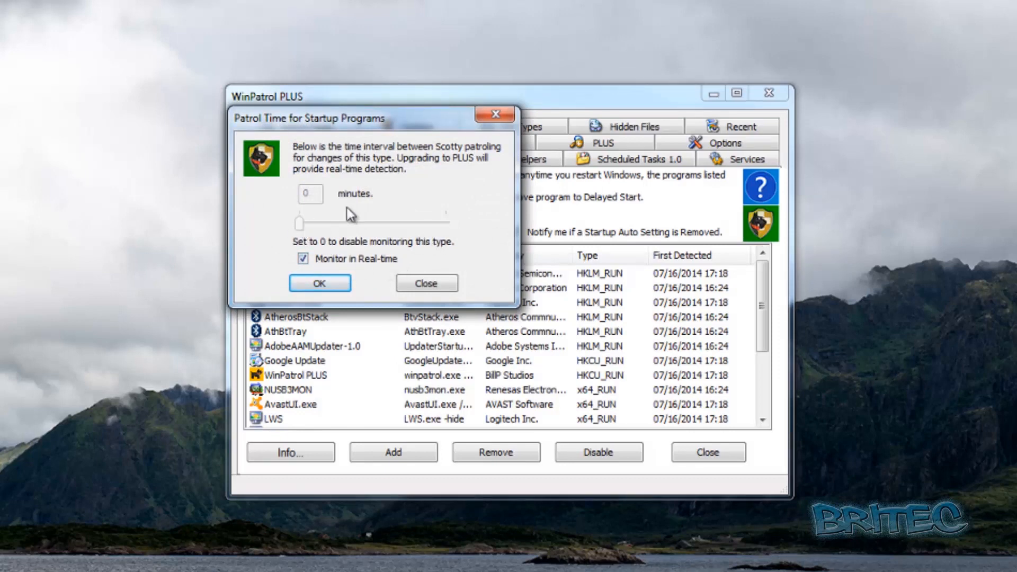
mouse_move(321, 247)
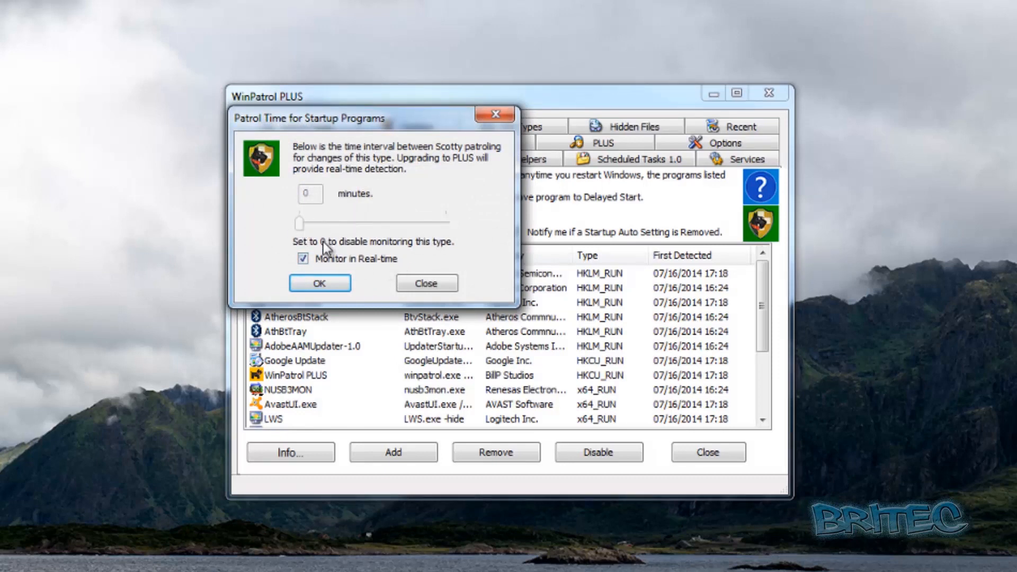
mouse_move(396, 261)
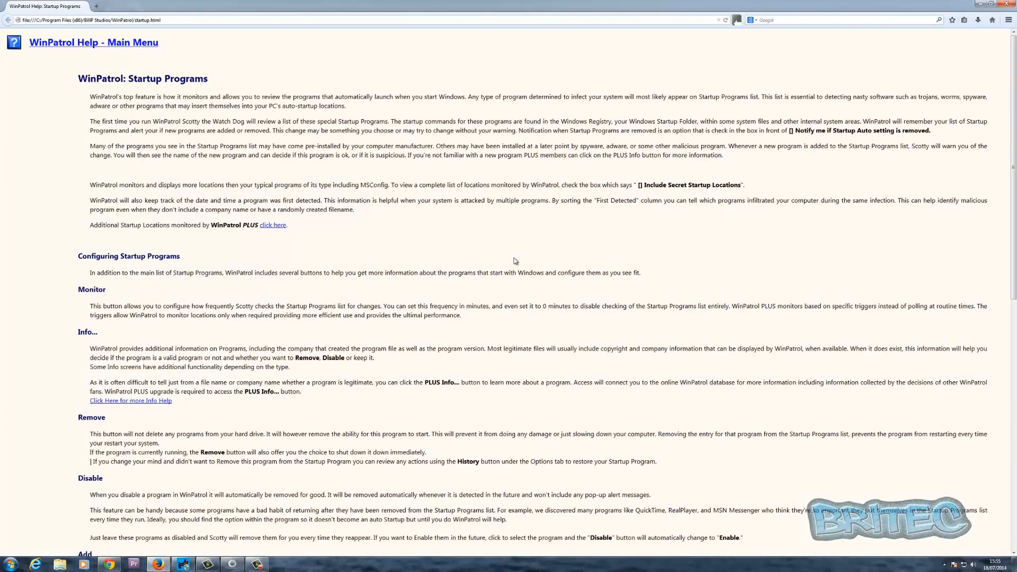
mouse_move(504, 348)
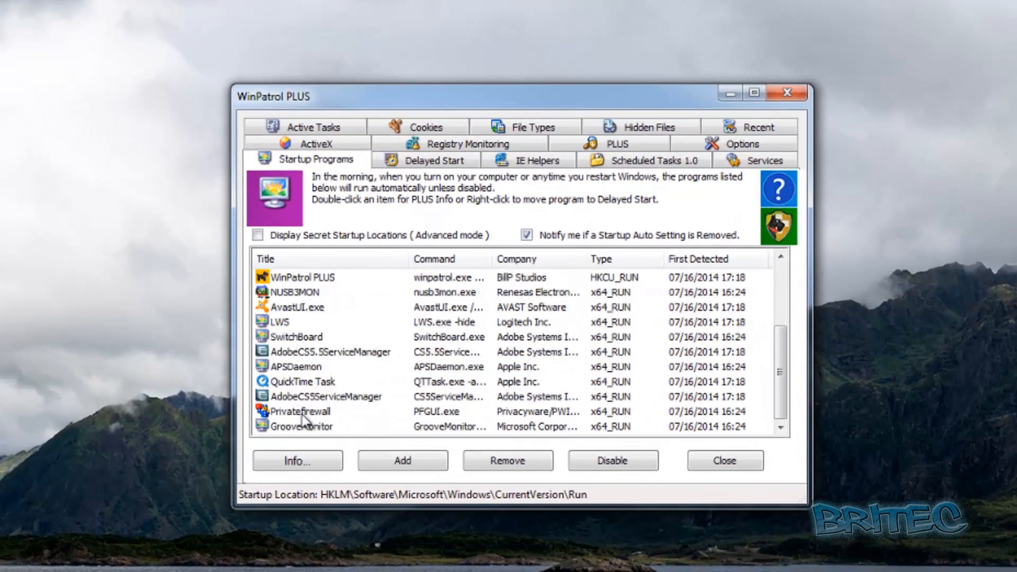
- Show the LWS startup entry's Info window and expand it to include file dates and size
left_click(331, 352)
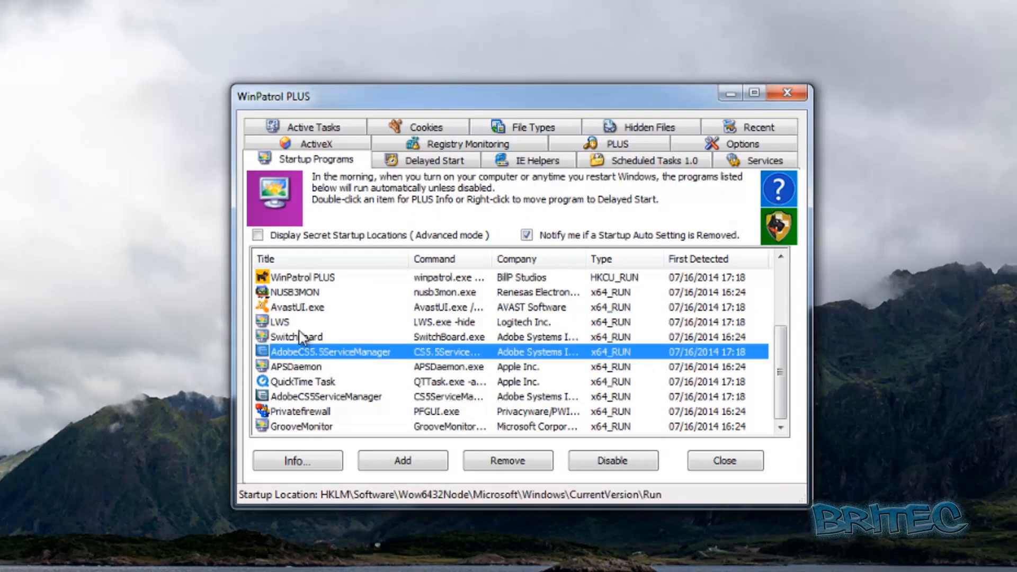
left_click(295, 322)
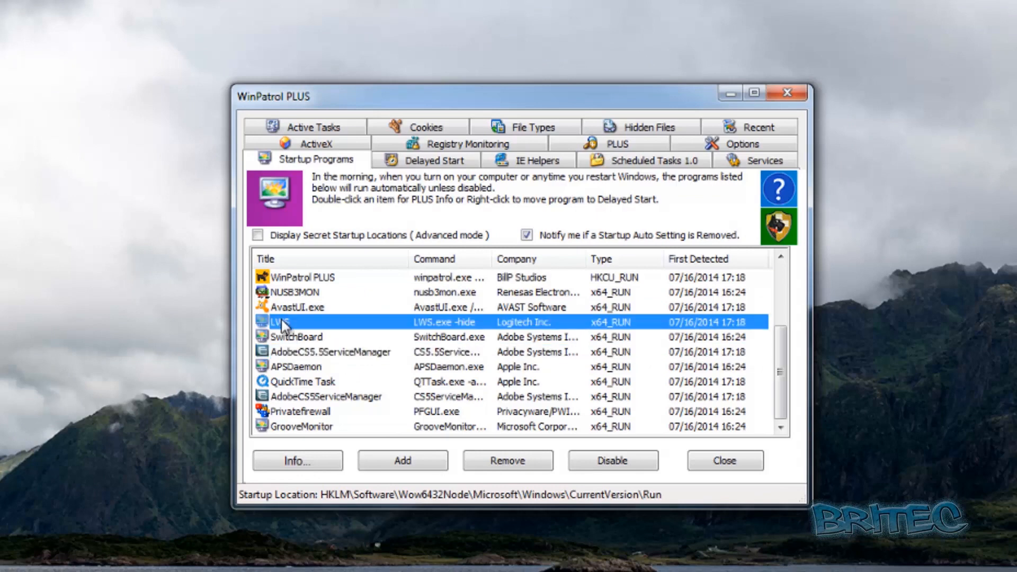
right_click(285, 322)
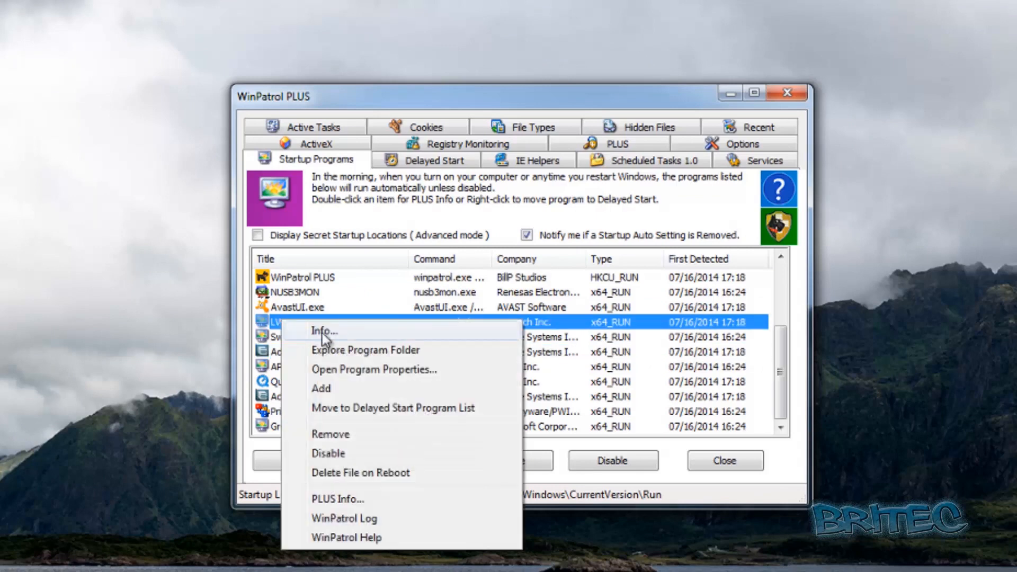
left_click(323, 330)
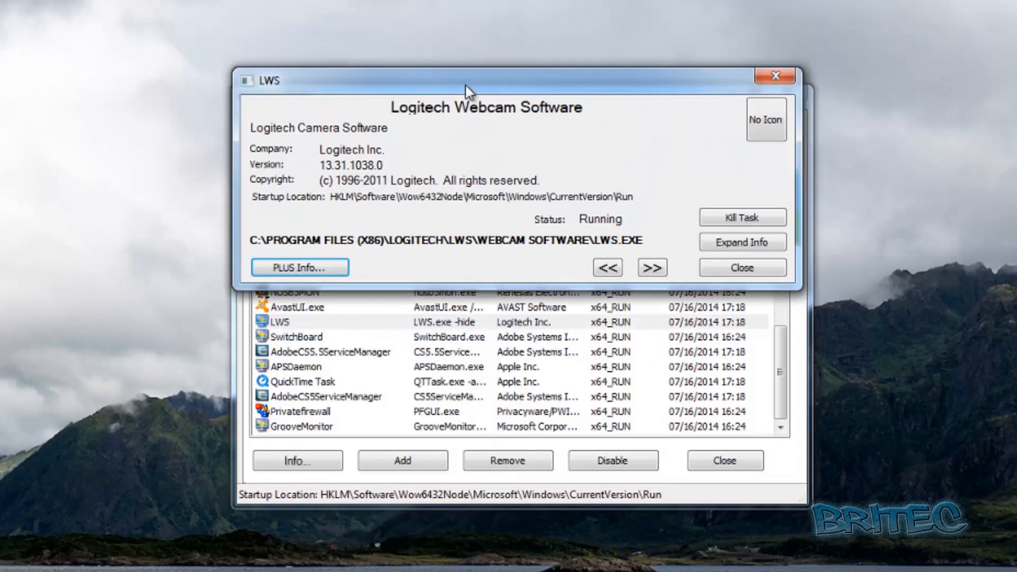
left_click_drag(467, 80, 477, 106)
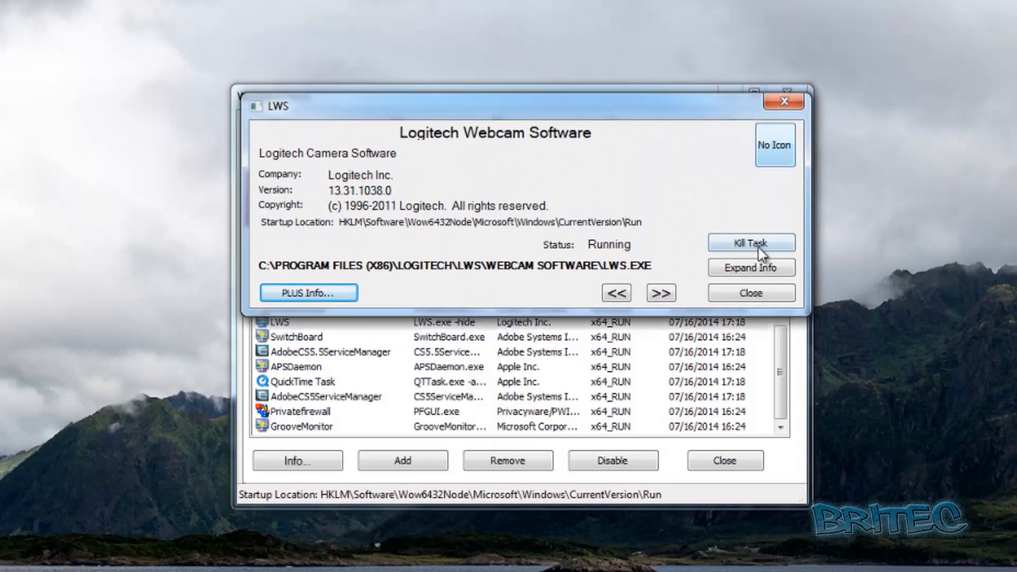
mouse_move(737, 288)
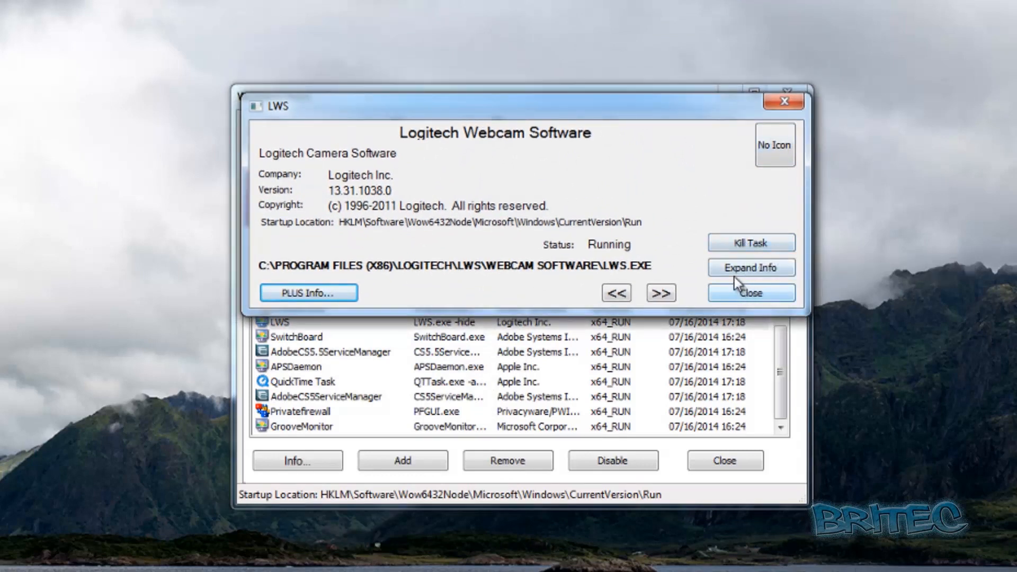
left_click(752, 267)
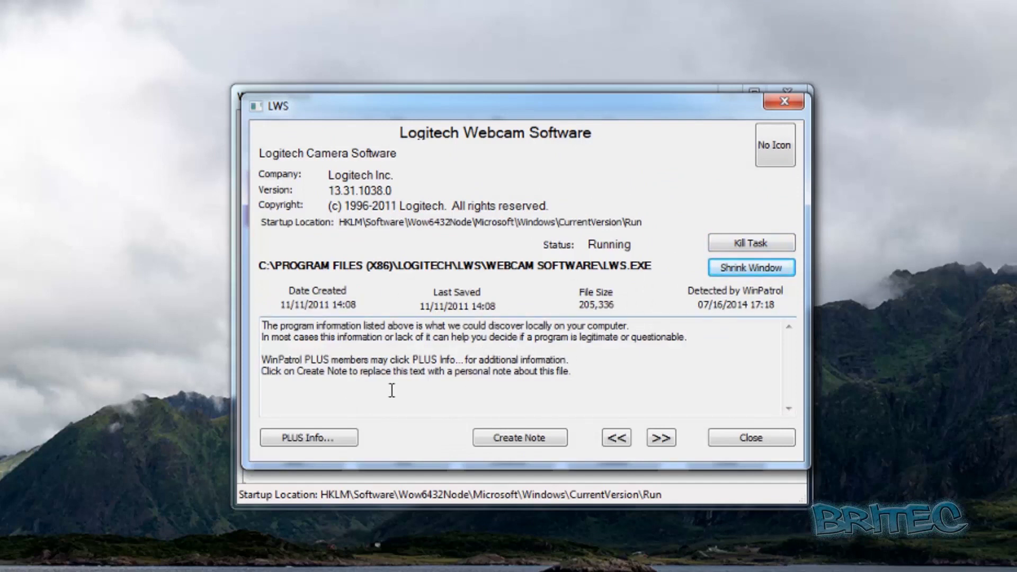
mouse_move(371, 429)
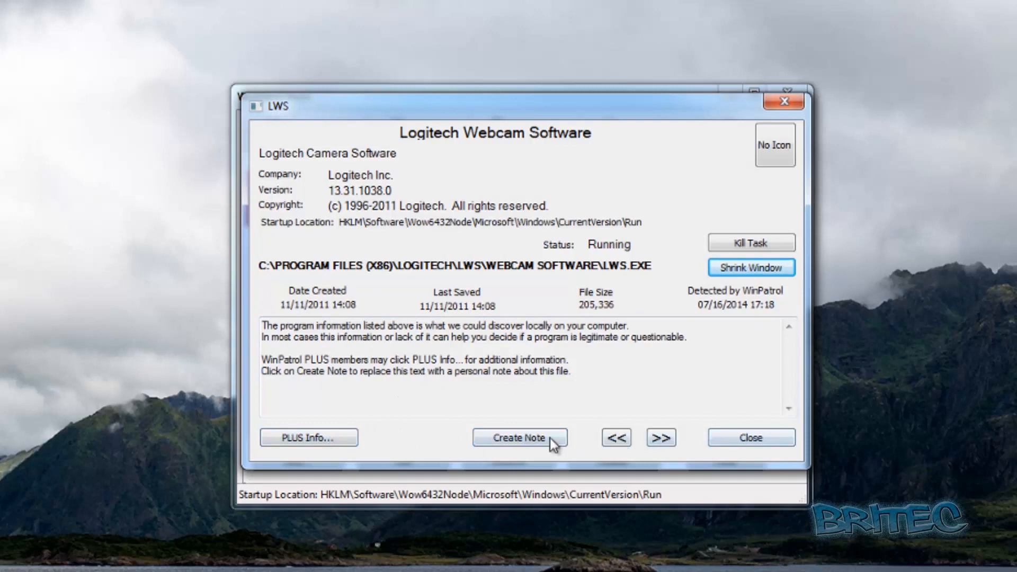
mouse_move(647, 447)
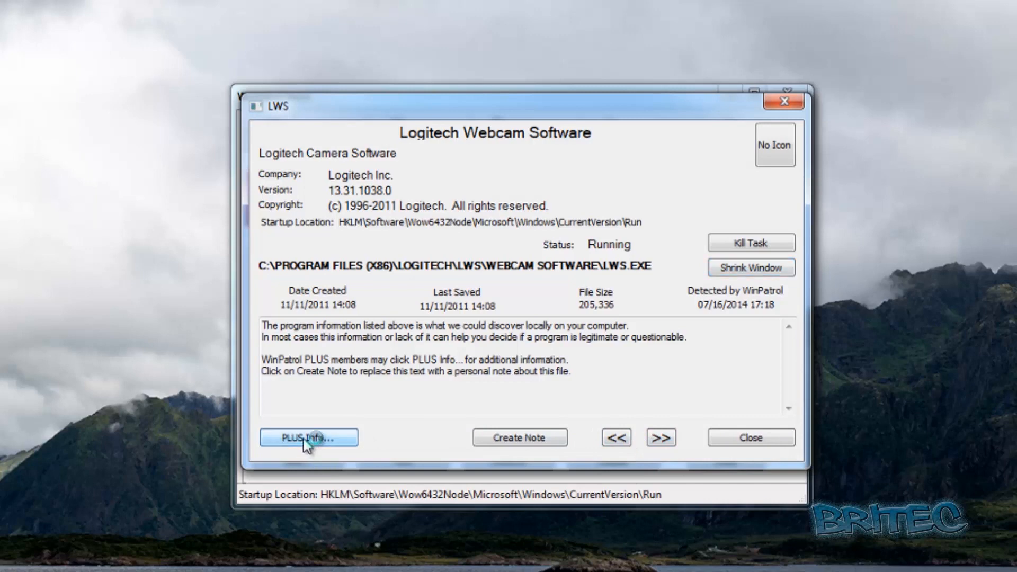
- Look up LWS.EXE on the Community Shield site and scroll to its Cloud Feedback table
left_click(309, 437)
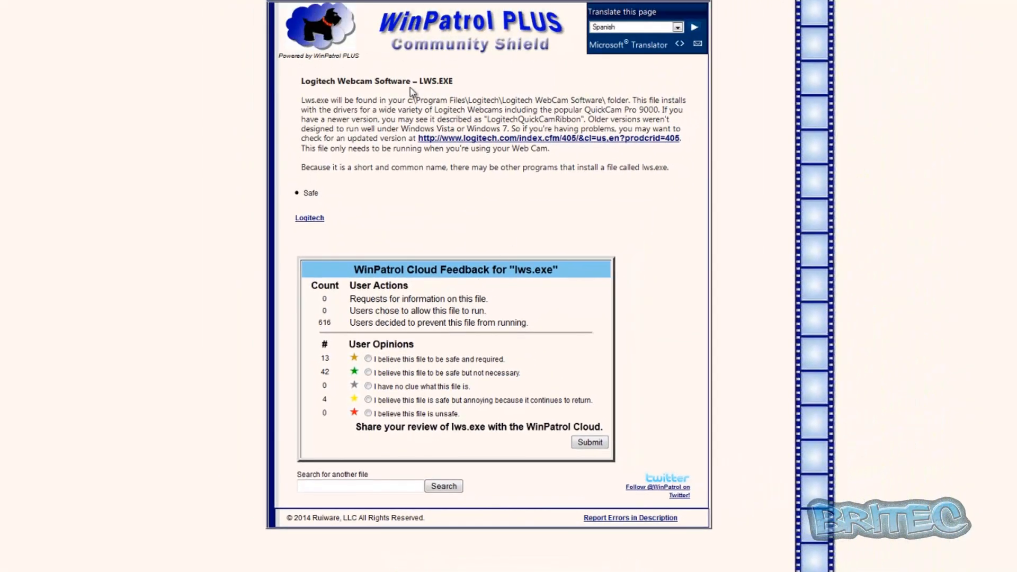
mouse_move(533, 144)
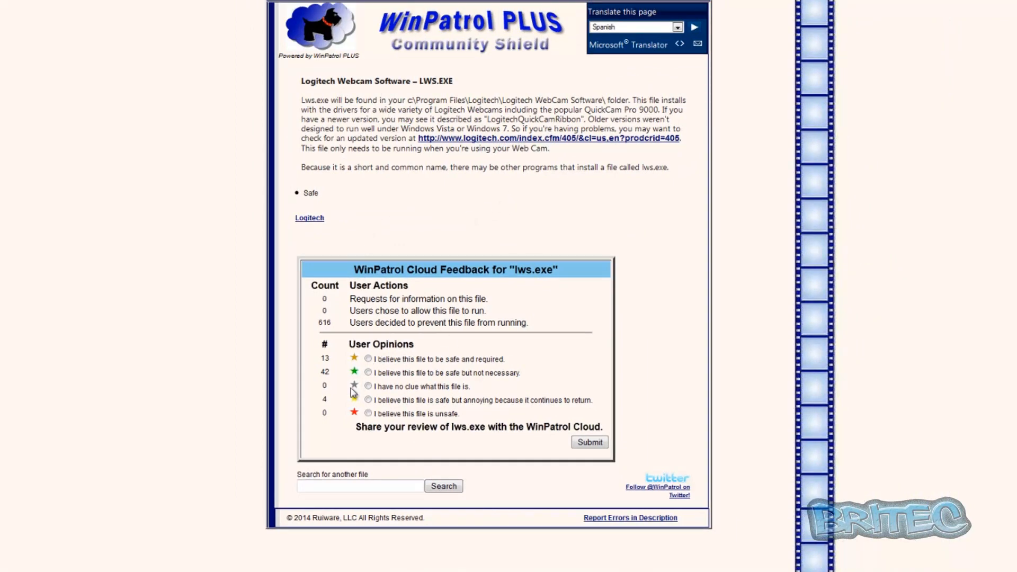
mouse_move(362, 370)
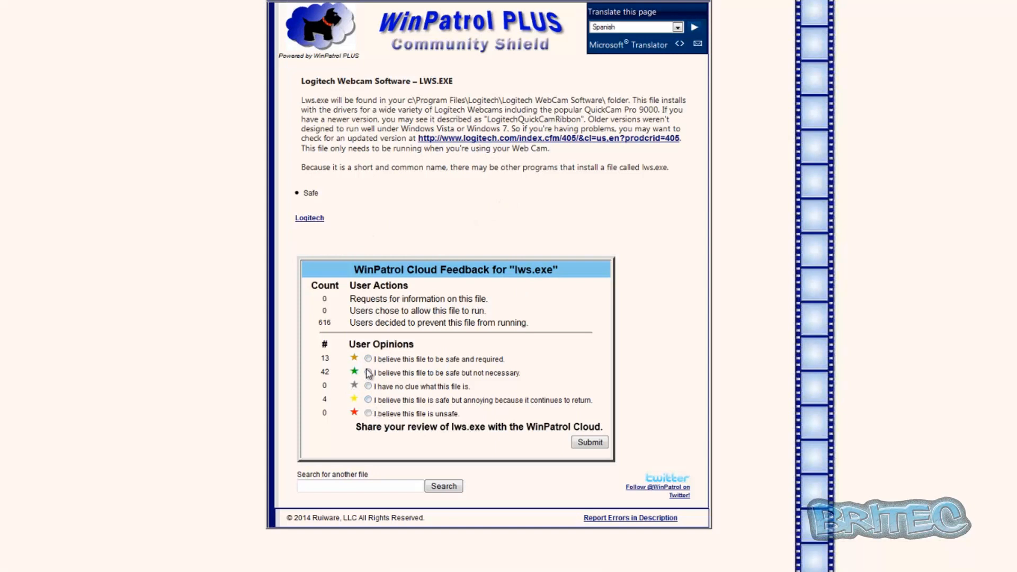
mouse_move(861, 211)
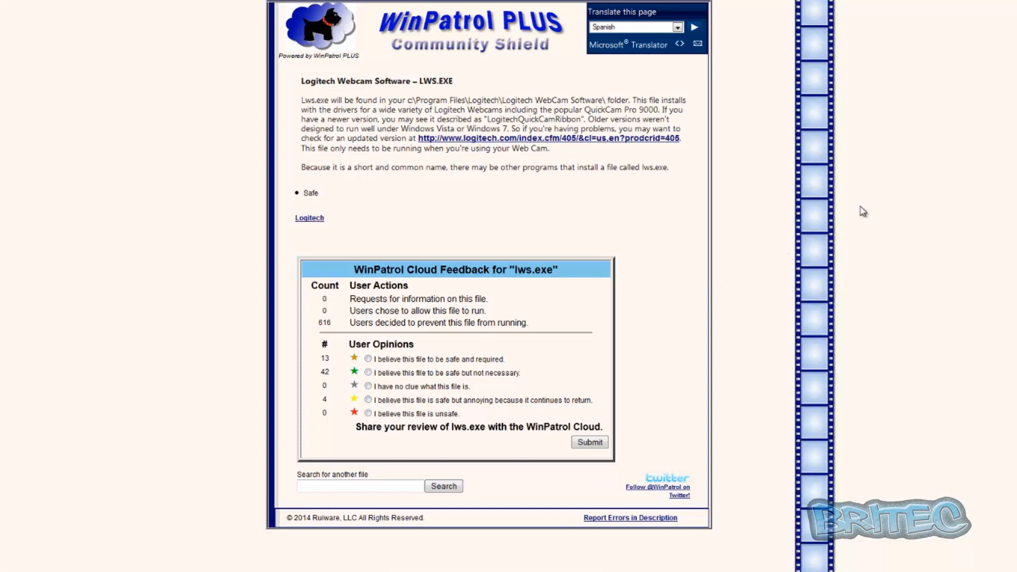
scroll("down", 3)
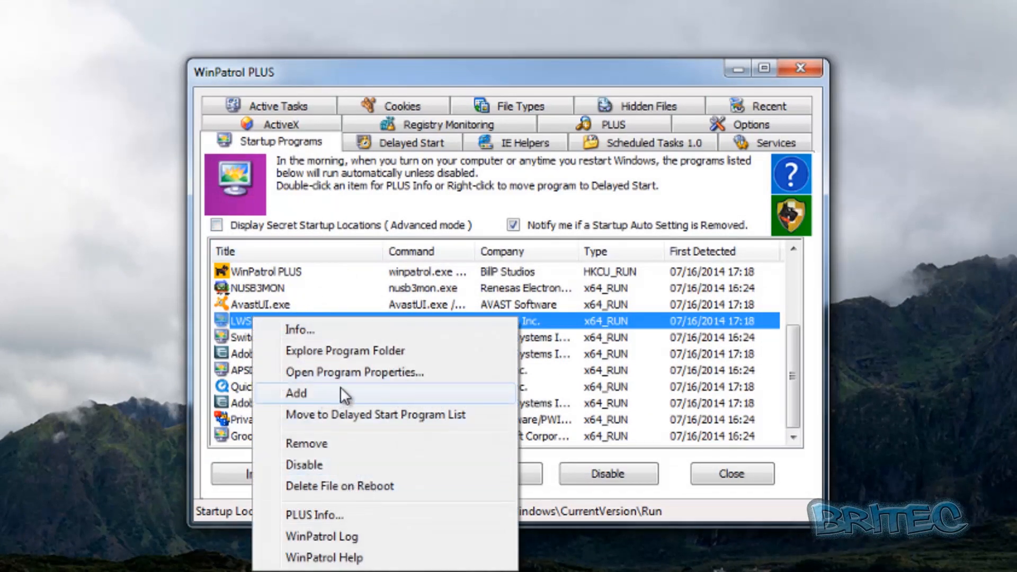
mouse_move(332, 361)
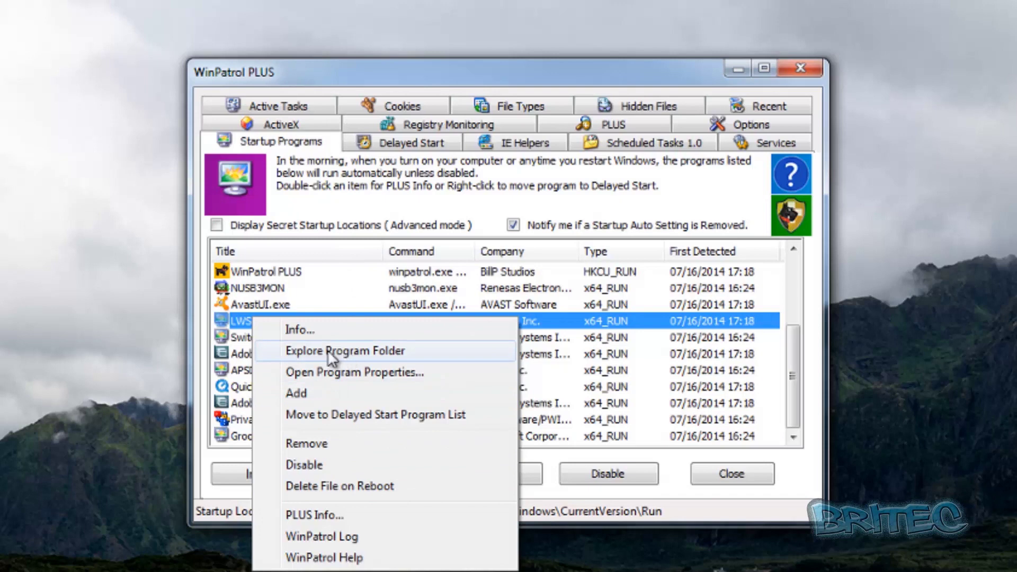
- Explore the LWS program folder, view the LWS.EXE file properties, then close them
left_click(345, 351)
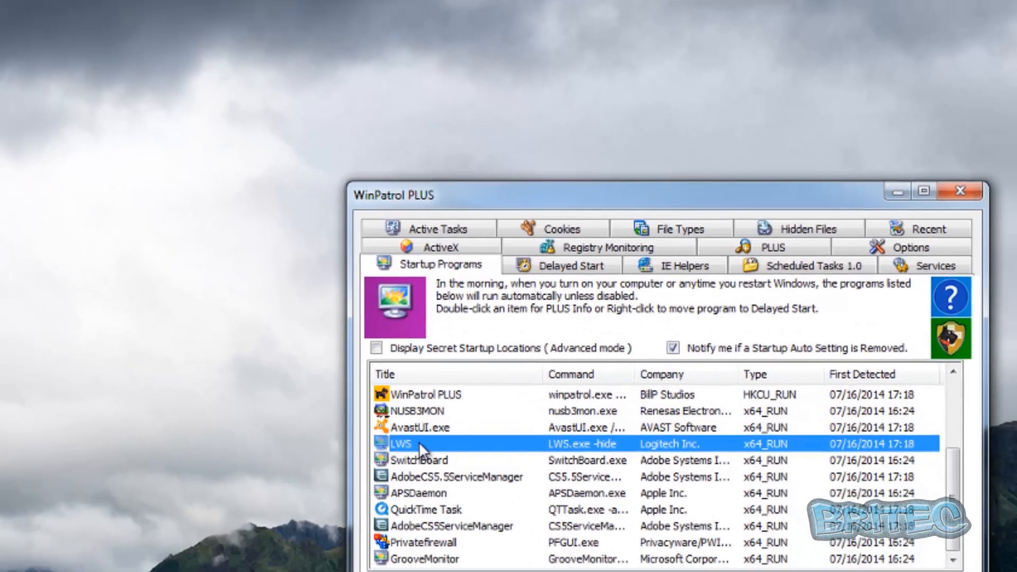
right_click(415, 443)
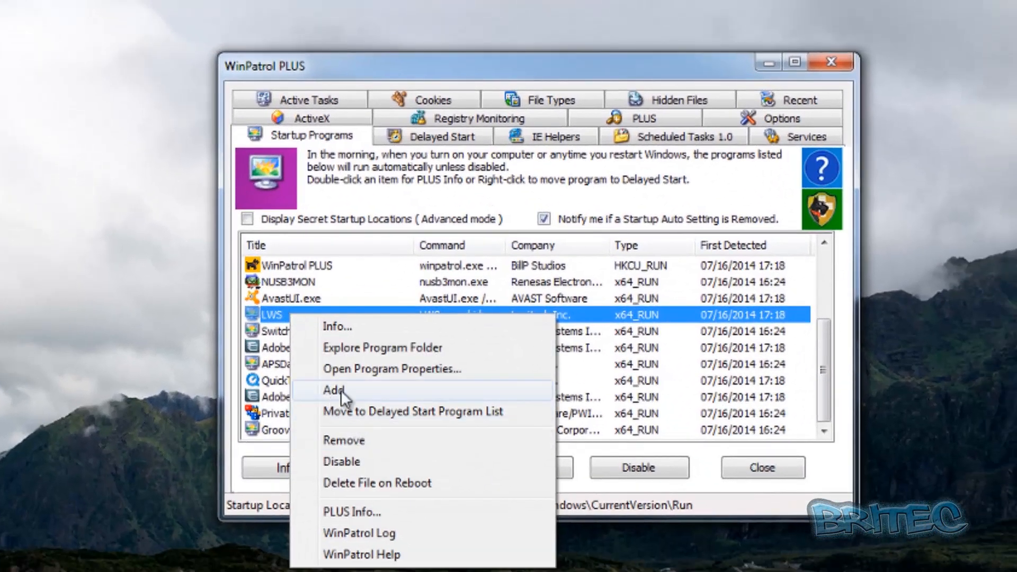
mouse_move(395, 380)
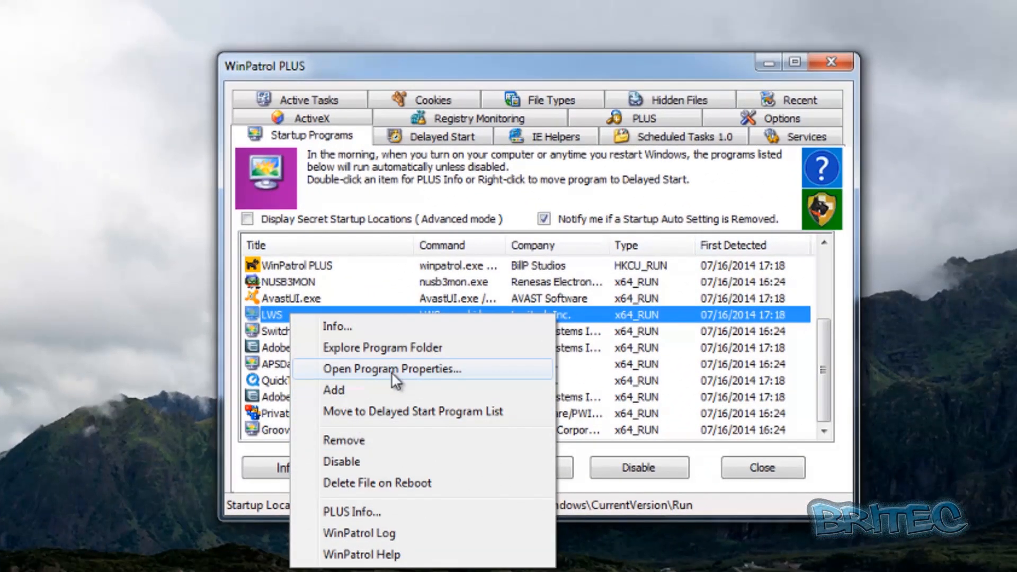
left_click(392, 369)
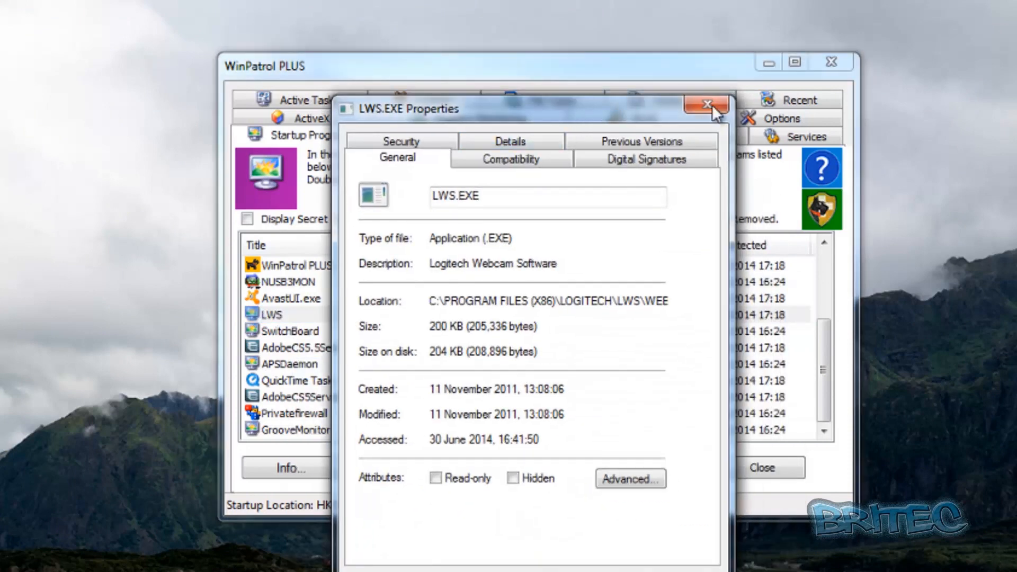
left_click(703, 102)
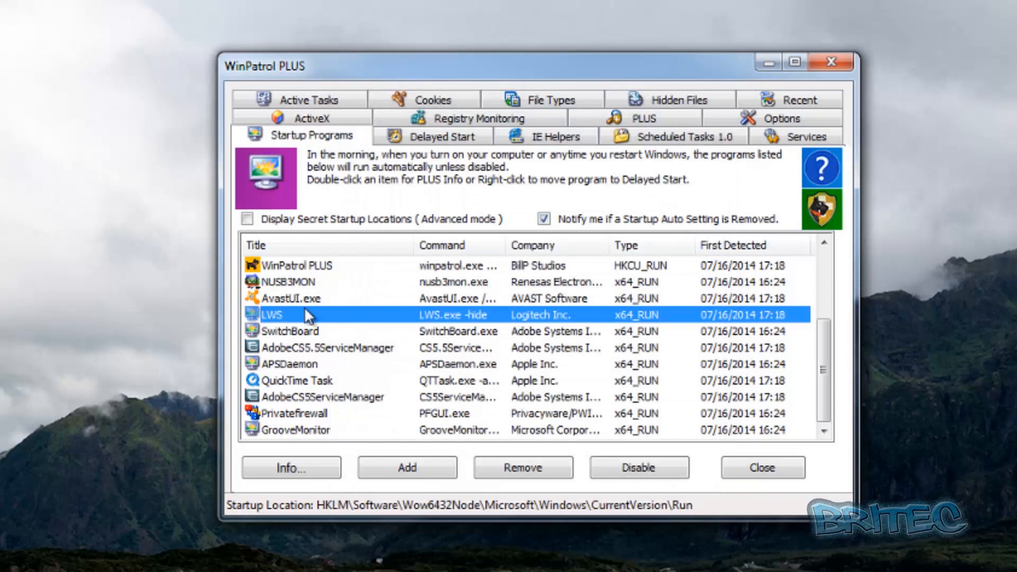
right_click(278, 315)
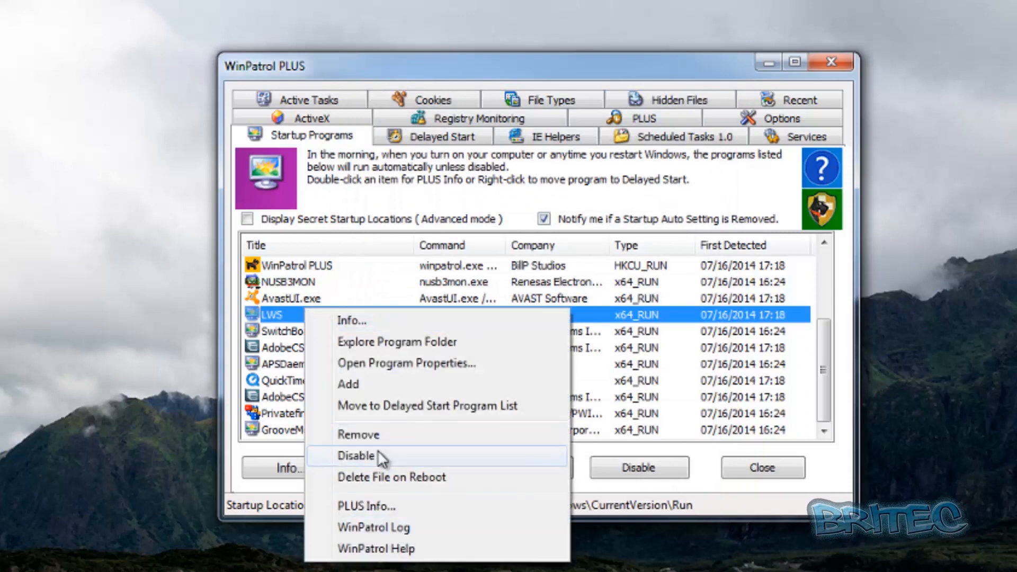
mouse_move(399, 488)
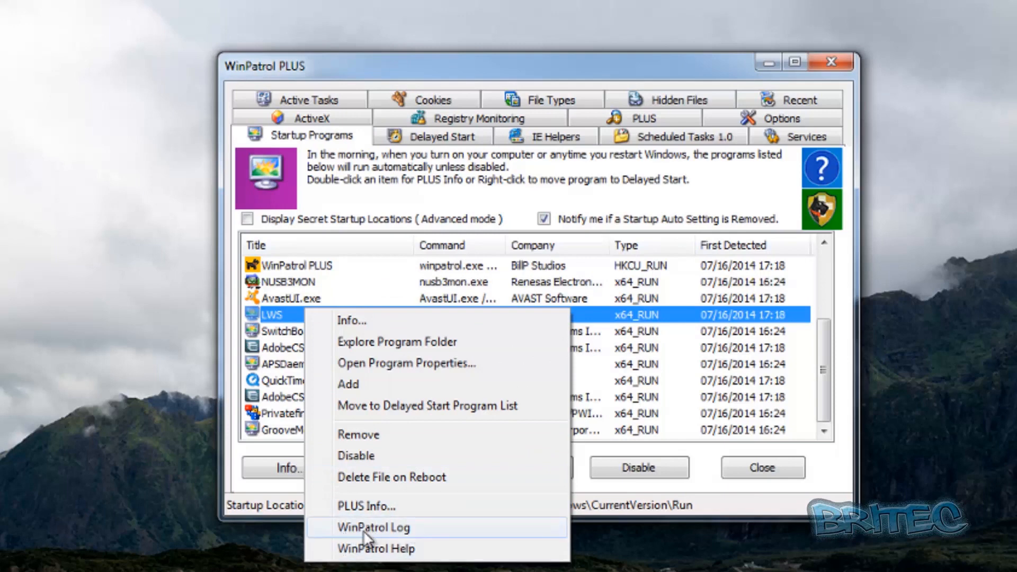
mouse_move(401, 539)
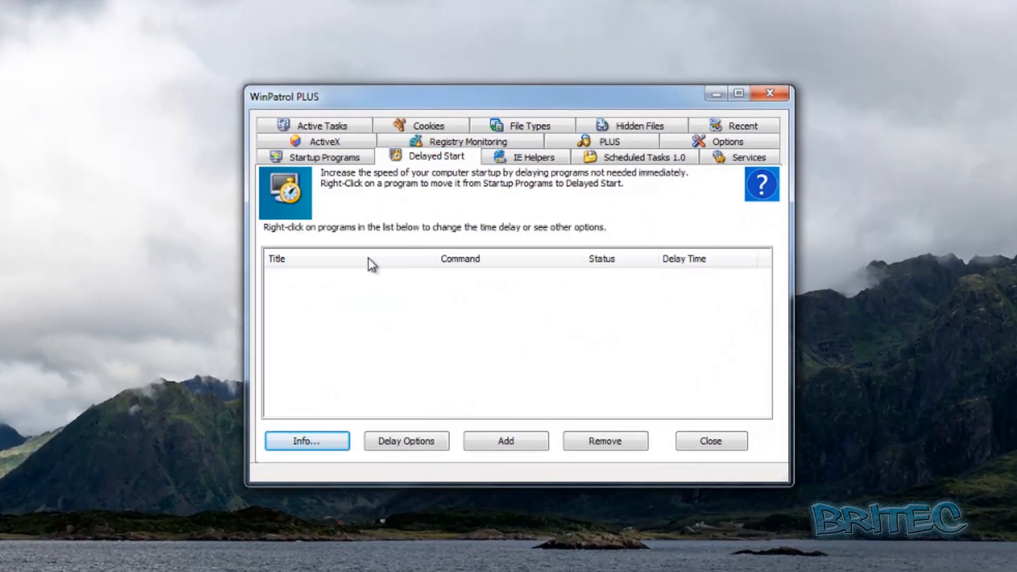
mouse_move(441, 449)
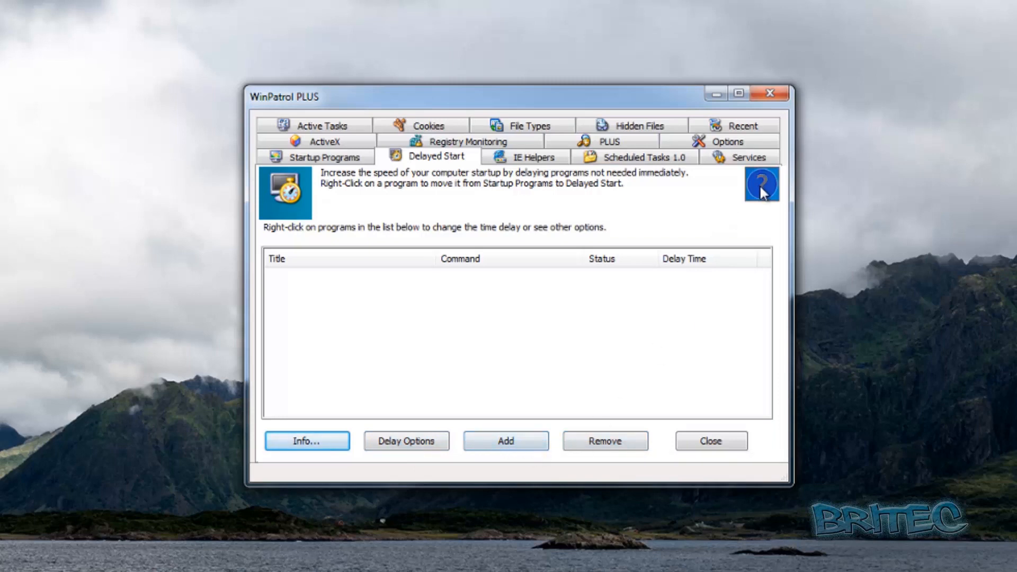
mouse_move(581, 189)
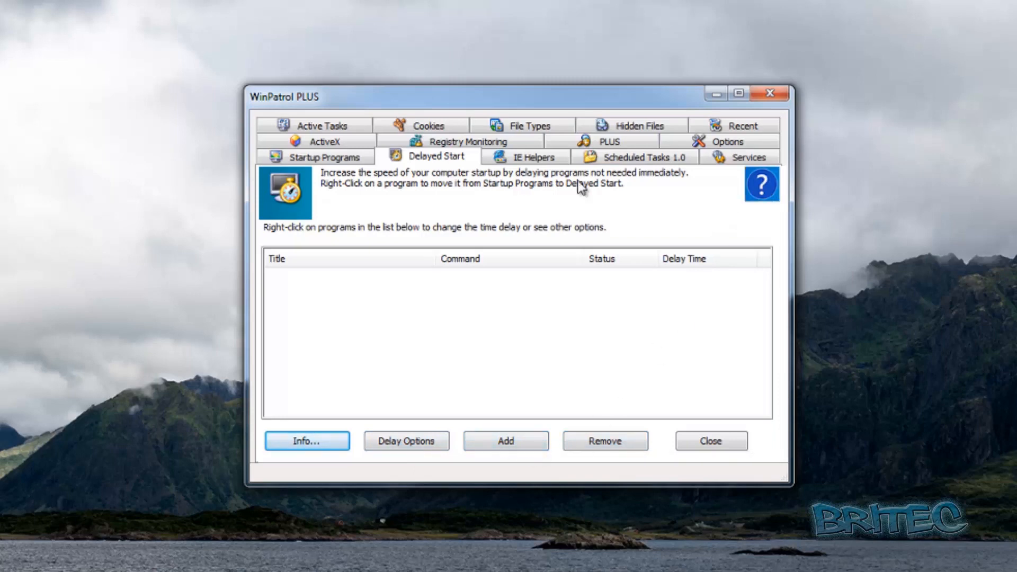
- Select the second avast! Online Security helper in IE Helpers and request its Info
left_click(533, 157)
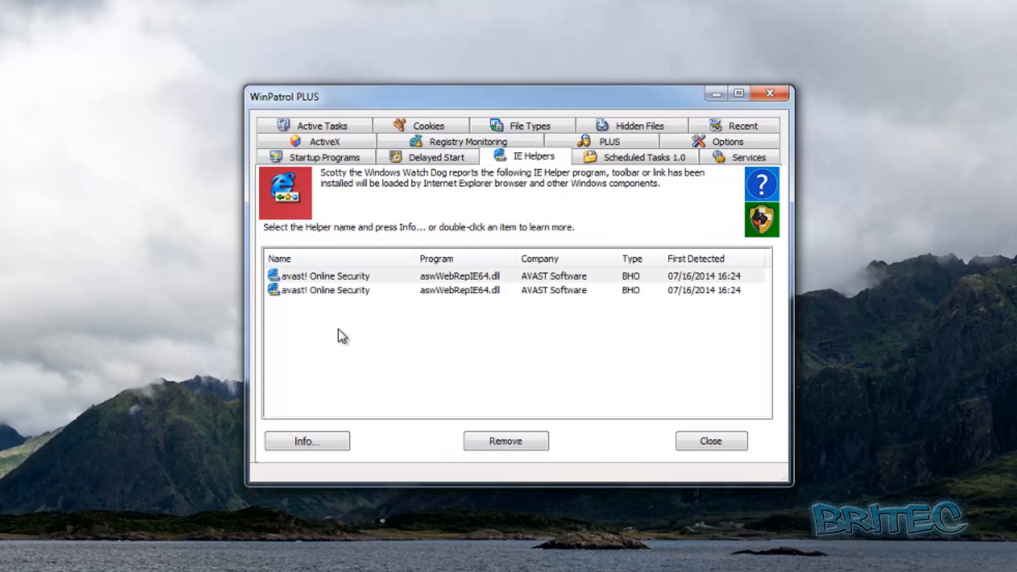
mouse_move(315, 350)
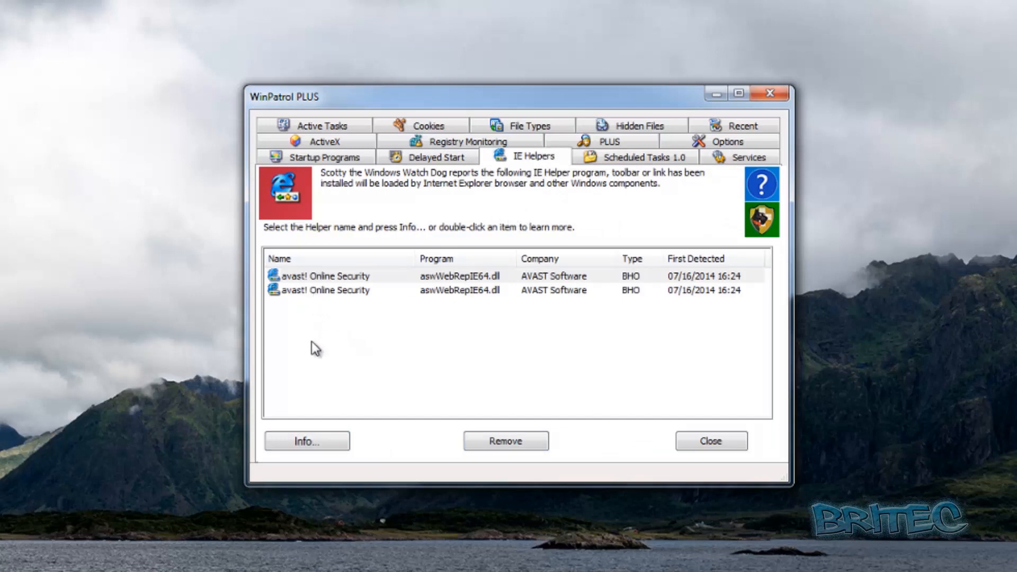
mouse_move(619, 312)
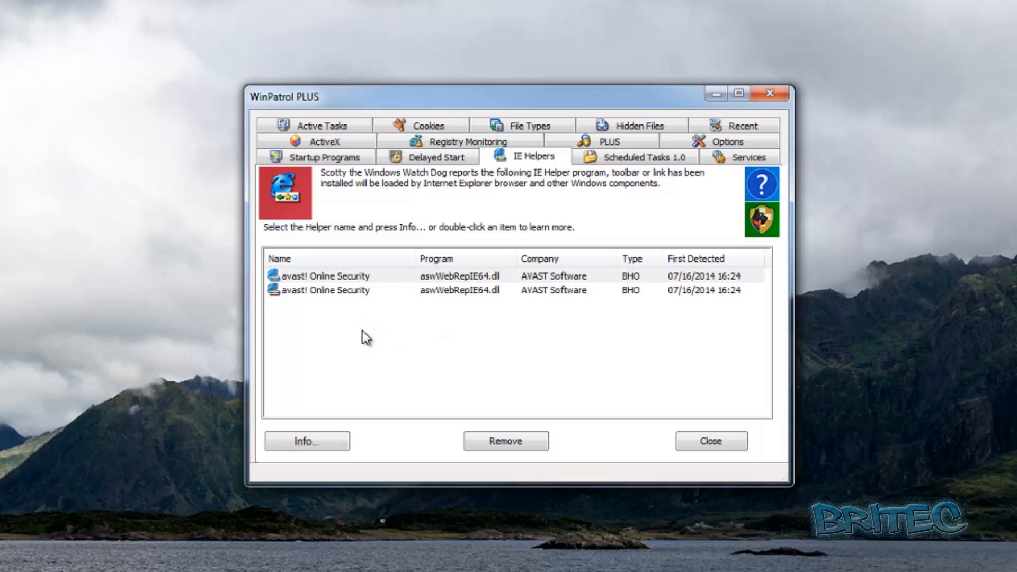
left_click(325, 291)
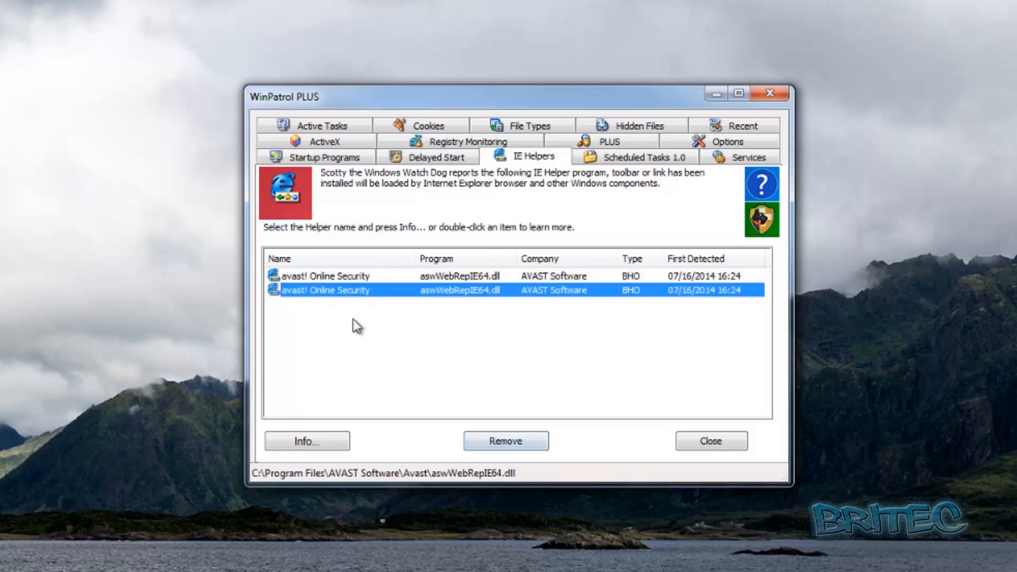
mouse_move(349, 419)
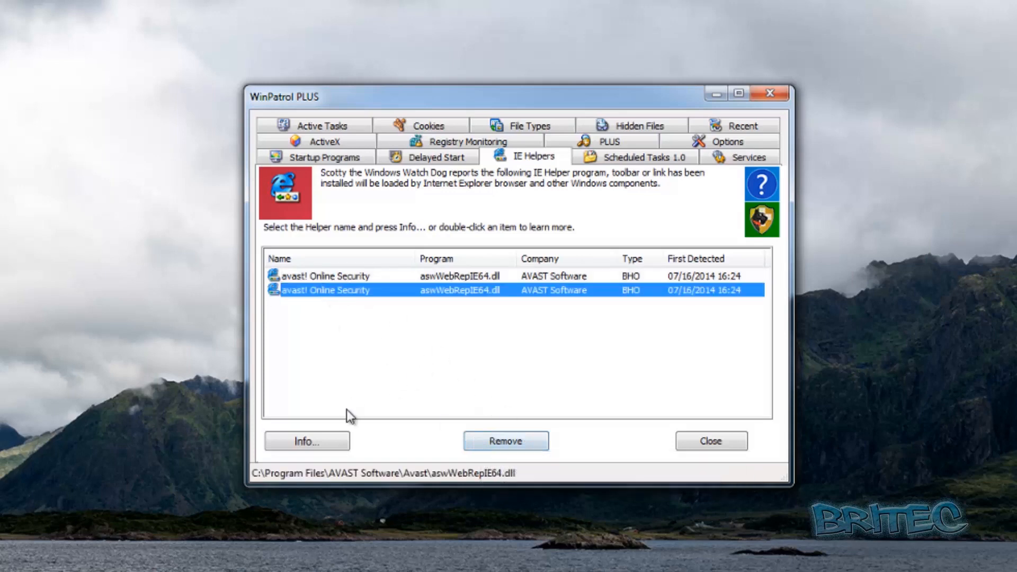
mouse_move(506, 409)
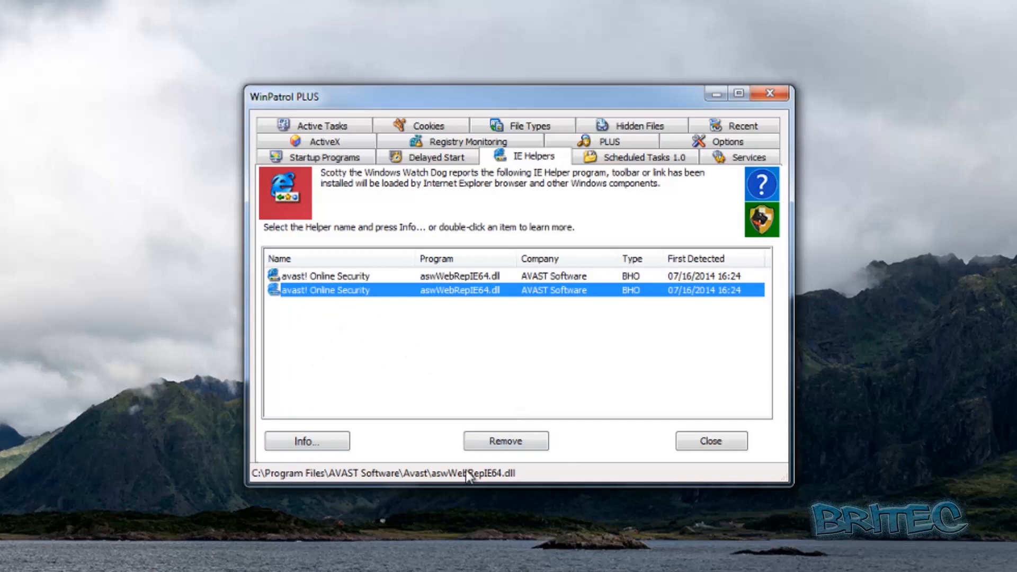
right_click(324, 290)
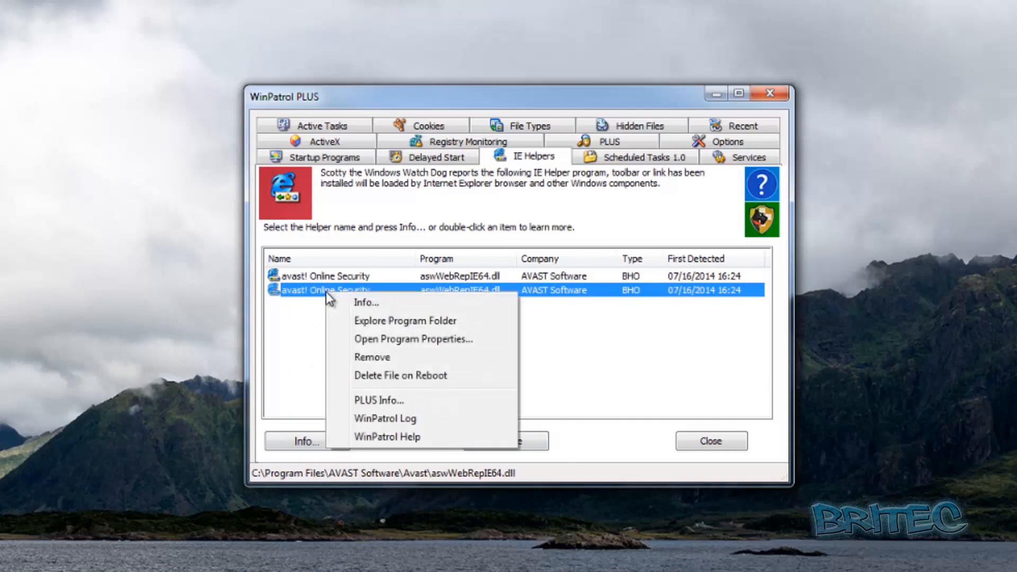
mouse_move(387, 447)
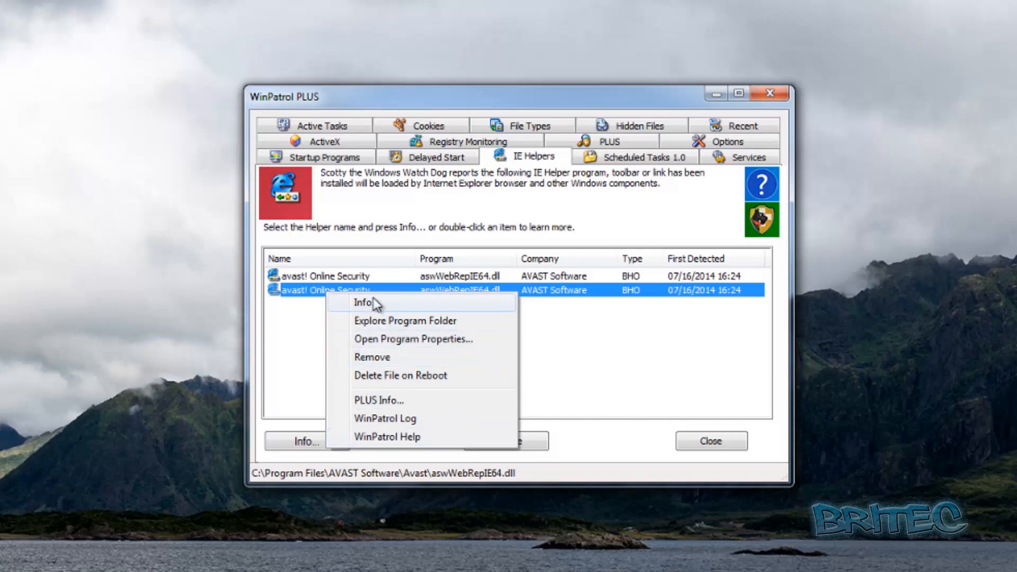
left_click(625, 348)
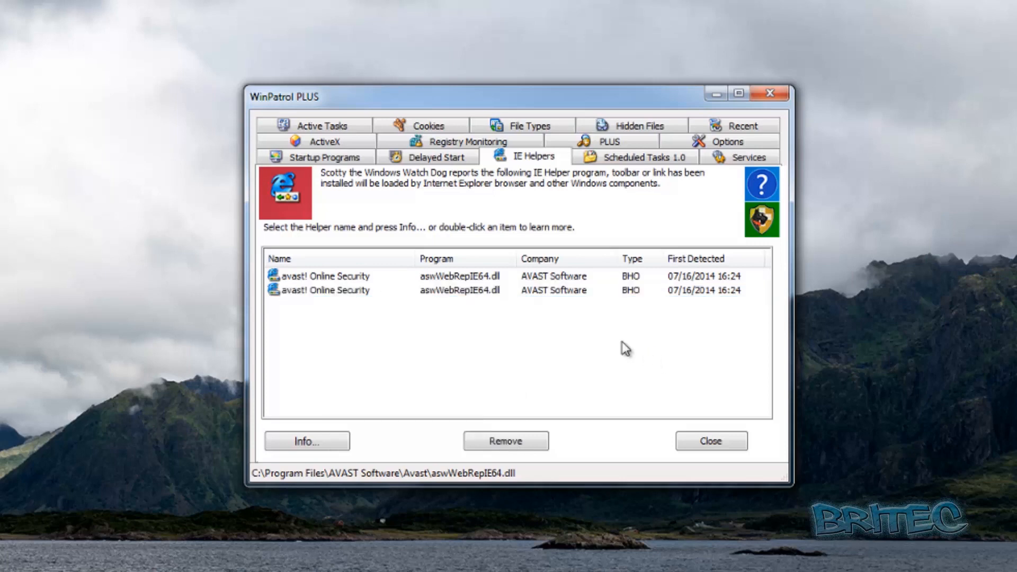
- Show the four GoogleUpdate tasks in Scheduled Tasks 1.0, with GoogleUpdate.exe's path displayed
left_click(645, 156)
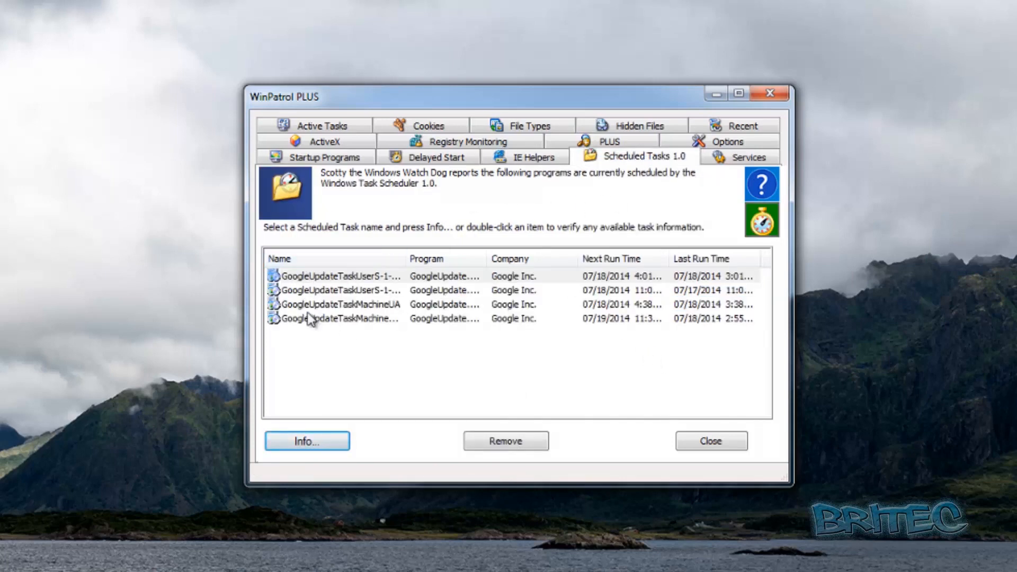
mouse_move(385, 367)
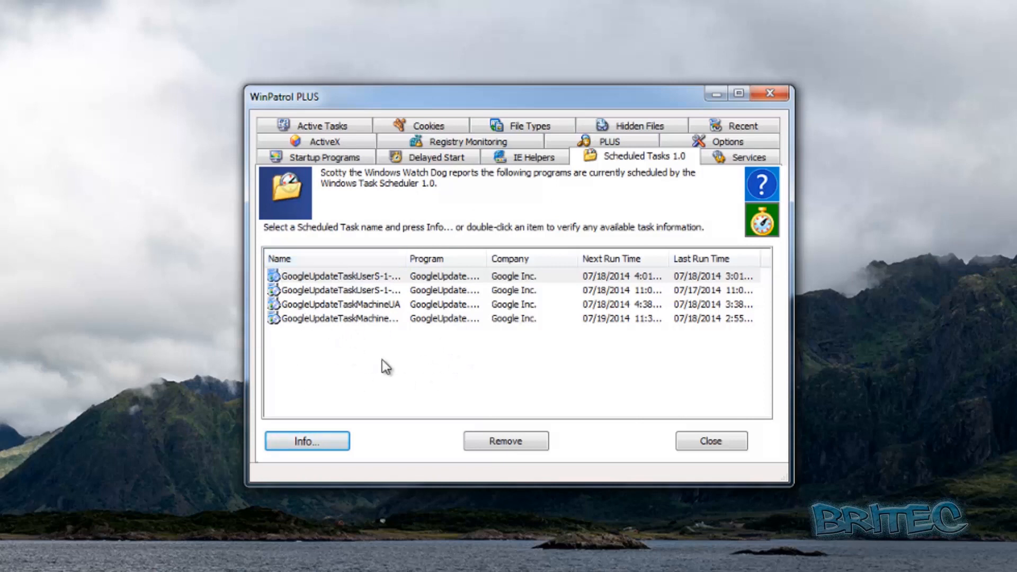
mouse_move(459, 329)
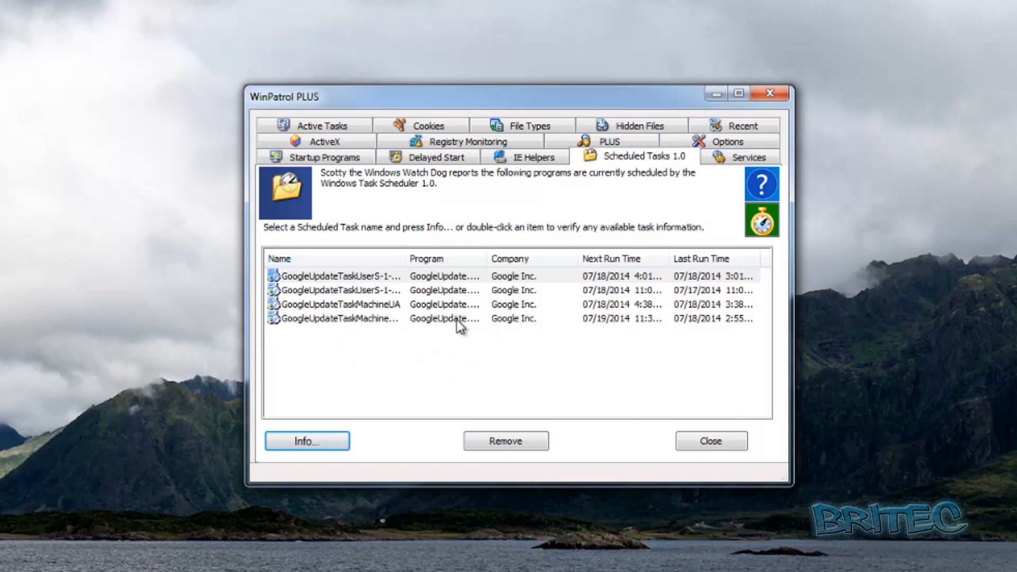
right_click(327, 319)
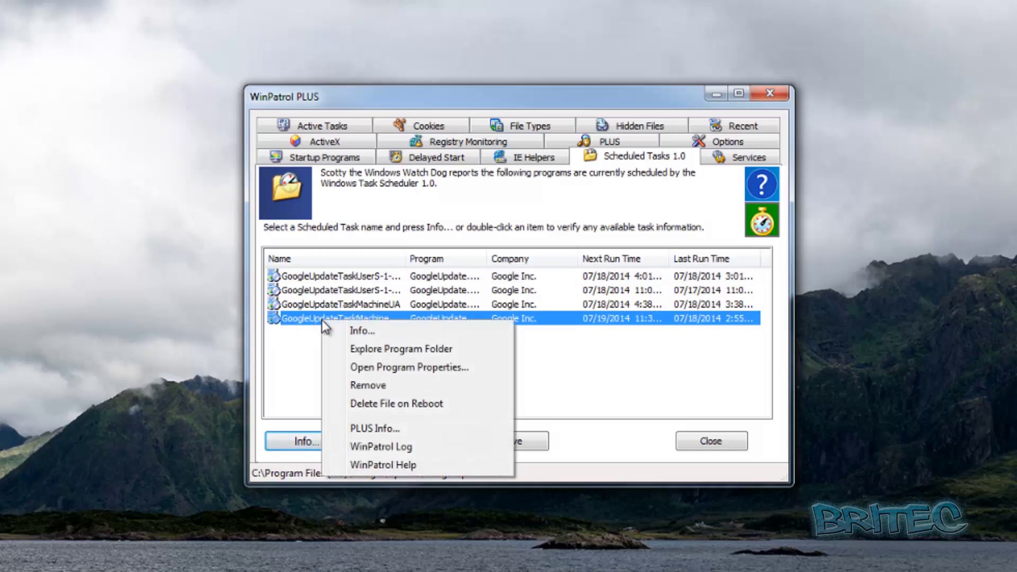
left_click(570, 269)
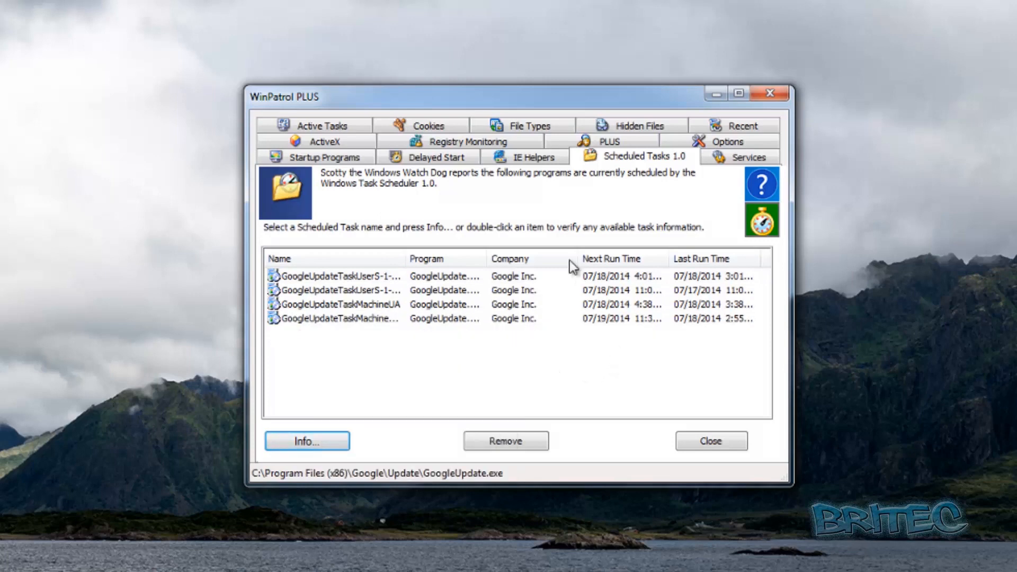
- Bring up the Patrol Time for Tasks dialog showing the 11-minute interval
left_click(761, 221)
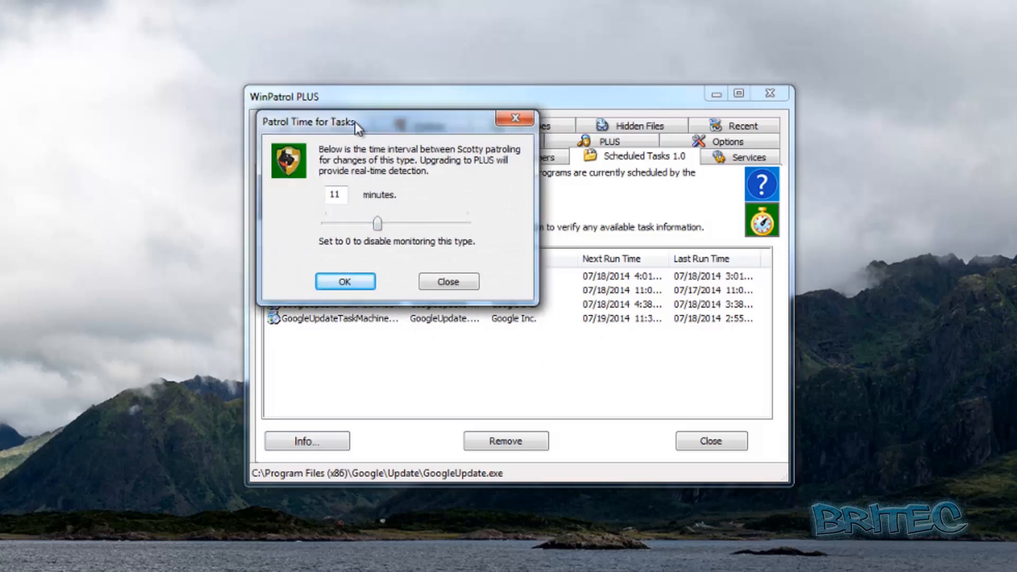
mouse_move(687, 297)
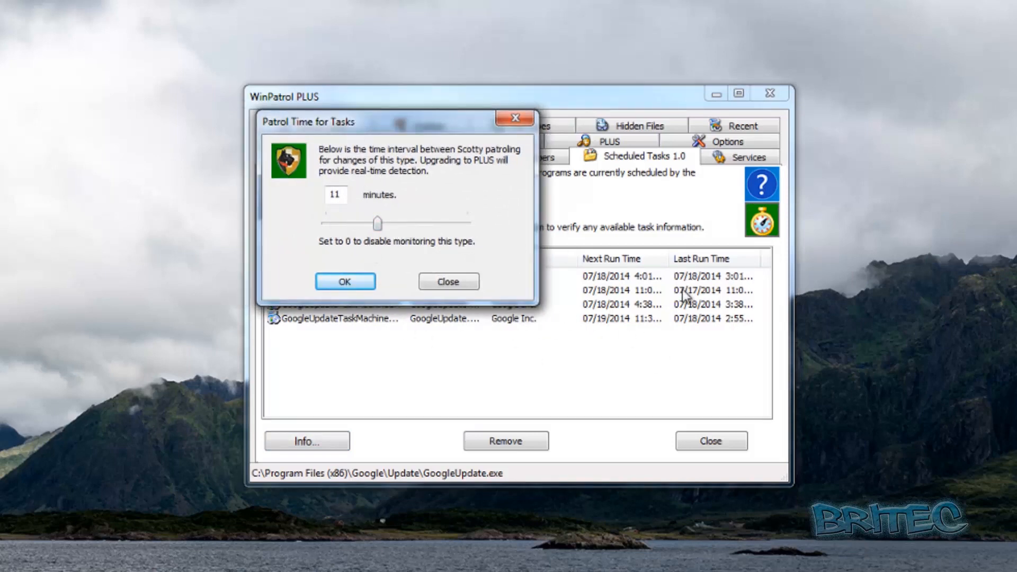
mouse_move(379, 255)
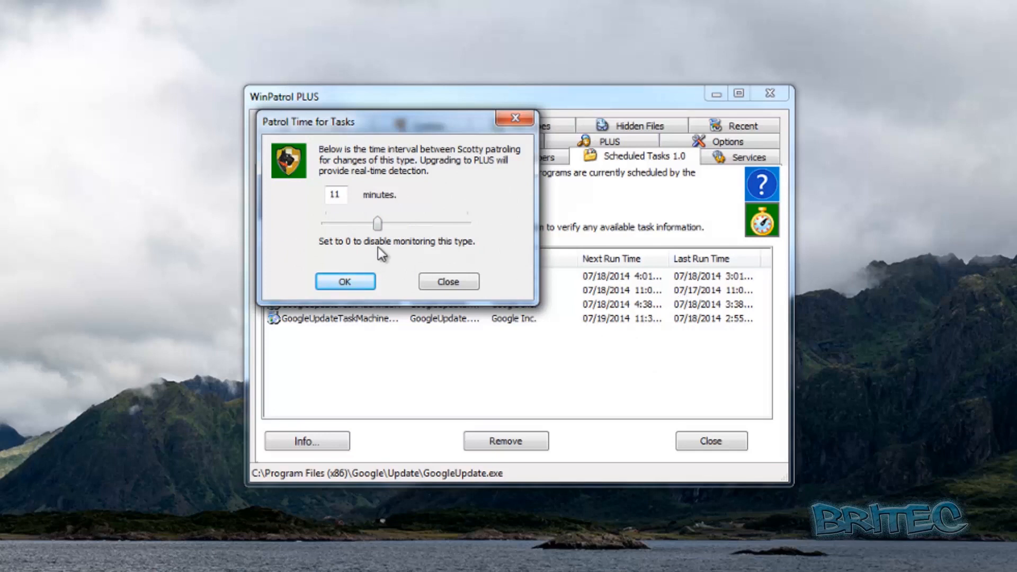
mouse_move(328, 229)
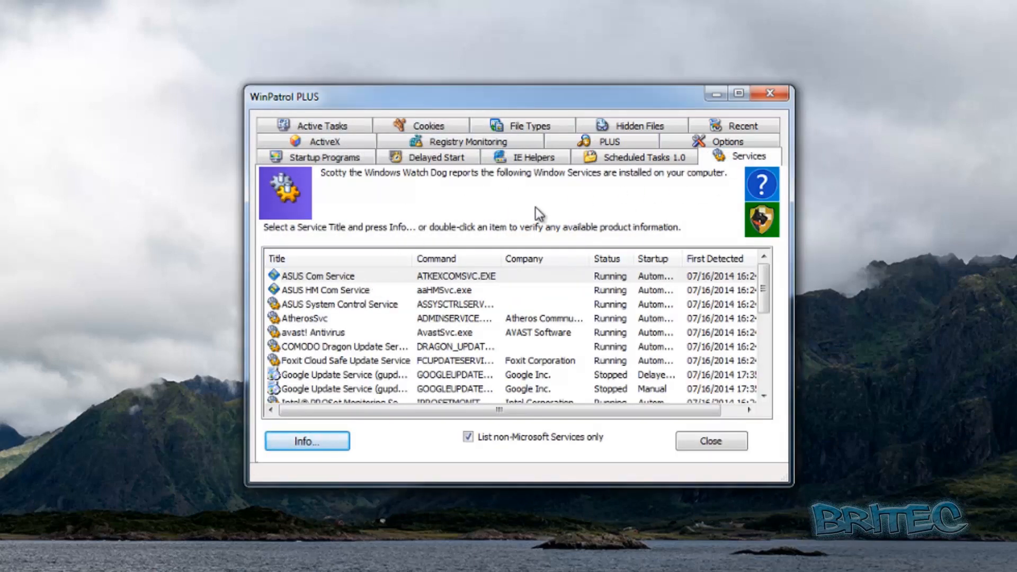
mouse_move(313, 305)
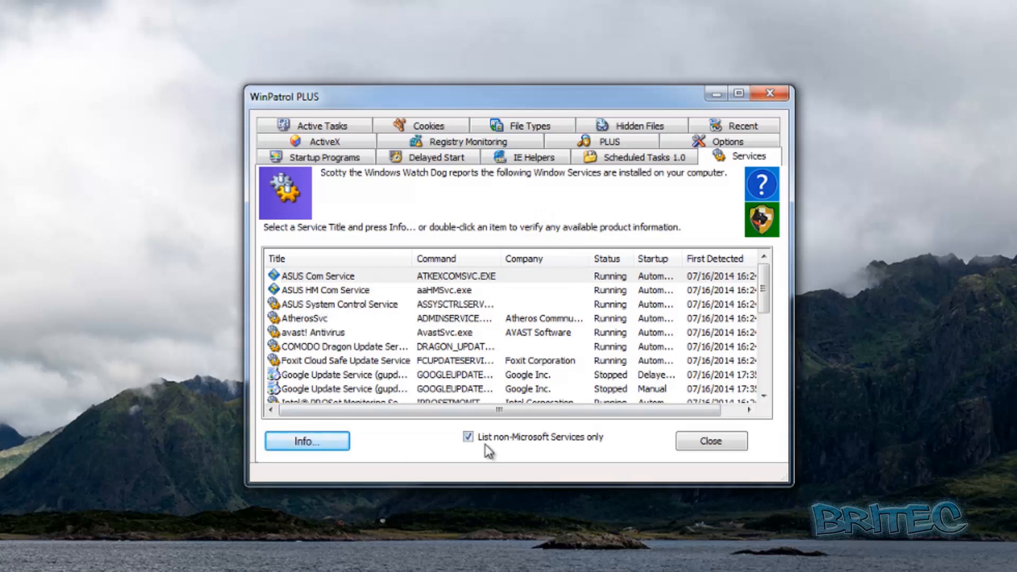
mouse_move(551, 430)
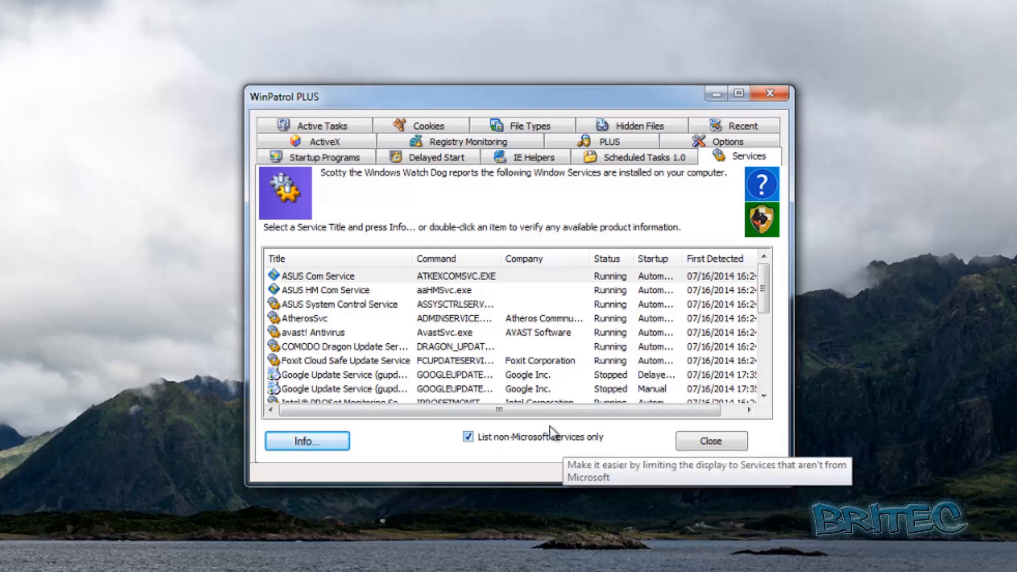
- Scroll the Services list and select Rapport Management Service to reveal its program path
scroll("down", 3)
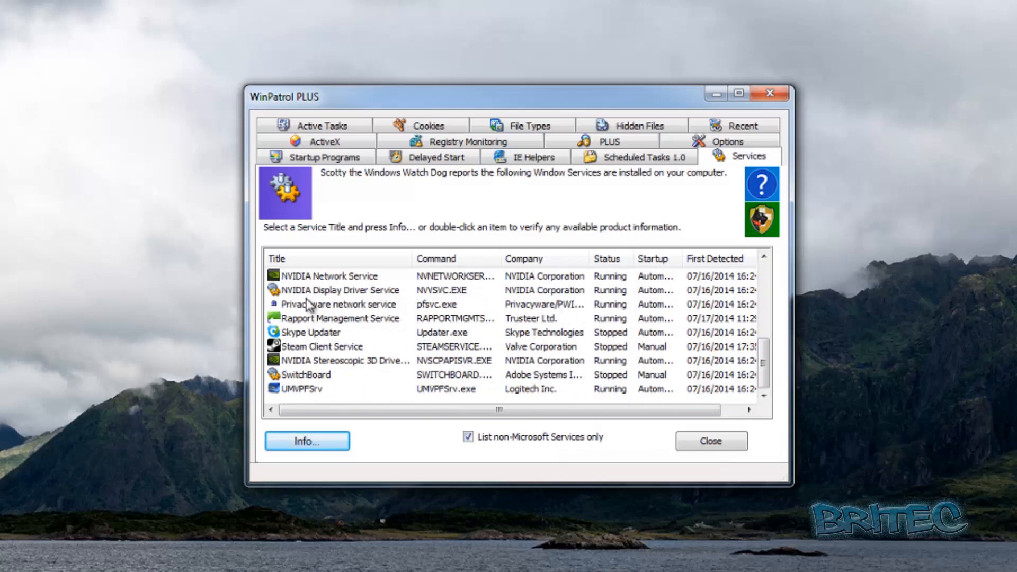
mouse_move(309, 347)
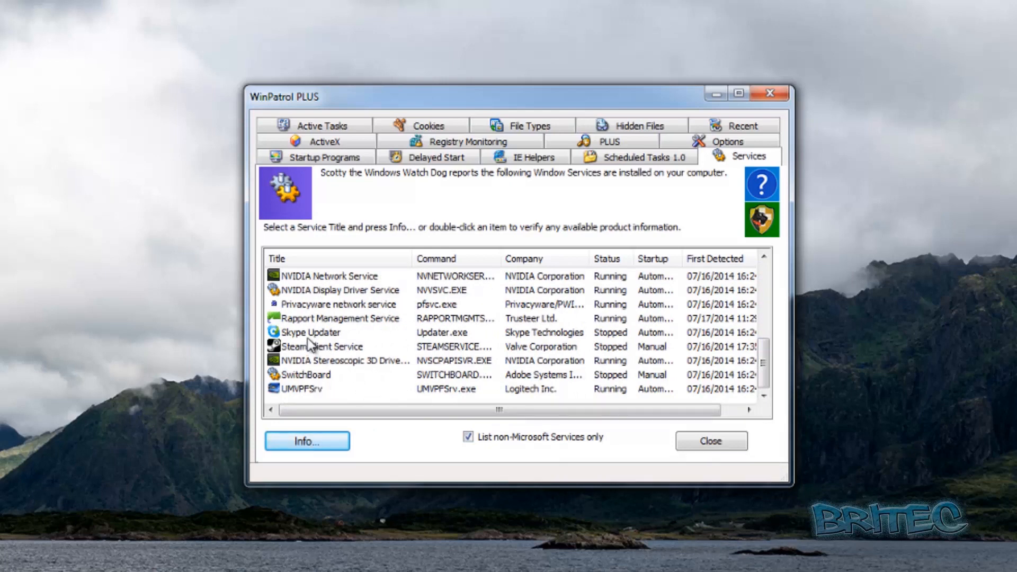
left_click(339, 318)
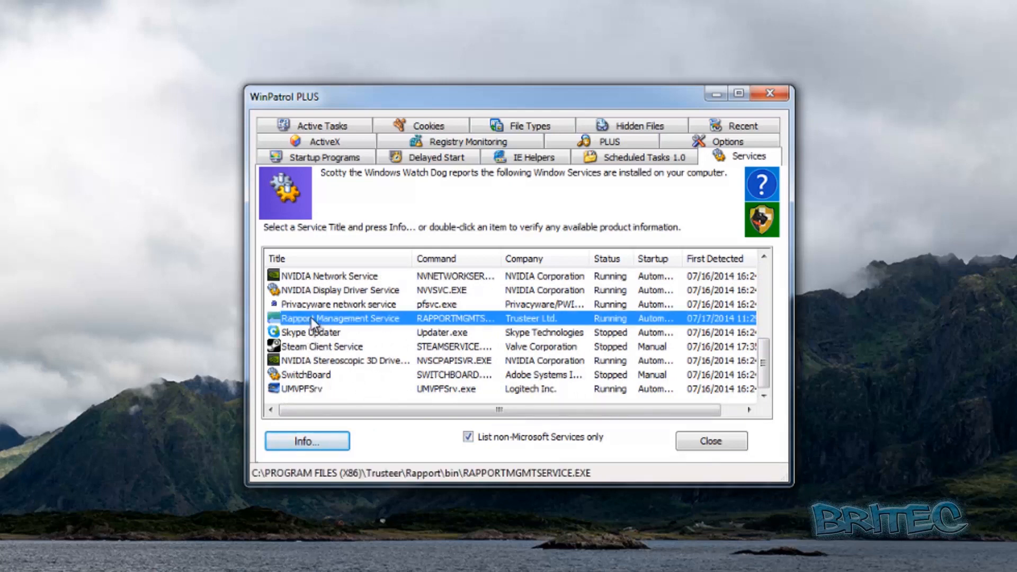
right_click(316, 318)
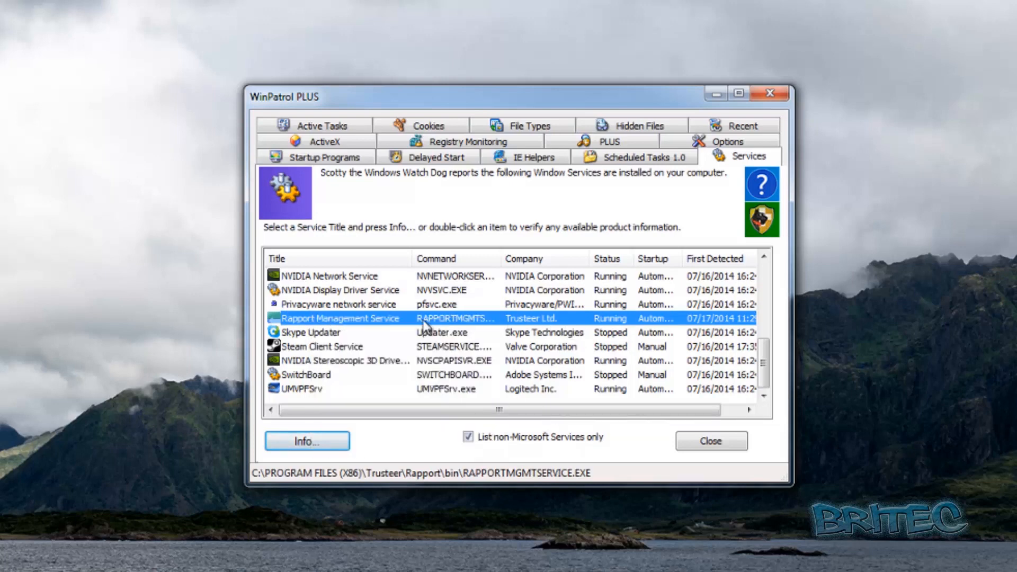
mouse_move(349, 327)
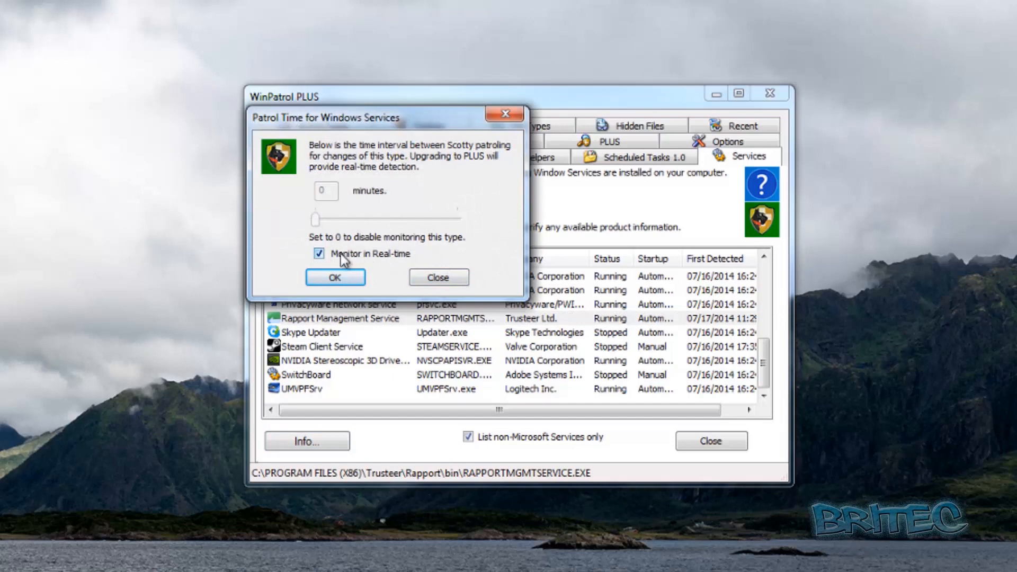
mouse_move(376, 270)
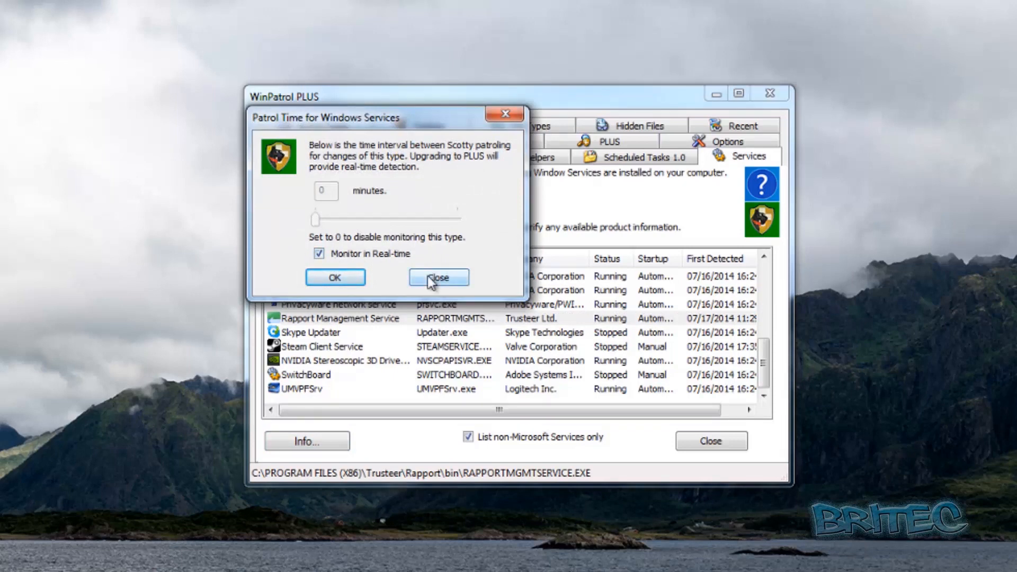
mouse_move(441, 286)
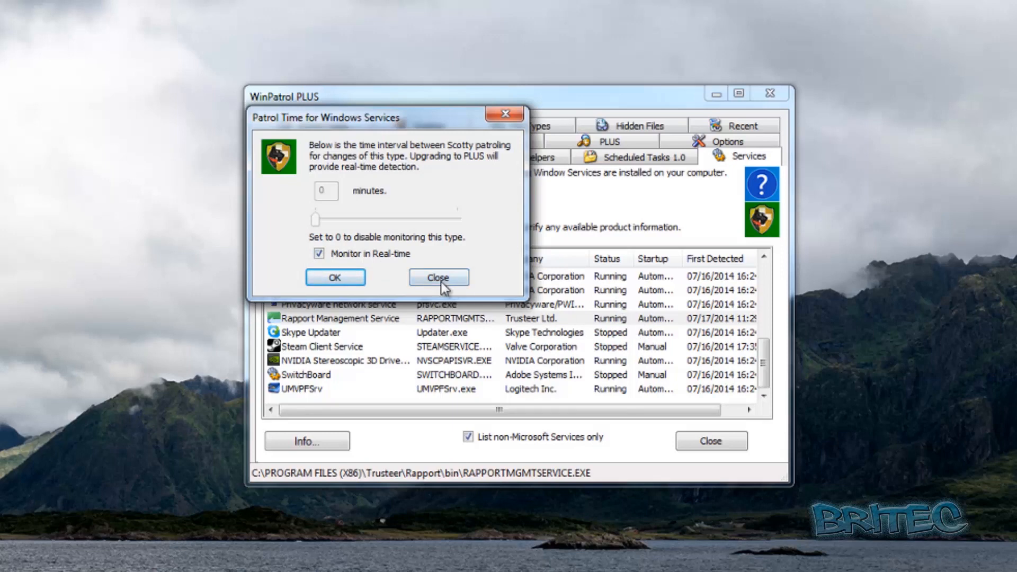
left_click(439, 277)
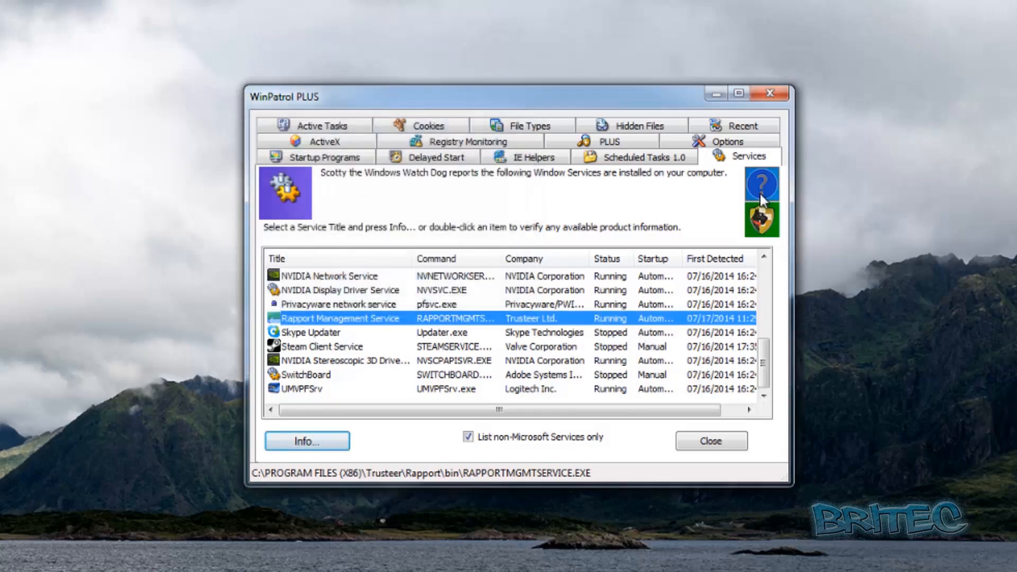
mouse_move(755, 191)
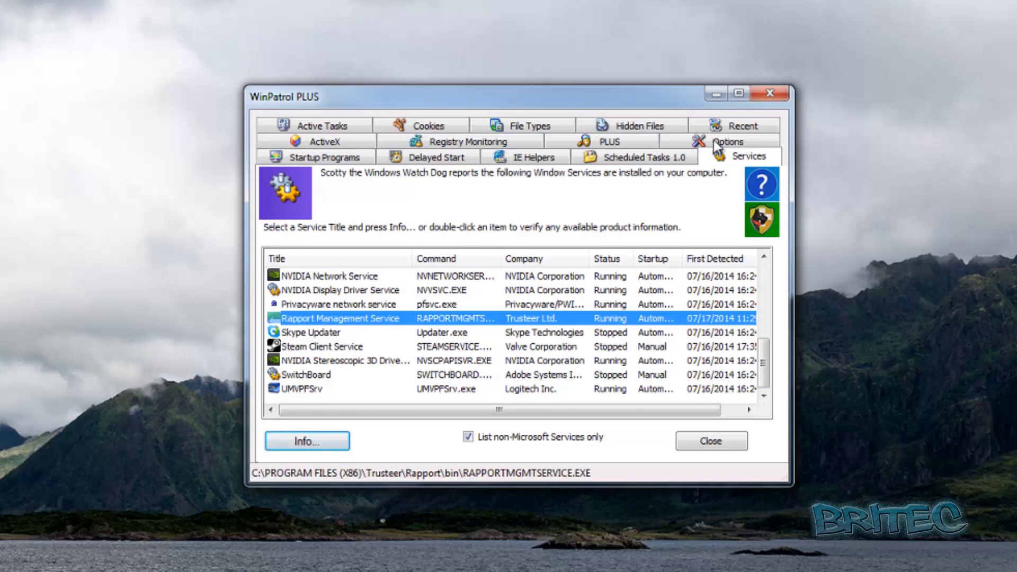
mouse_move(542, 191)
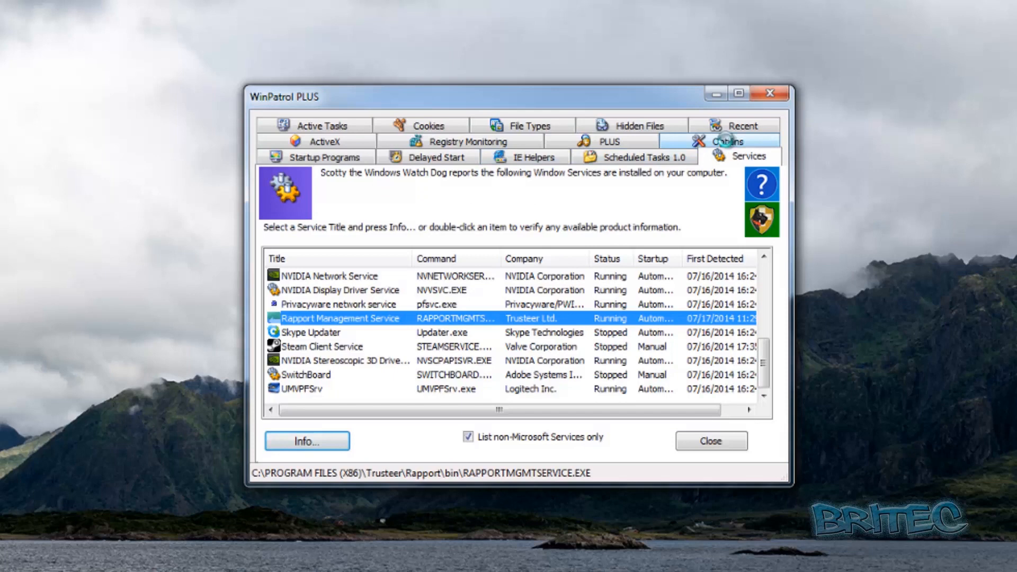
- Review the Options page, keeping the ToolTips style set to Default
left_click(728, 141)
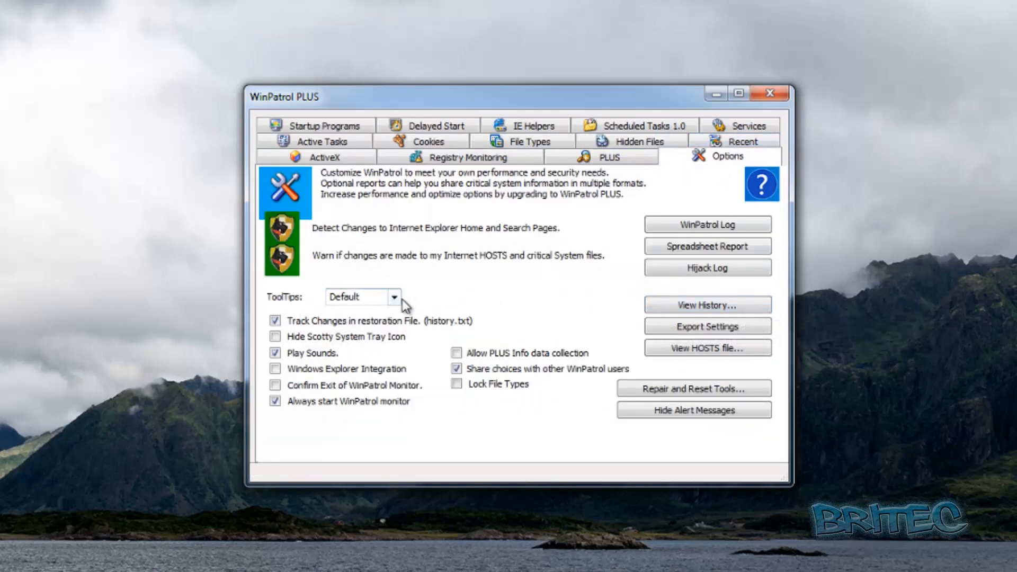
left_click(394, 296)
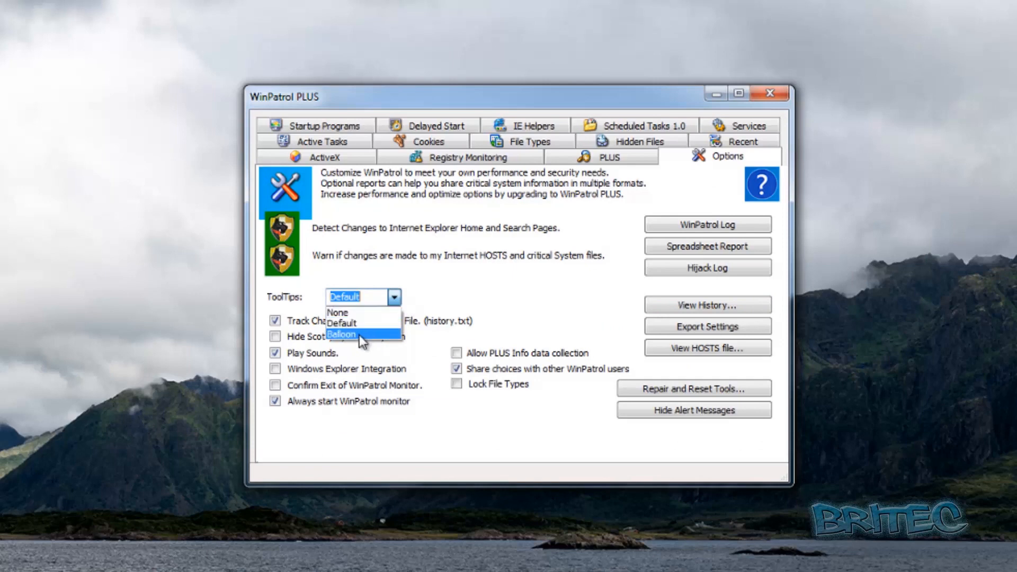
left_click(342, 323)
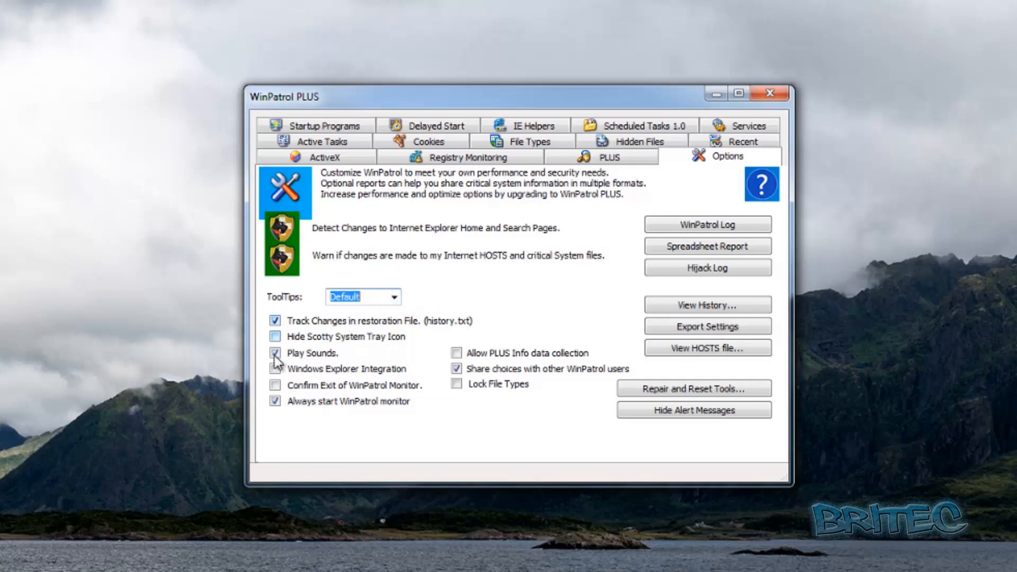
left_click(274, 369)
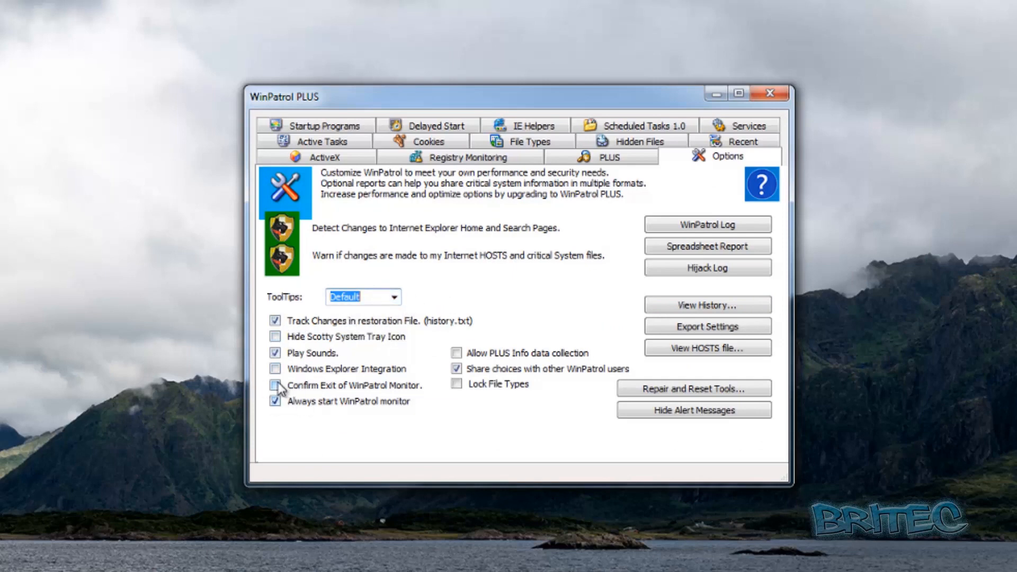
mouse_move(403, 403)
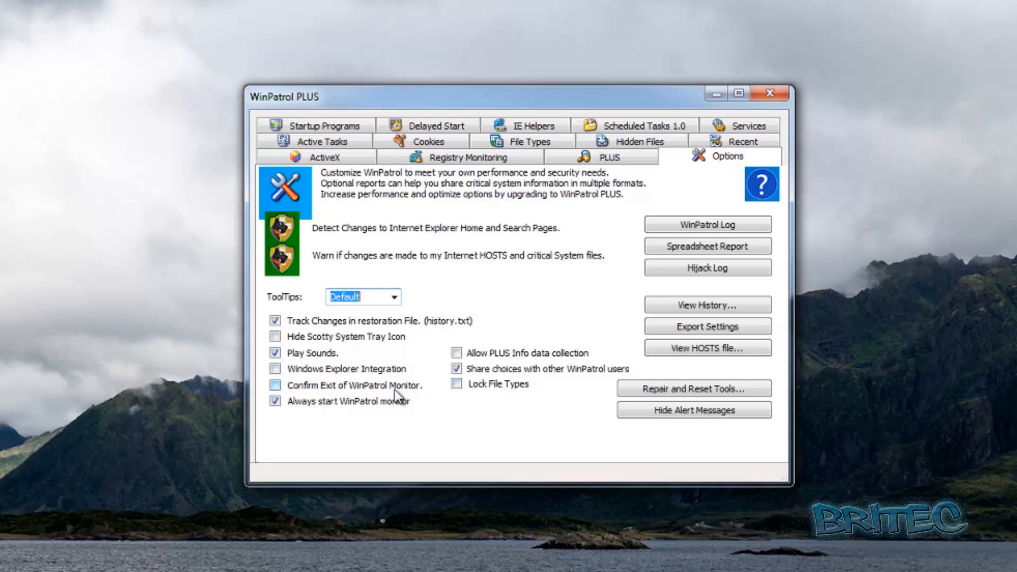
mouse_move(579, 398)
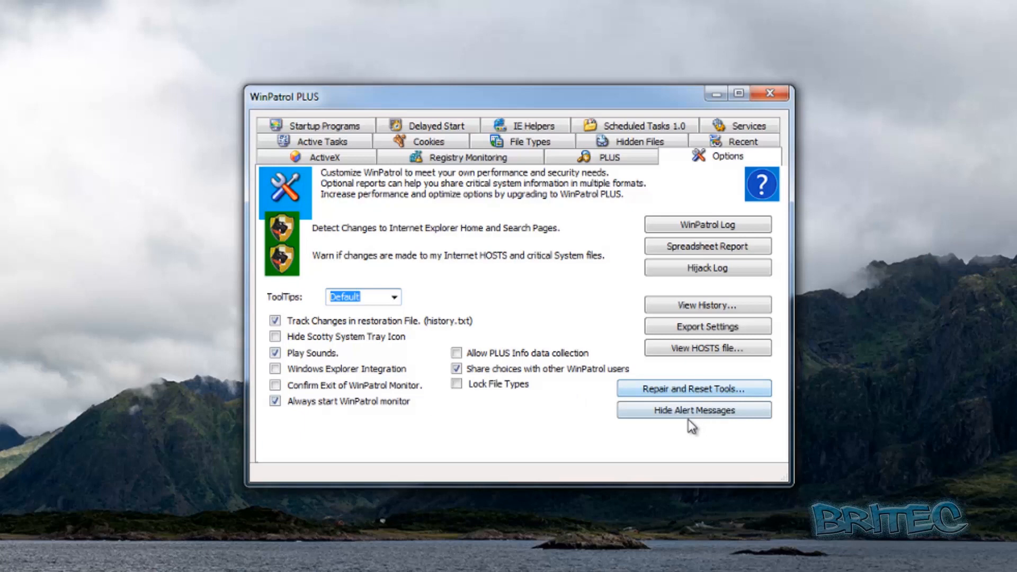
mouse_move(696, 398)
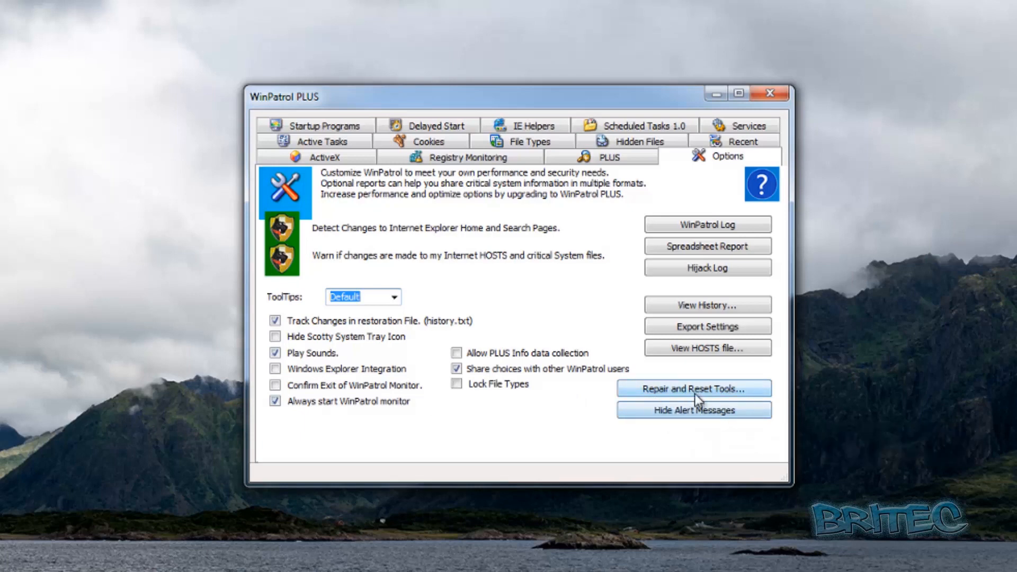
mouse_move(705, 398)
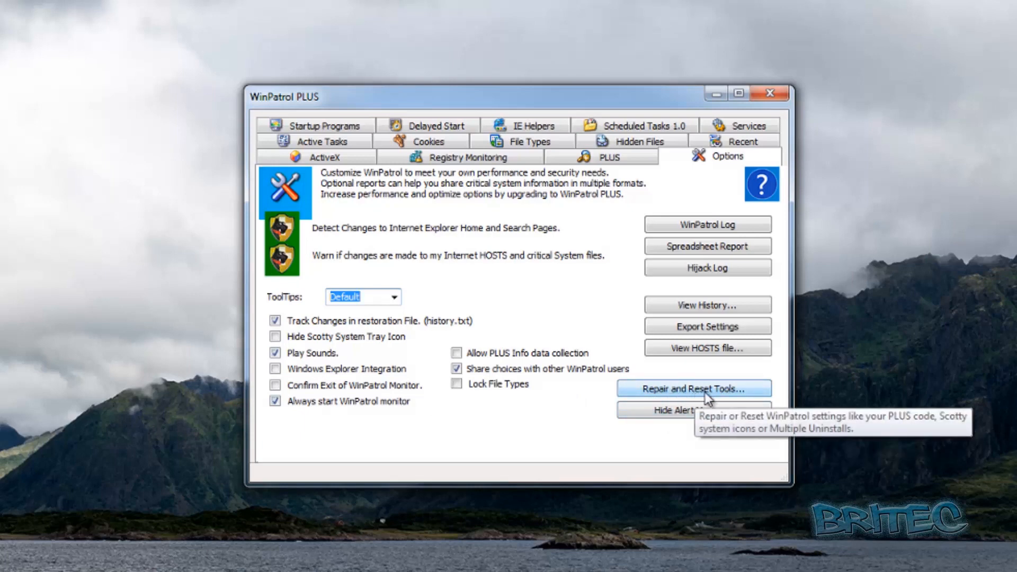
mouse_move(708, 356)
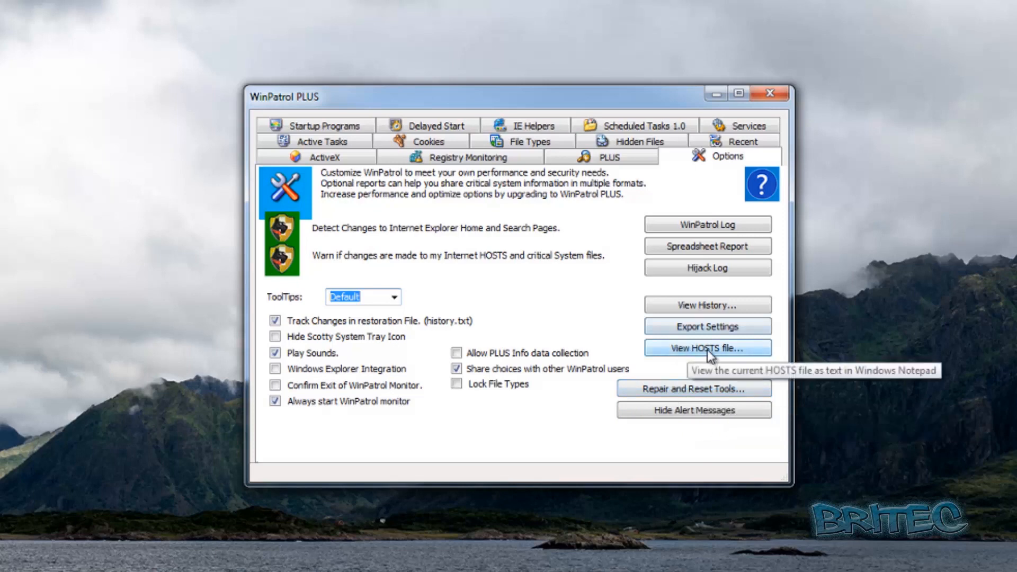
mouse_move(724, 359)
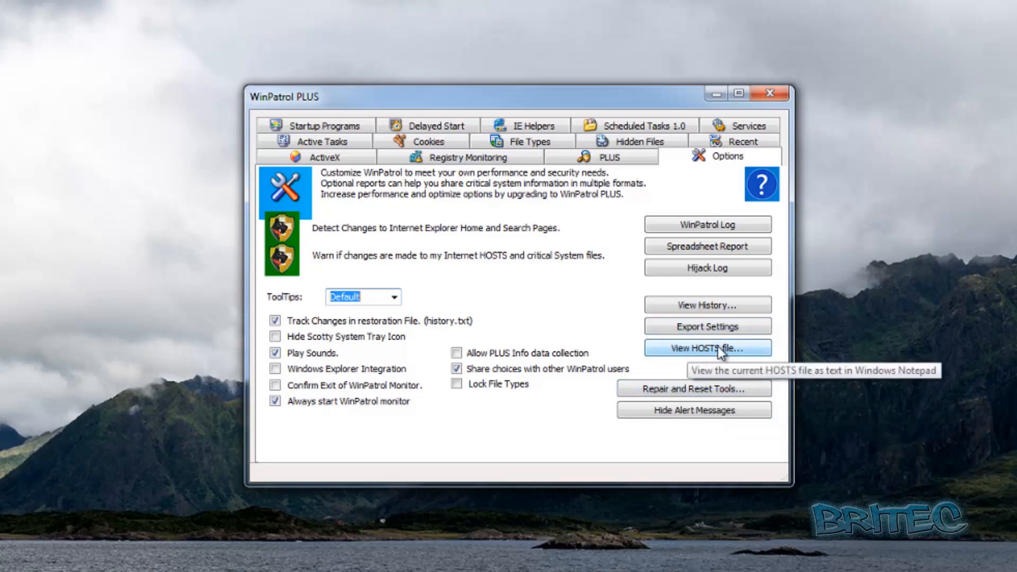
mouse_move(721, 331)
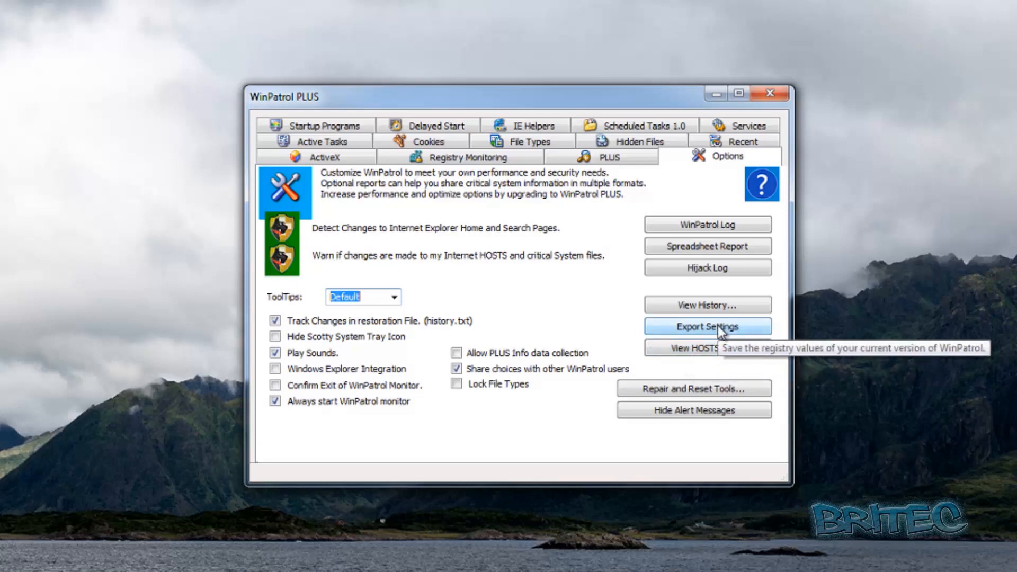
mouse_move(702, 312)
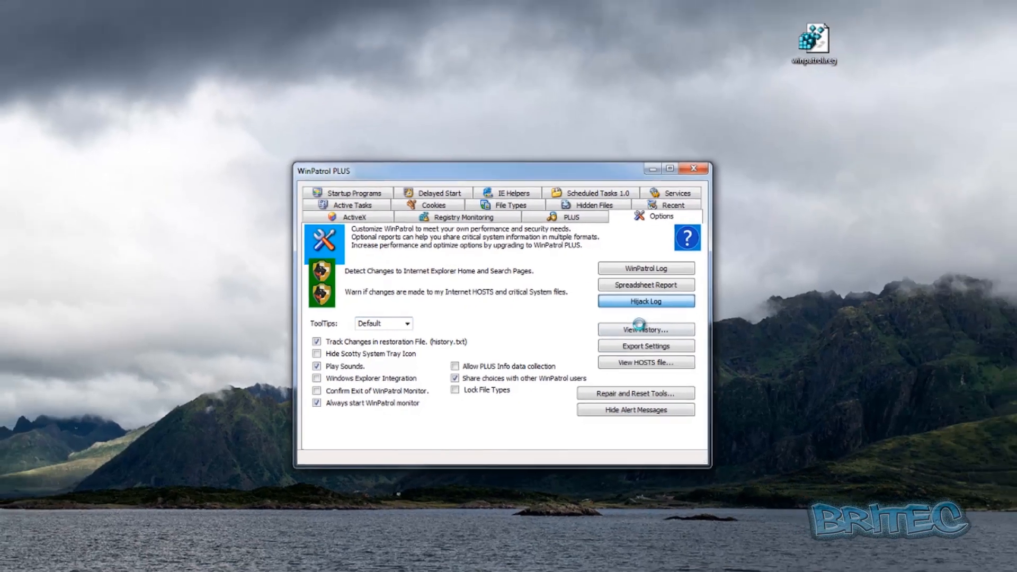
- Generate the Hijack log of running processes, view it in Notepad, then show Registry Monitoring
left_click(647, 301)
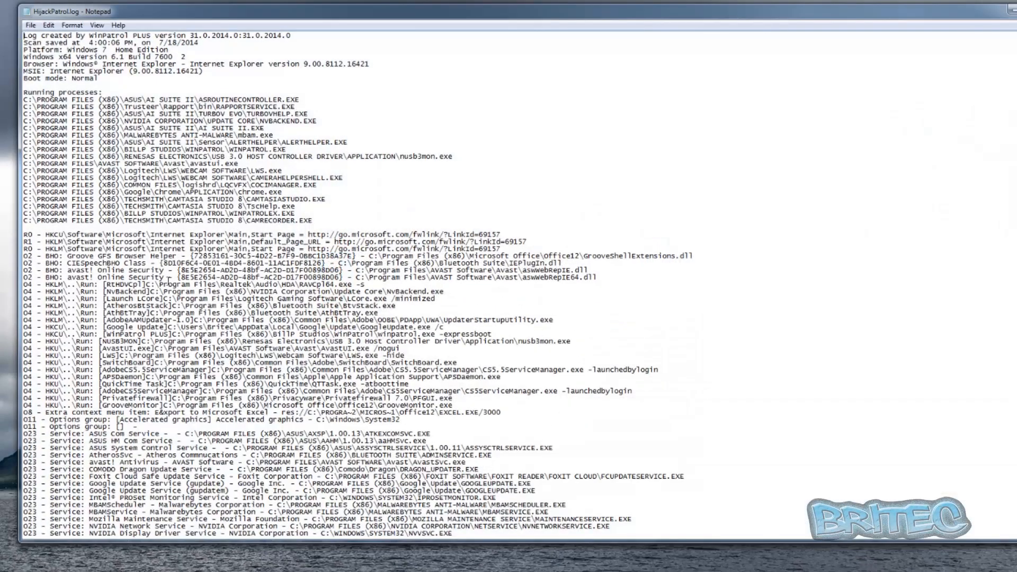
mouse_move(786, 180)
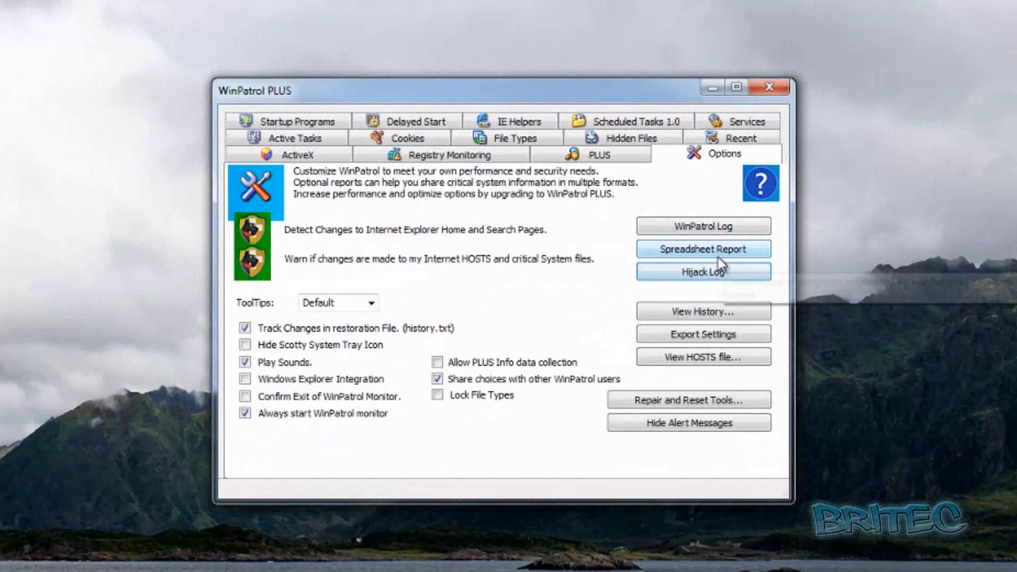
mouse_move(707, 229)
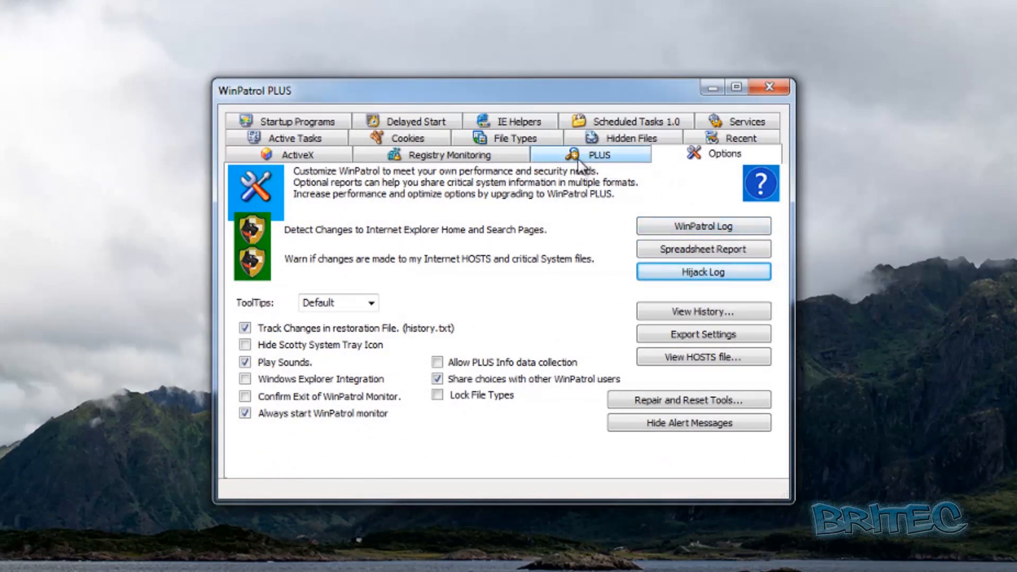
left_click(441, 155)
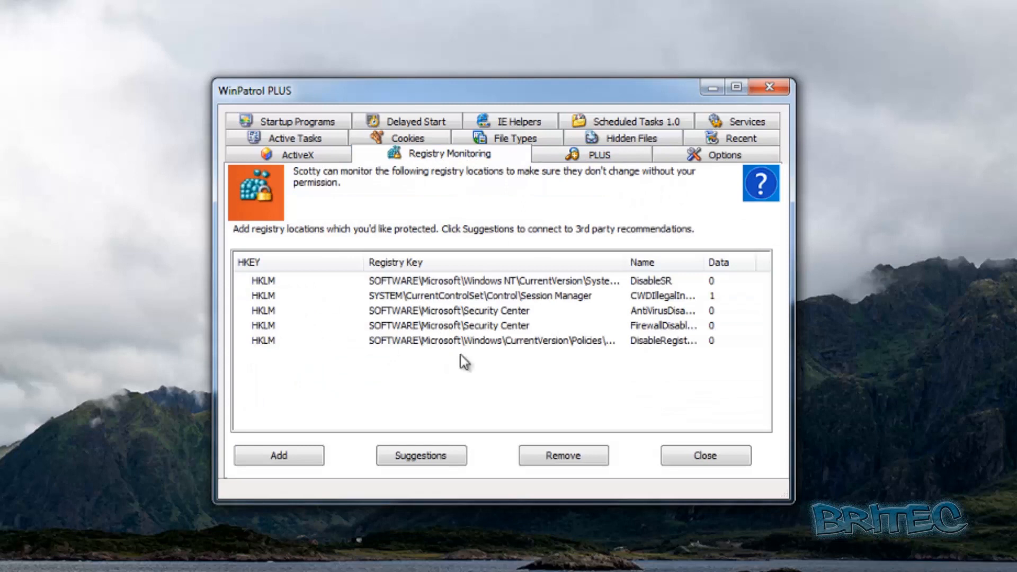
mouse_move(414, 319)
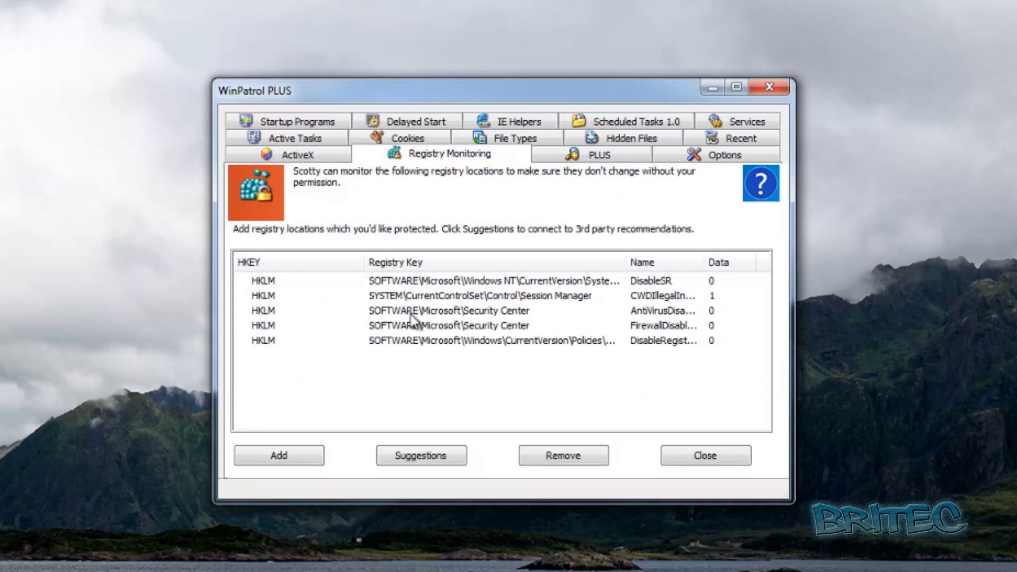
mouse_move(464, 343)
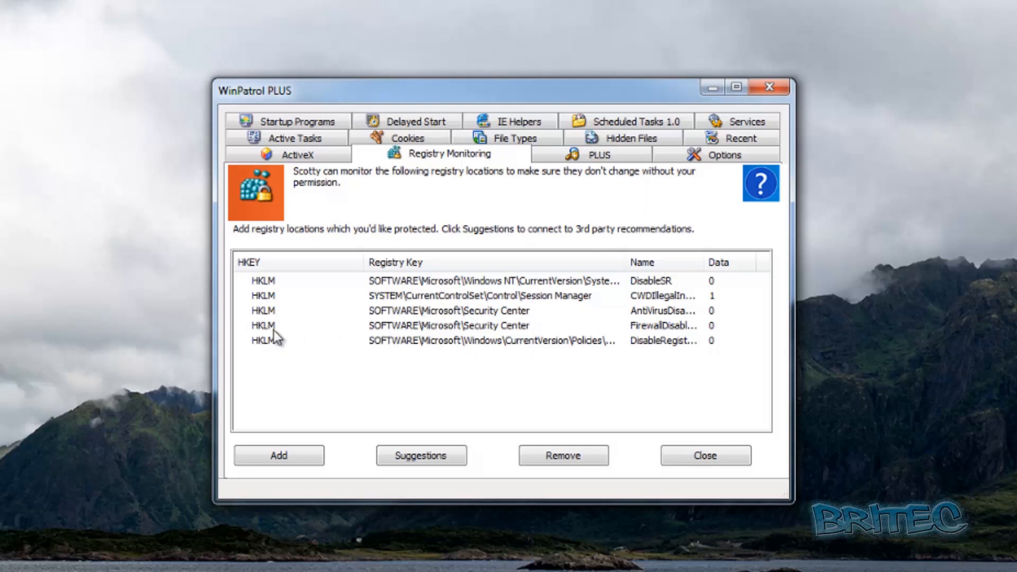
mouse_move(373, 340)
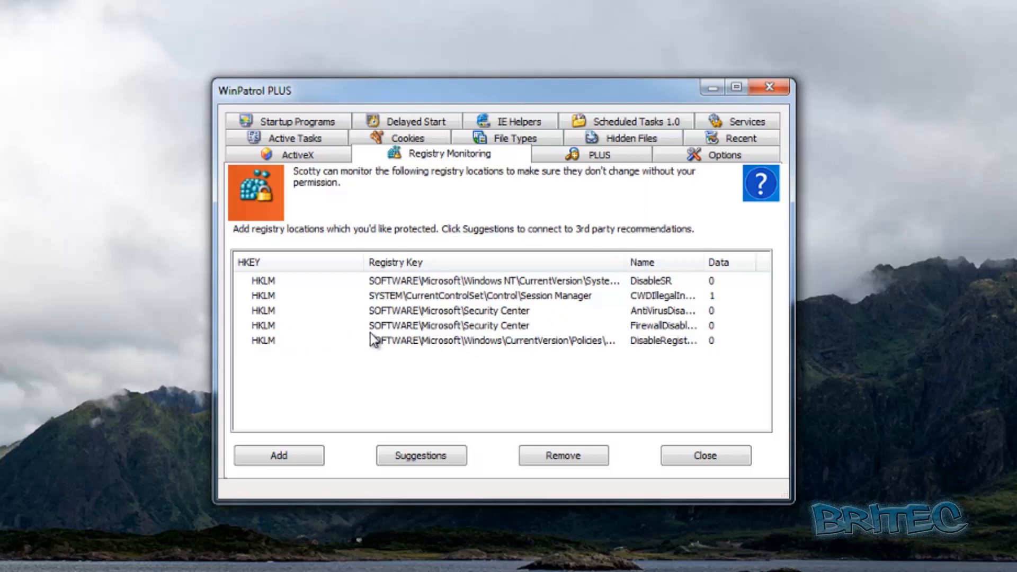
mouse_move(474, 333)
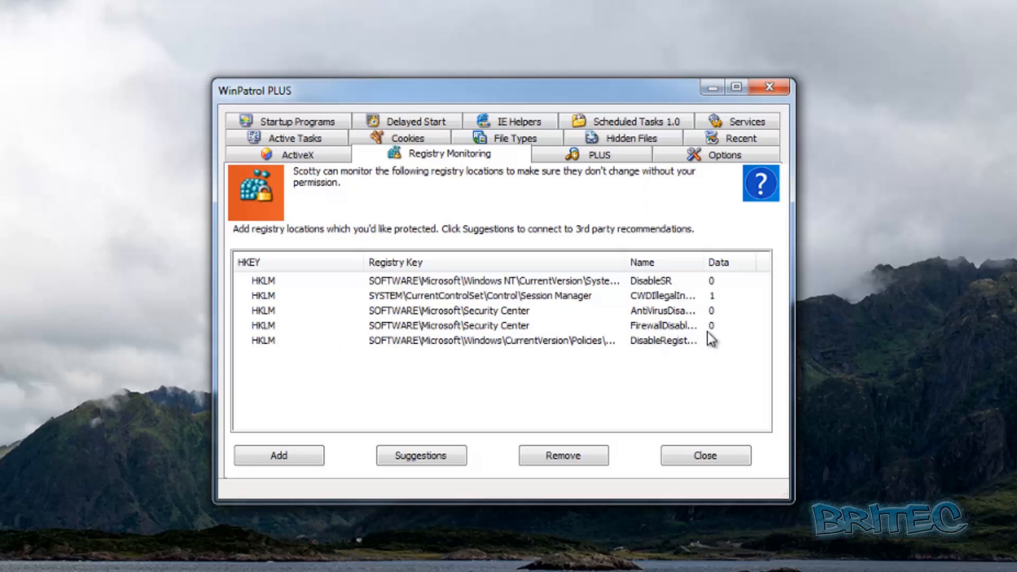
- Widen the registry key column, select DisableSR, and bring up lock options for FirewallDisableNotify
left_click_drag(706, 262, 722, 262)
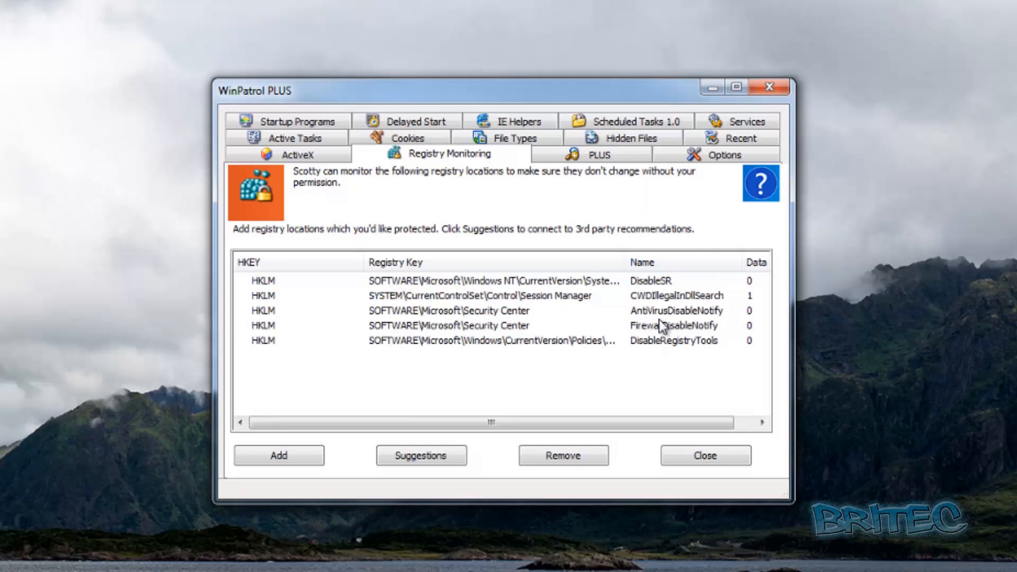
mouse_move(512, 308)
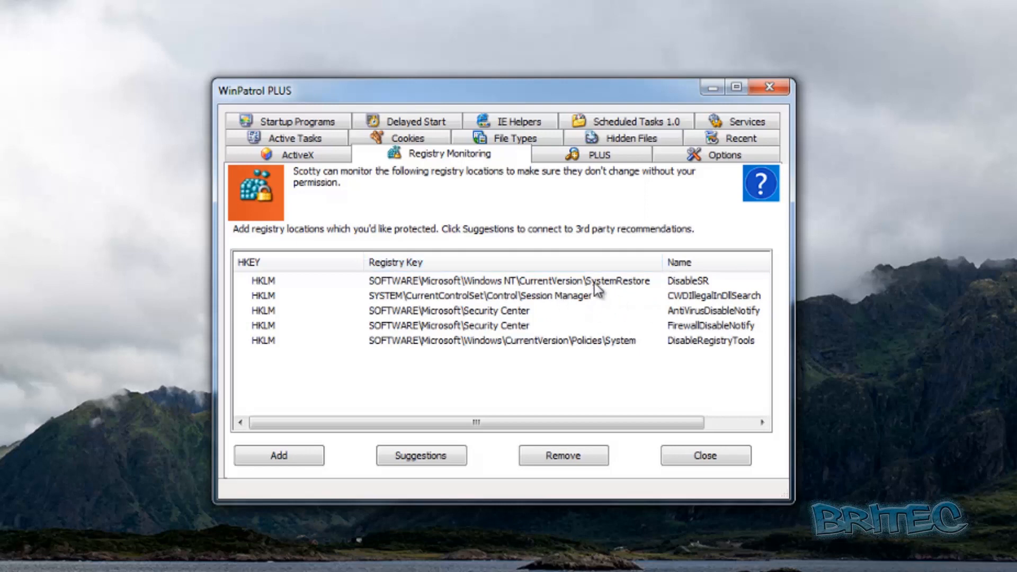
left_click(510, 280)
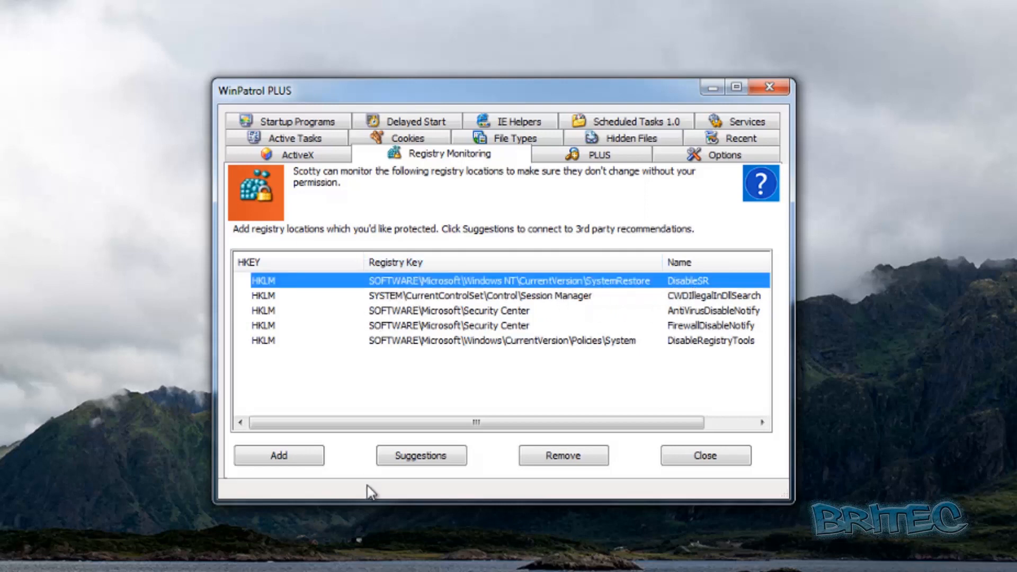
mouse_move(271, 309)
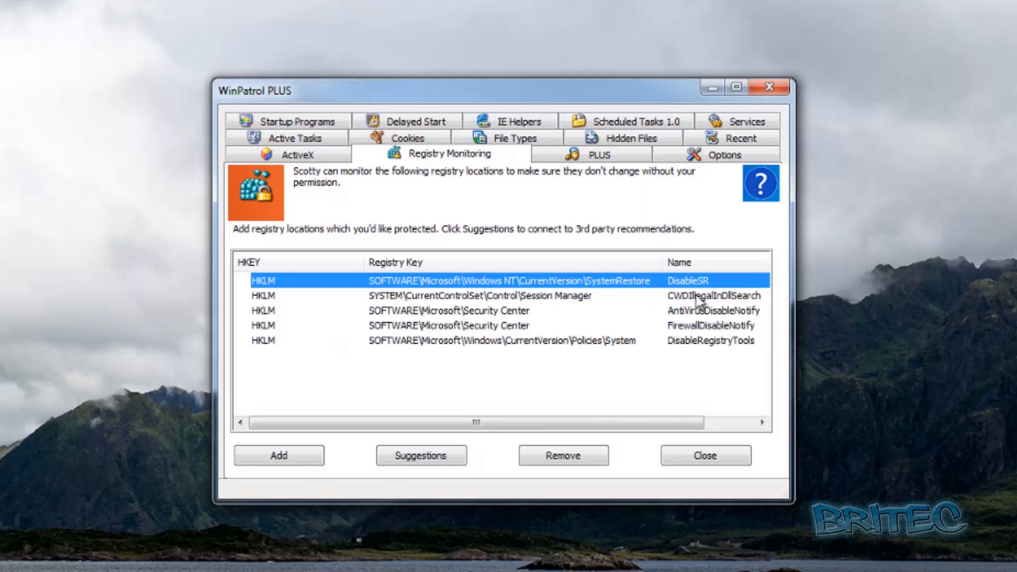
left_click(470, 311)
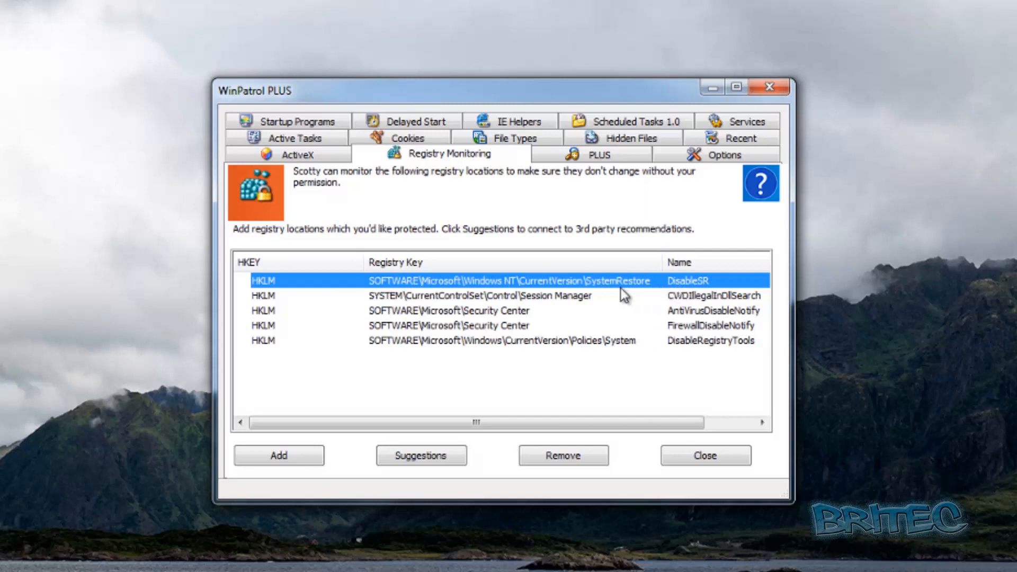
mouse_move(463, 411)
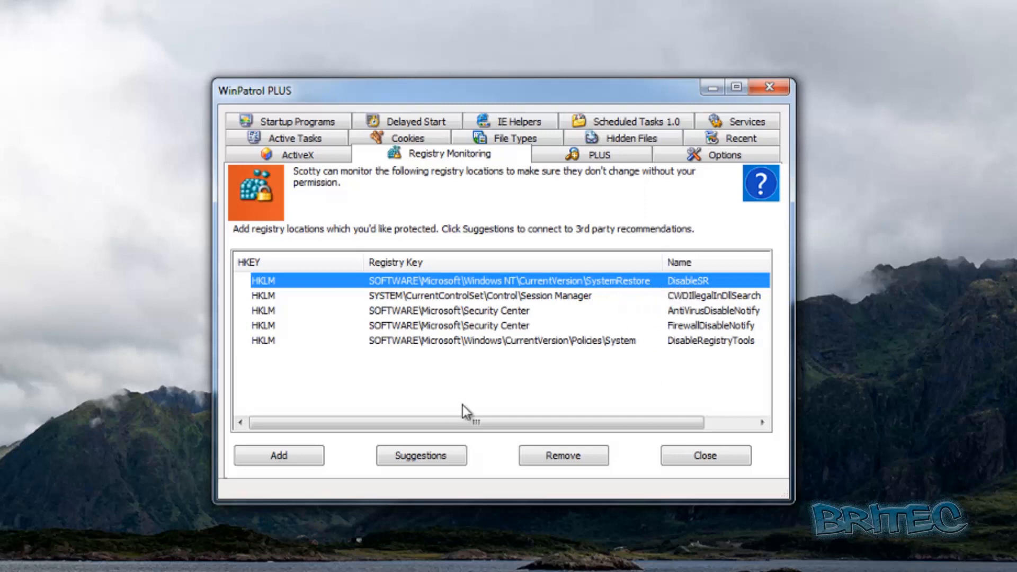
mouse_move(315, 385)
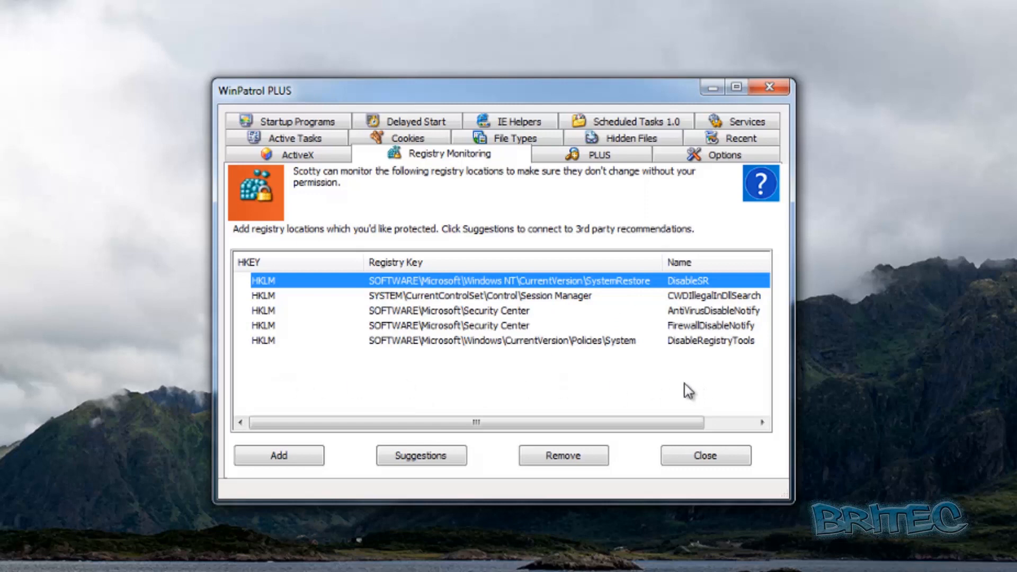
mouse_move(421, 468)
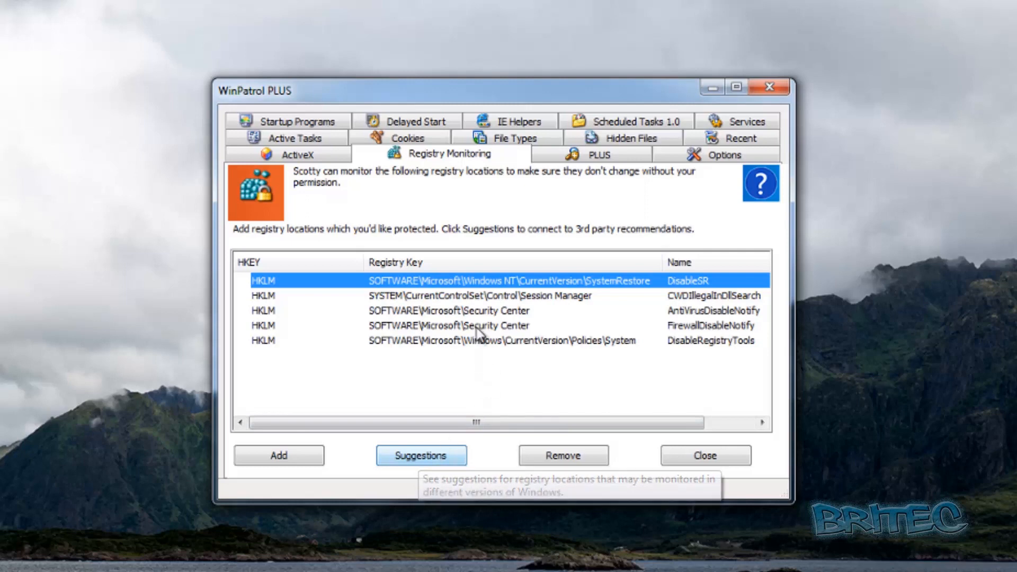
right_click(479, 325)
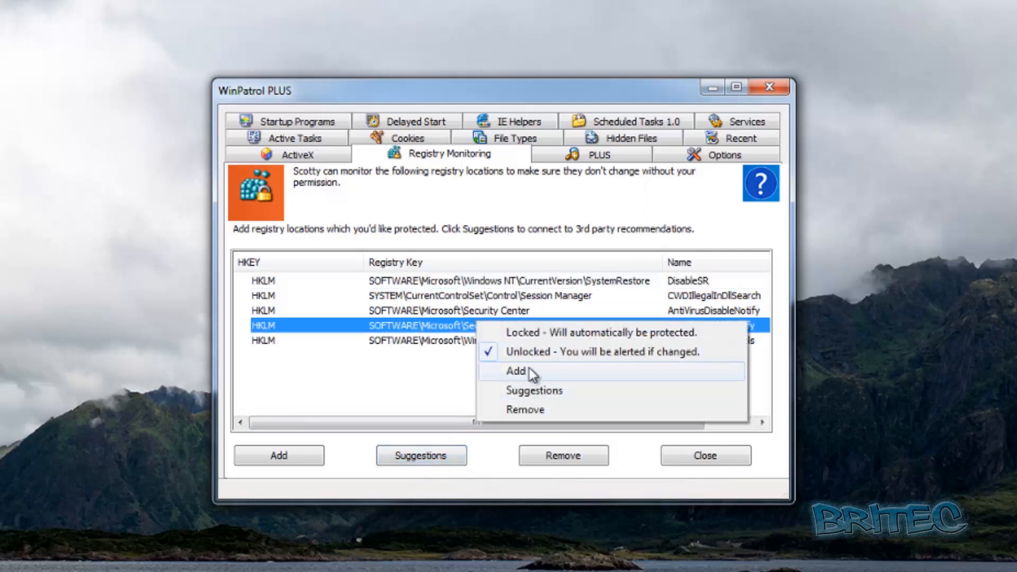
mouse_move(525, 412)
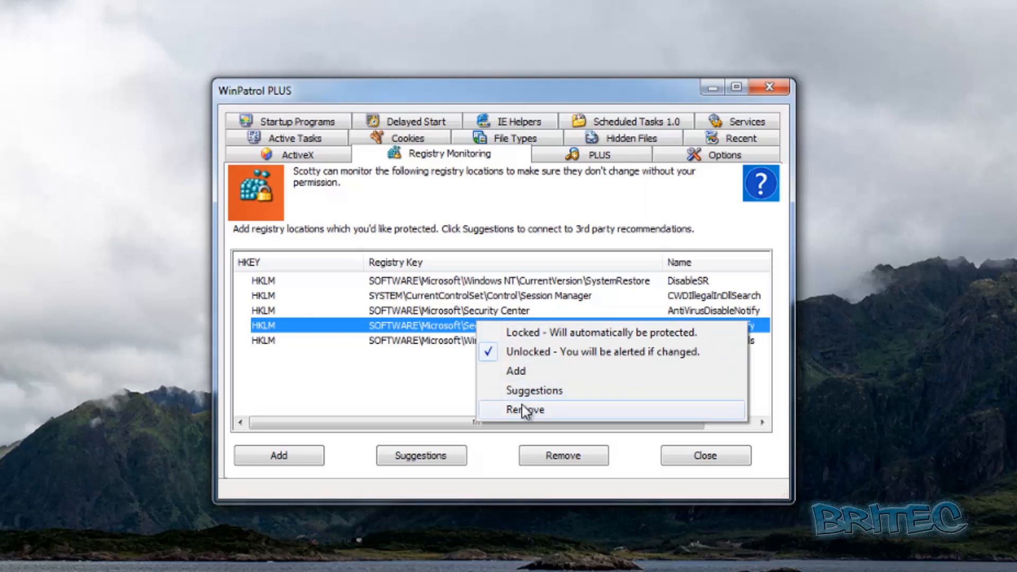
mouse_move(526, 398)
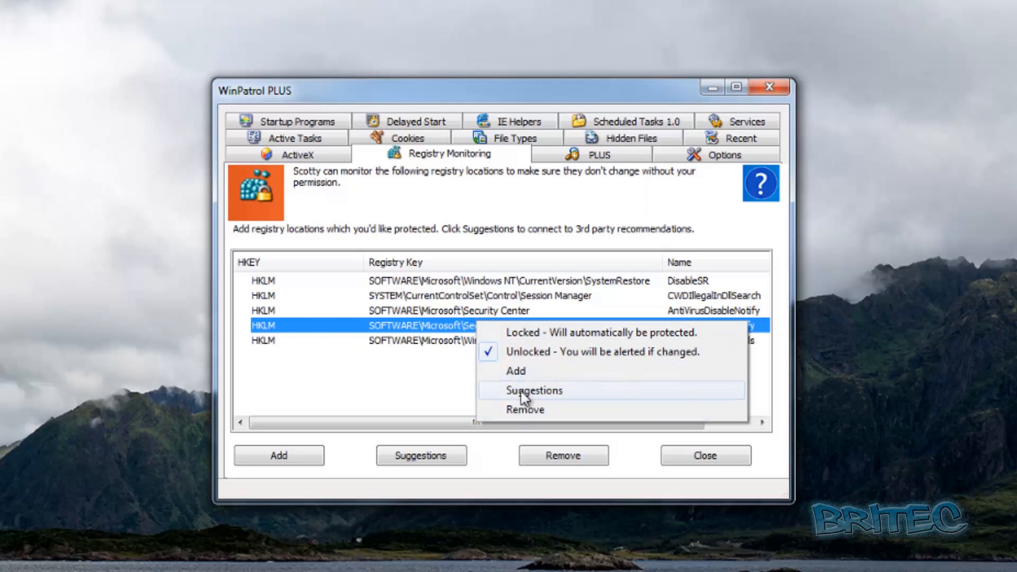
mouse_move(570, 359)
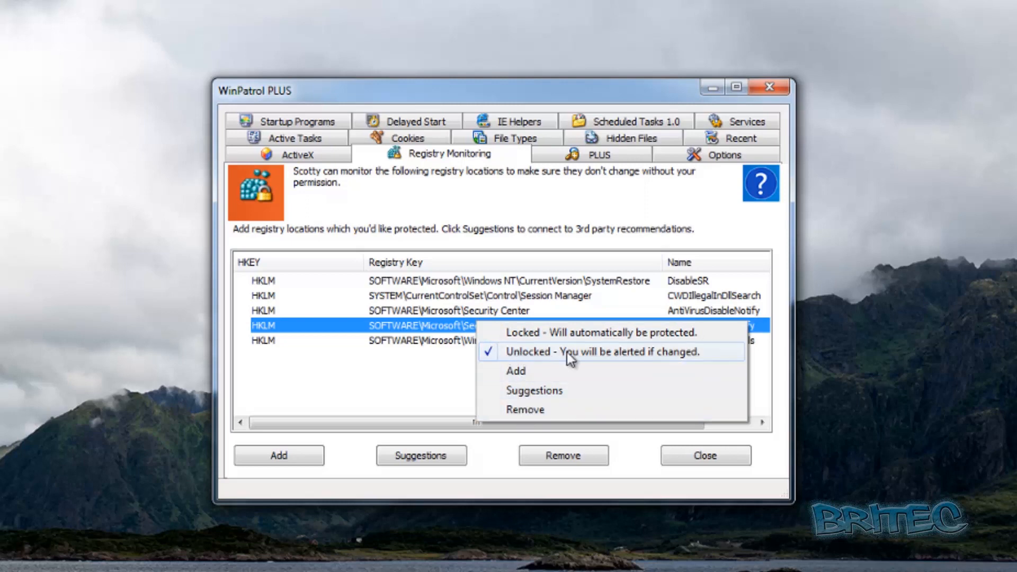
mouse_move(666, 366)
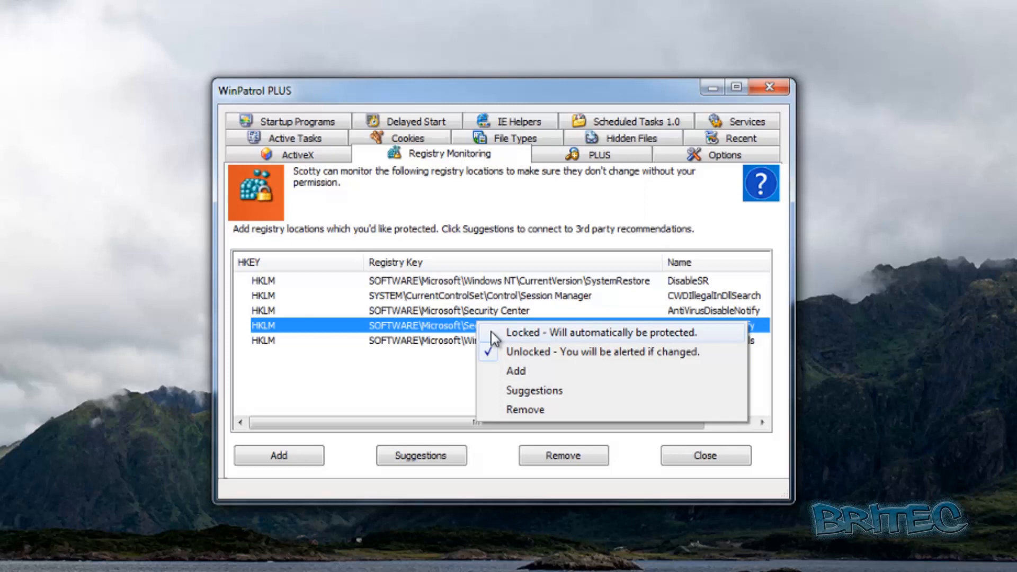
mouse_move(533, 282)
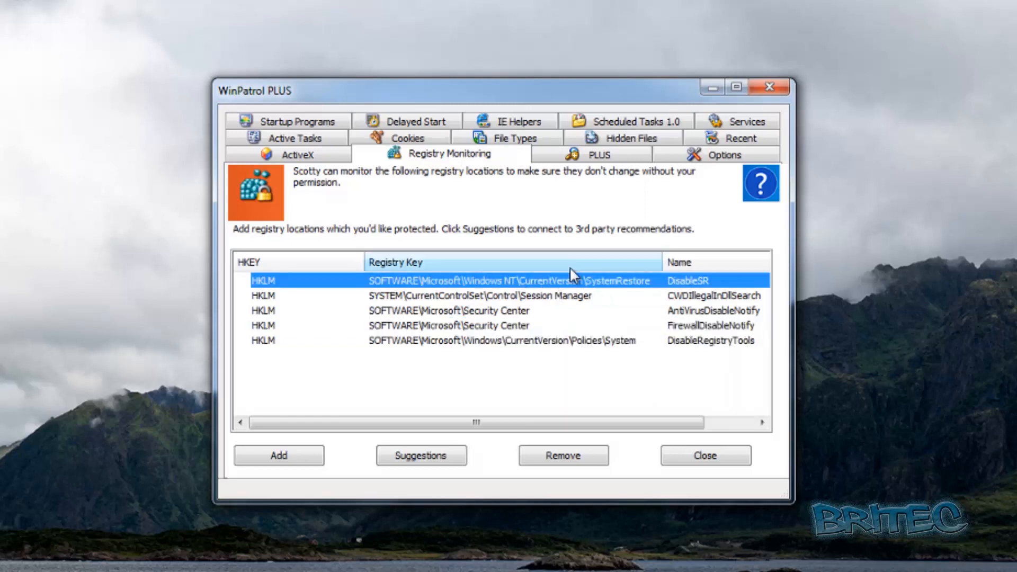
- Leave the lock options unchanged and show the registered ActiveX controls list
left_click(288, 154)
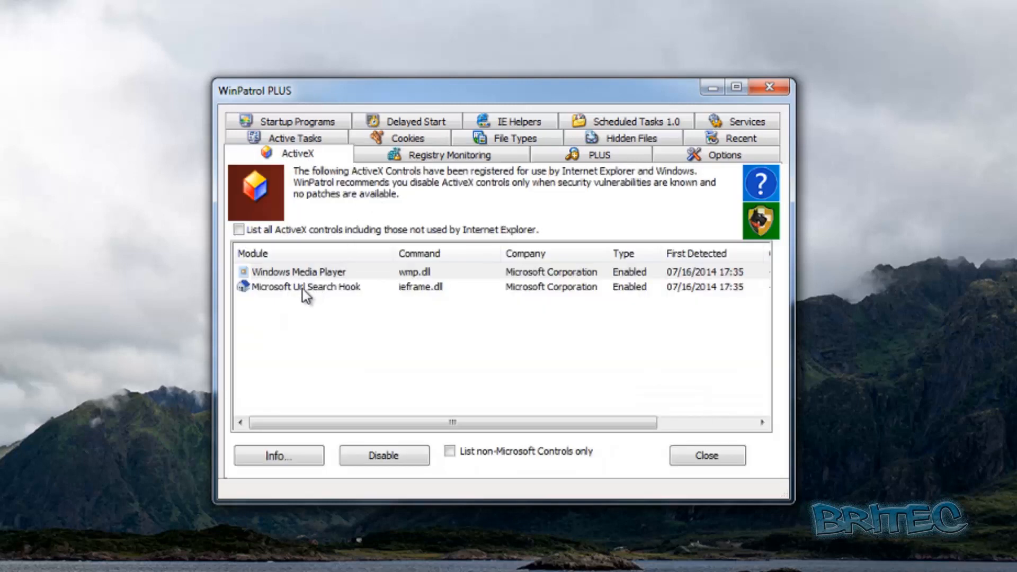
mouse_move(349, 291)
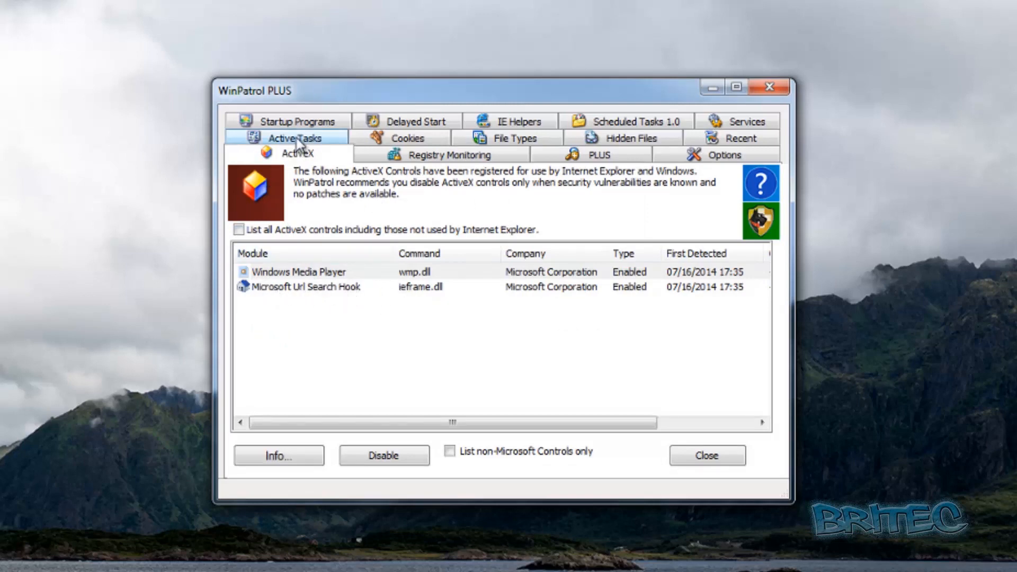
- Review the running Active Tasks, then show the File Types associations list
left_click(292, 136)
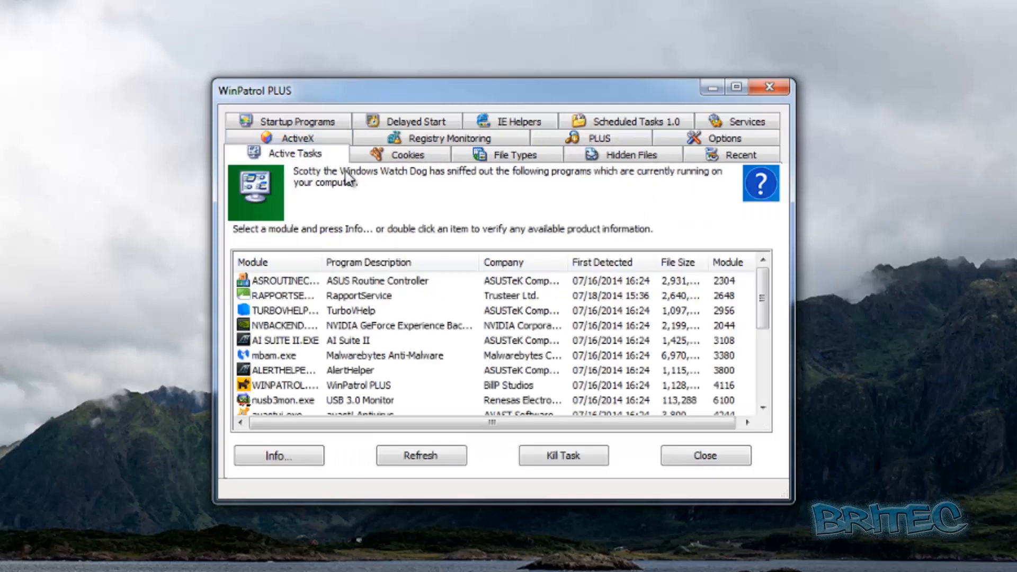
mouse_move(289, 348)
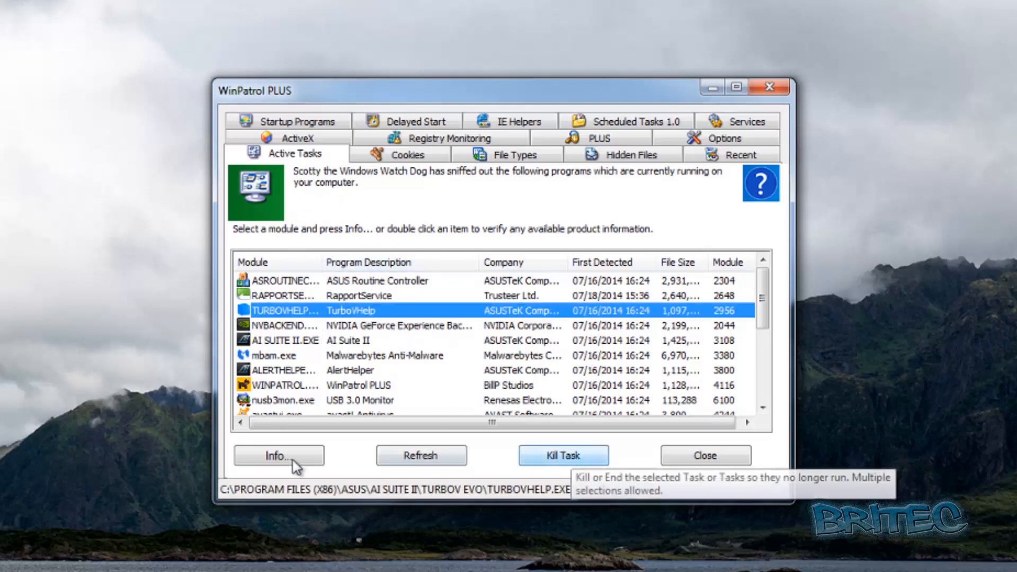
mouse_move(363, 316)
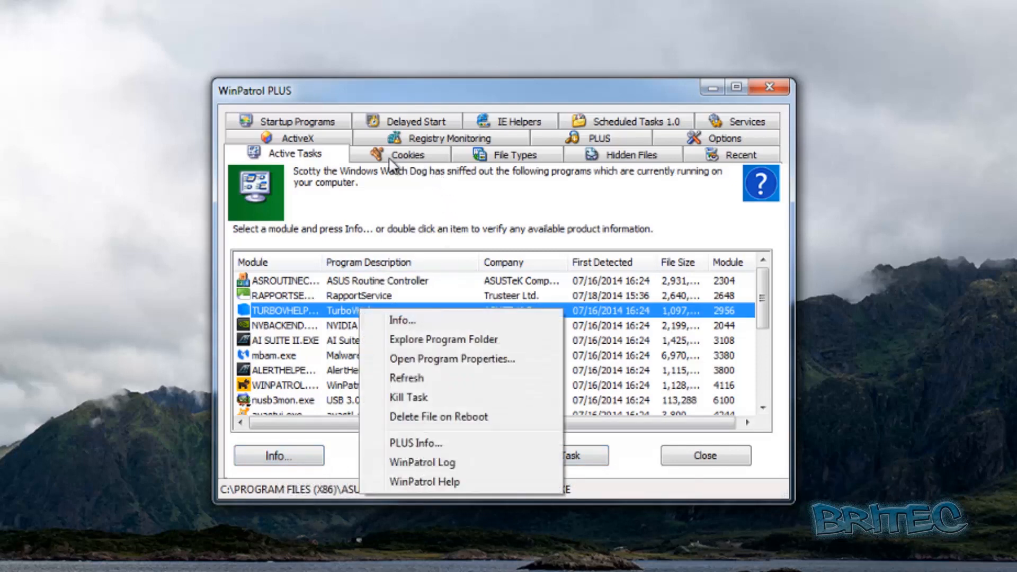
left_click(514, 155)
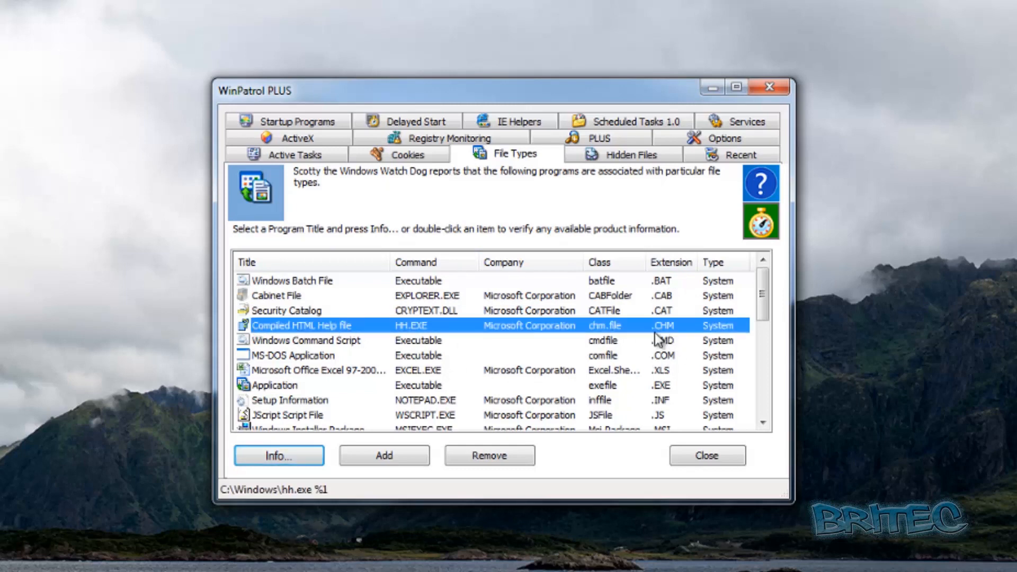
- Check the Compiled HTML Help patrol time, keep it at 10 minutes, then list Hidden Files
right_click(654, 327)
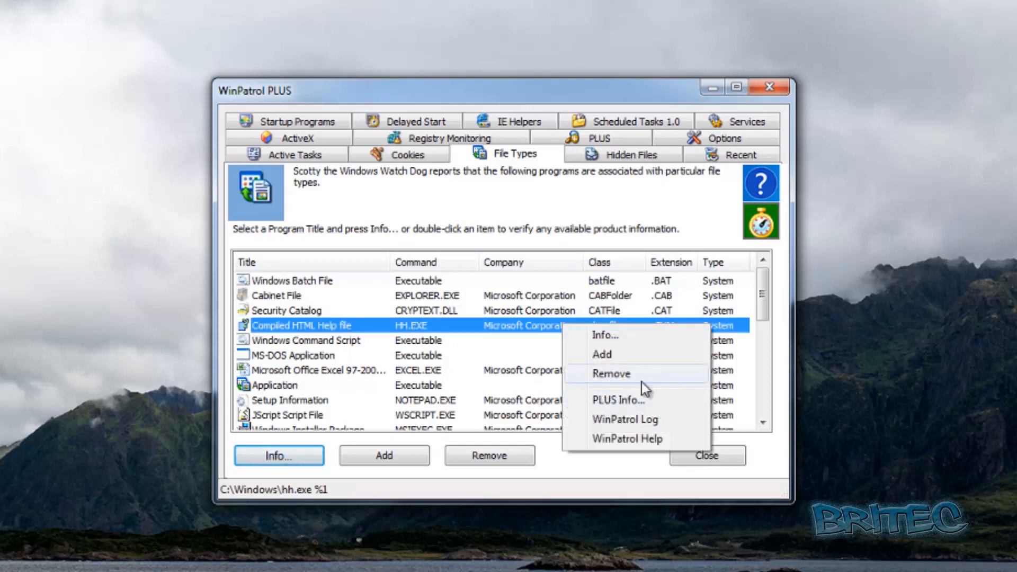
mouse_move(368, 344)
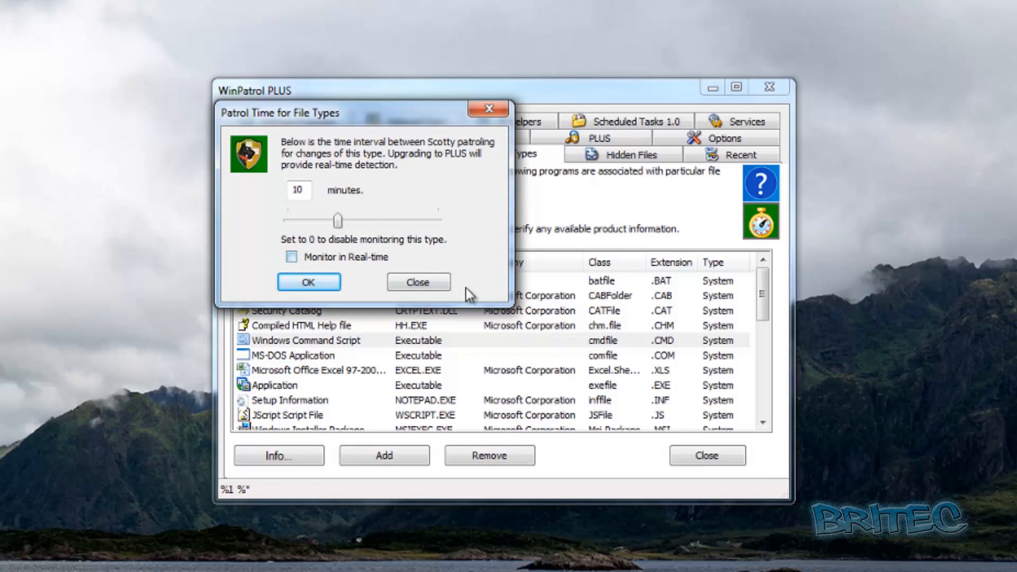
left_click(418, 282)
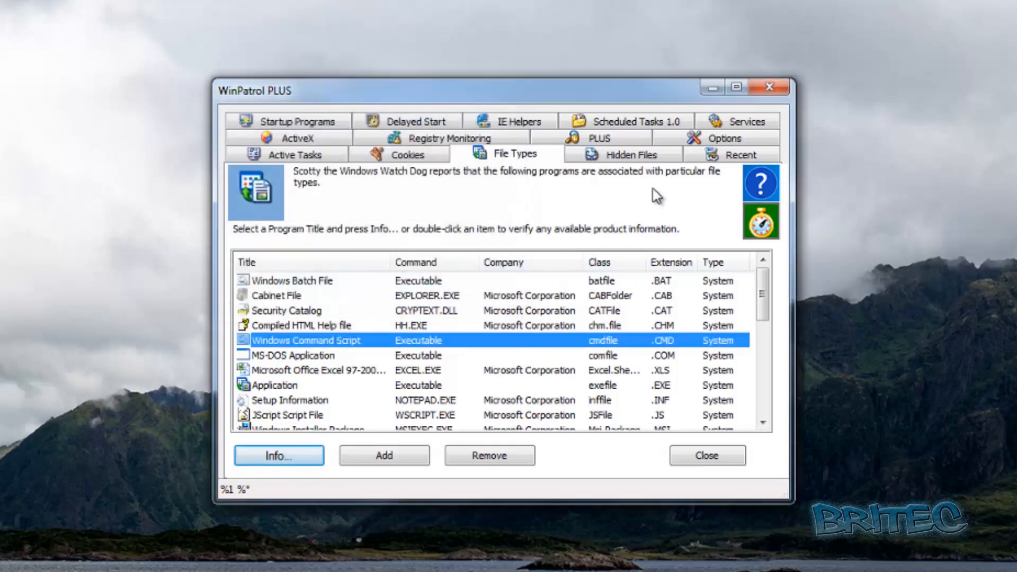
left_click(627, 155)
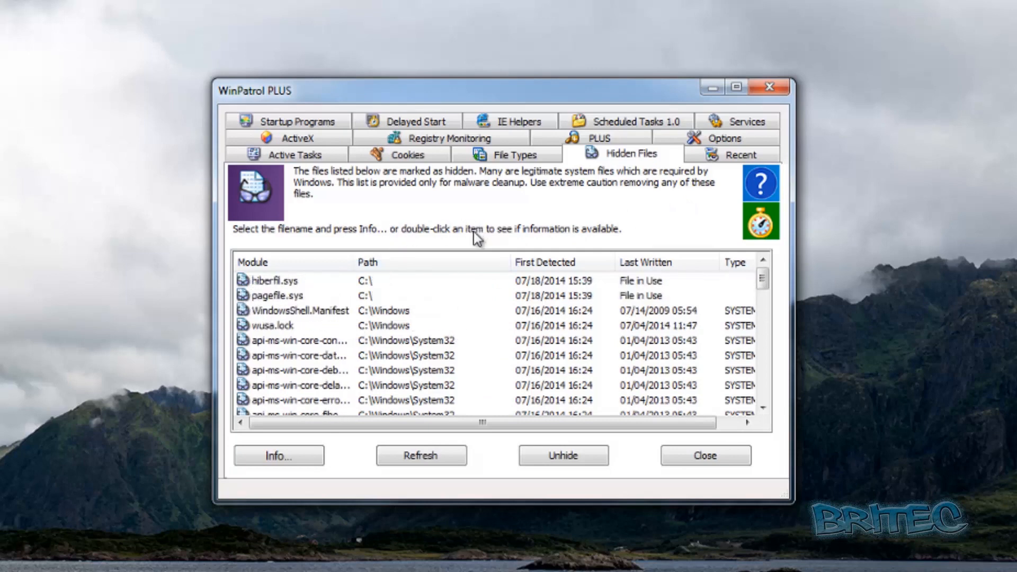
mouse_move(662, 234)
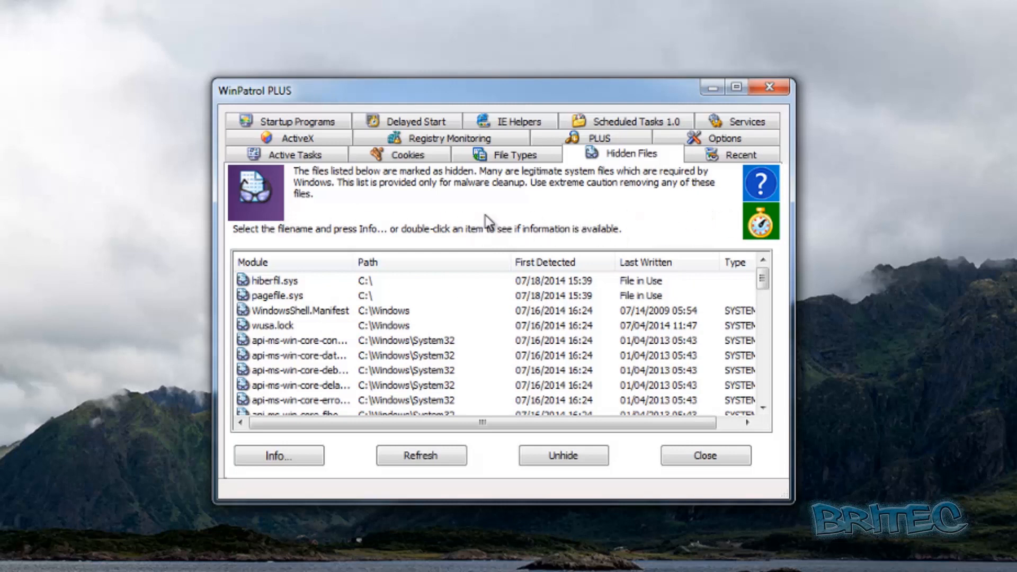
mouse_move(607, 331)
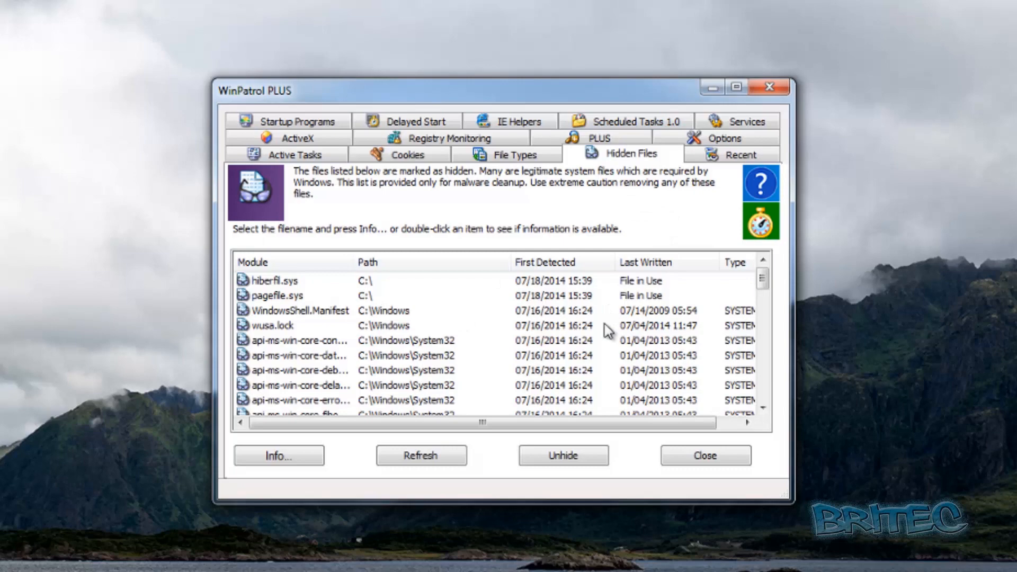
mouse_move(707, 456)
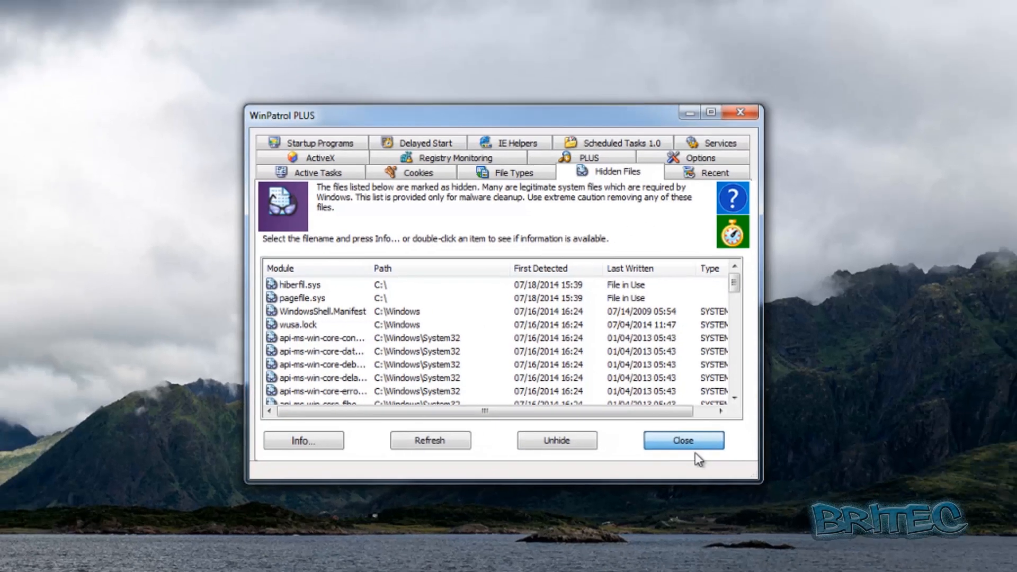
- Close WinPatrol PLUS and reveal the hidden notification-area icons
left_click(684, 439)
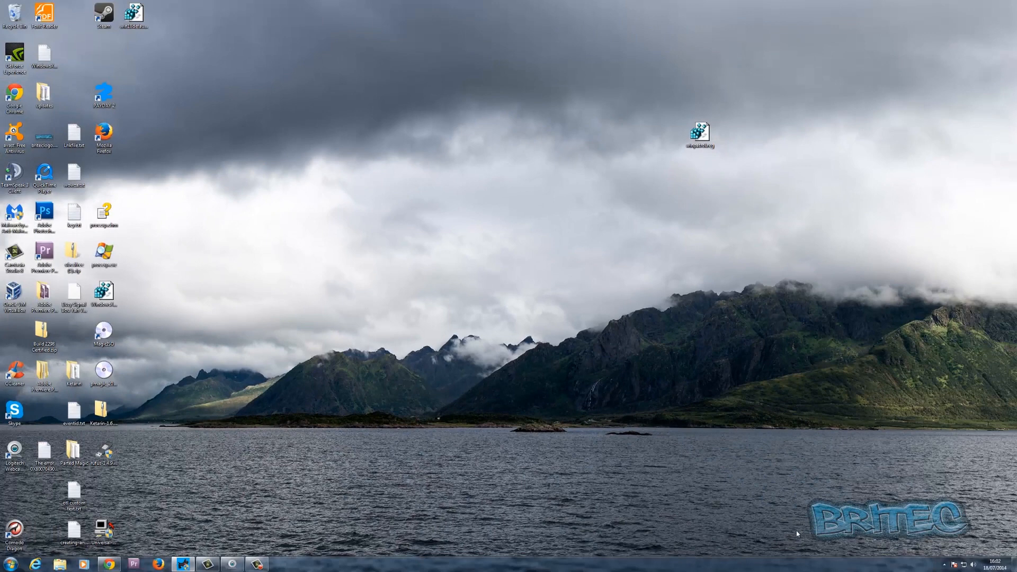
left_click(948, 562)
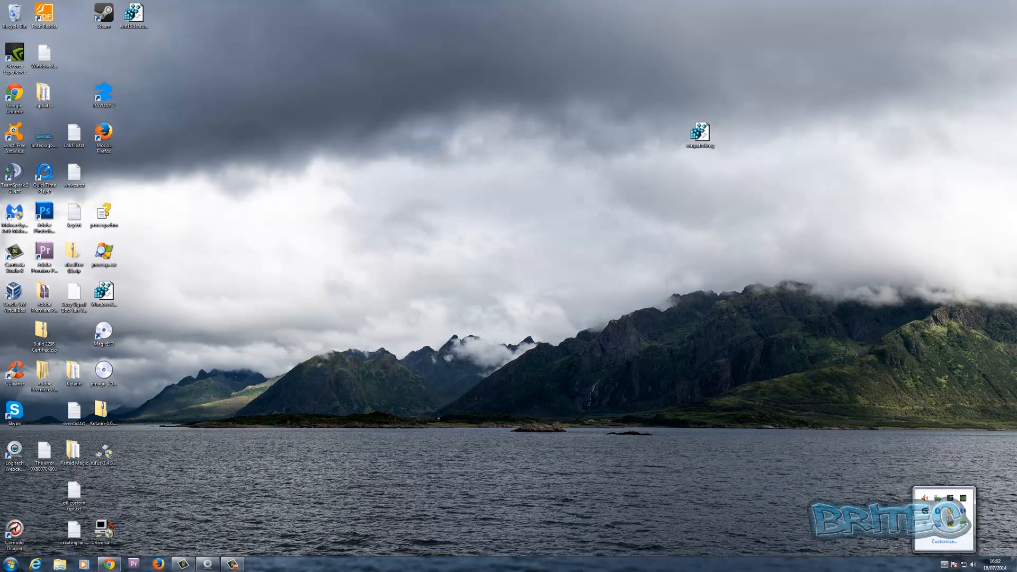
mouse_move(869, 509)
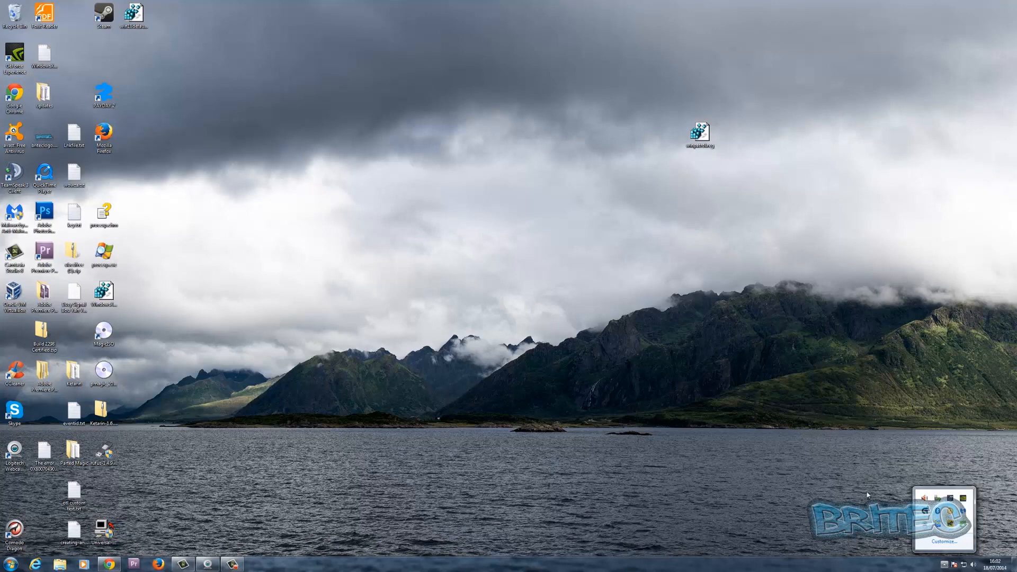